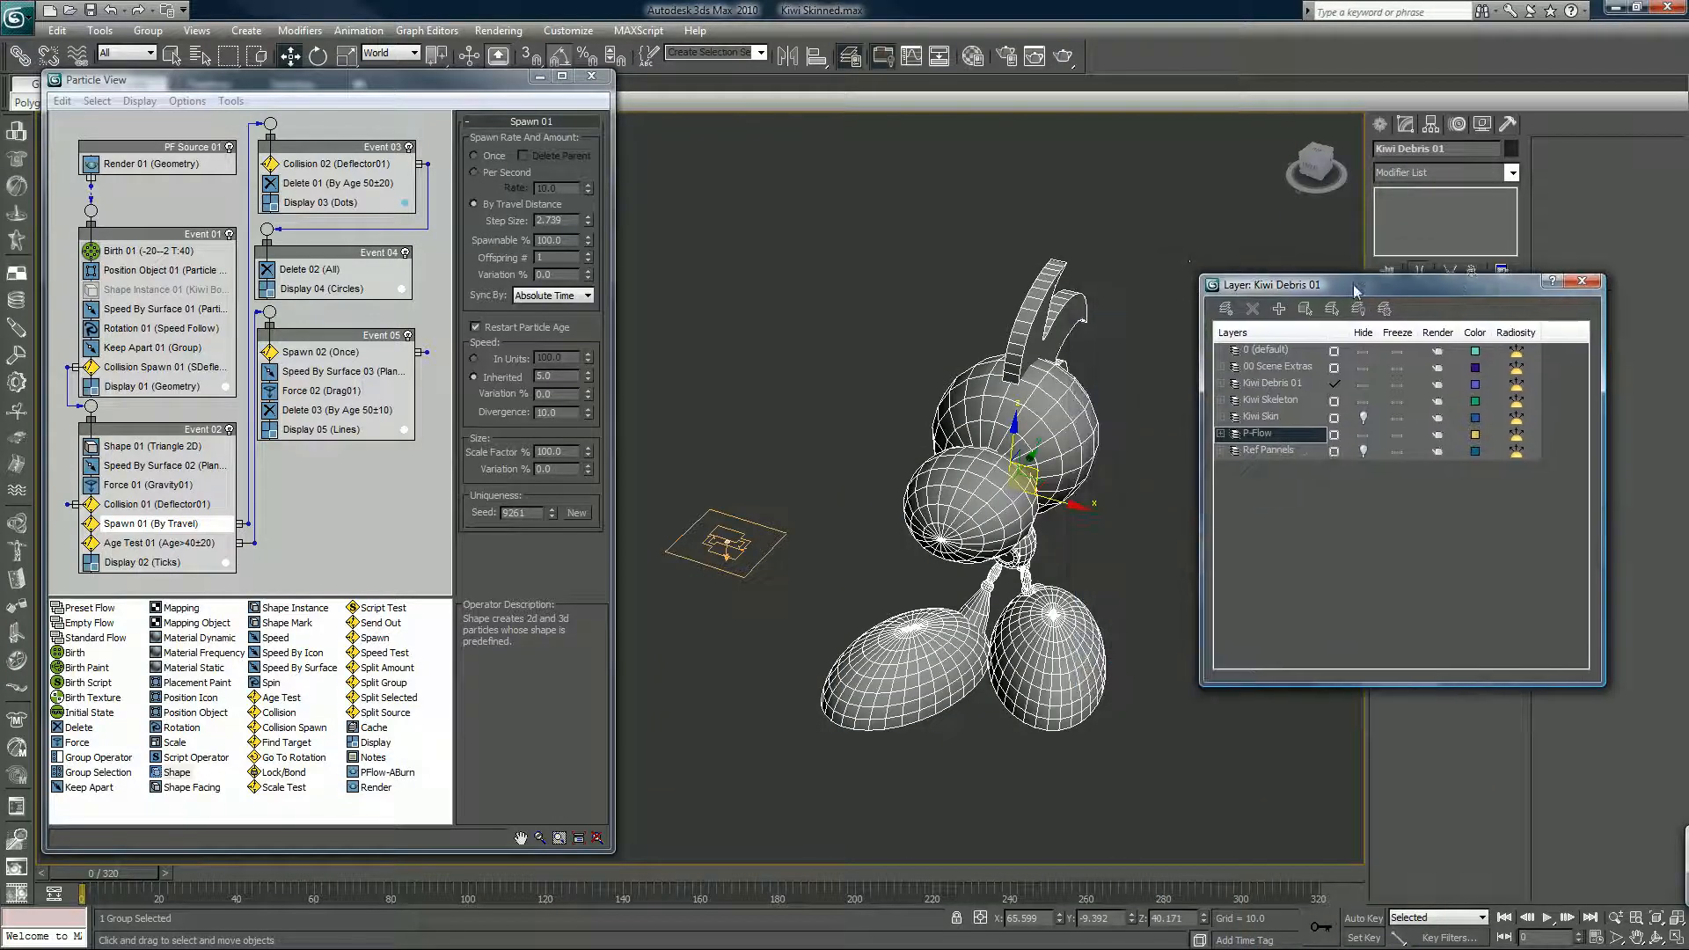
- Close the layer window and review Collision Spawn 01 and Event 02's triangle Shape 01 settings
left_click(1582, 281)
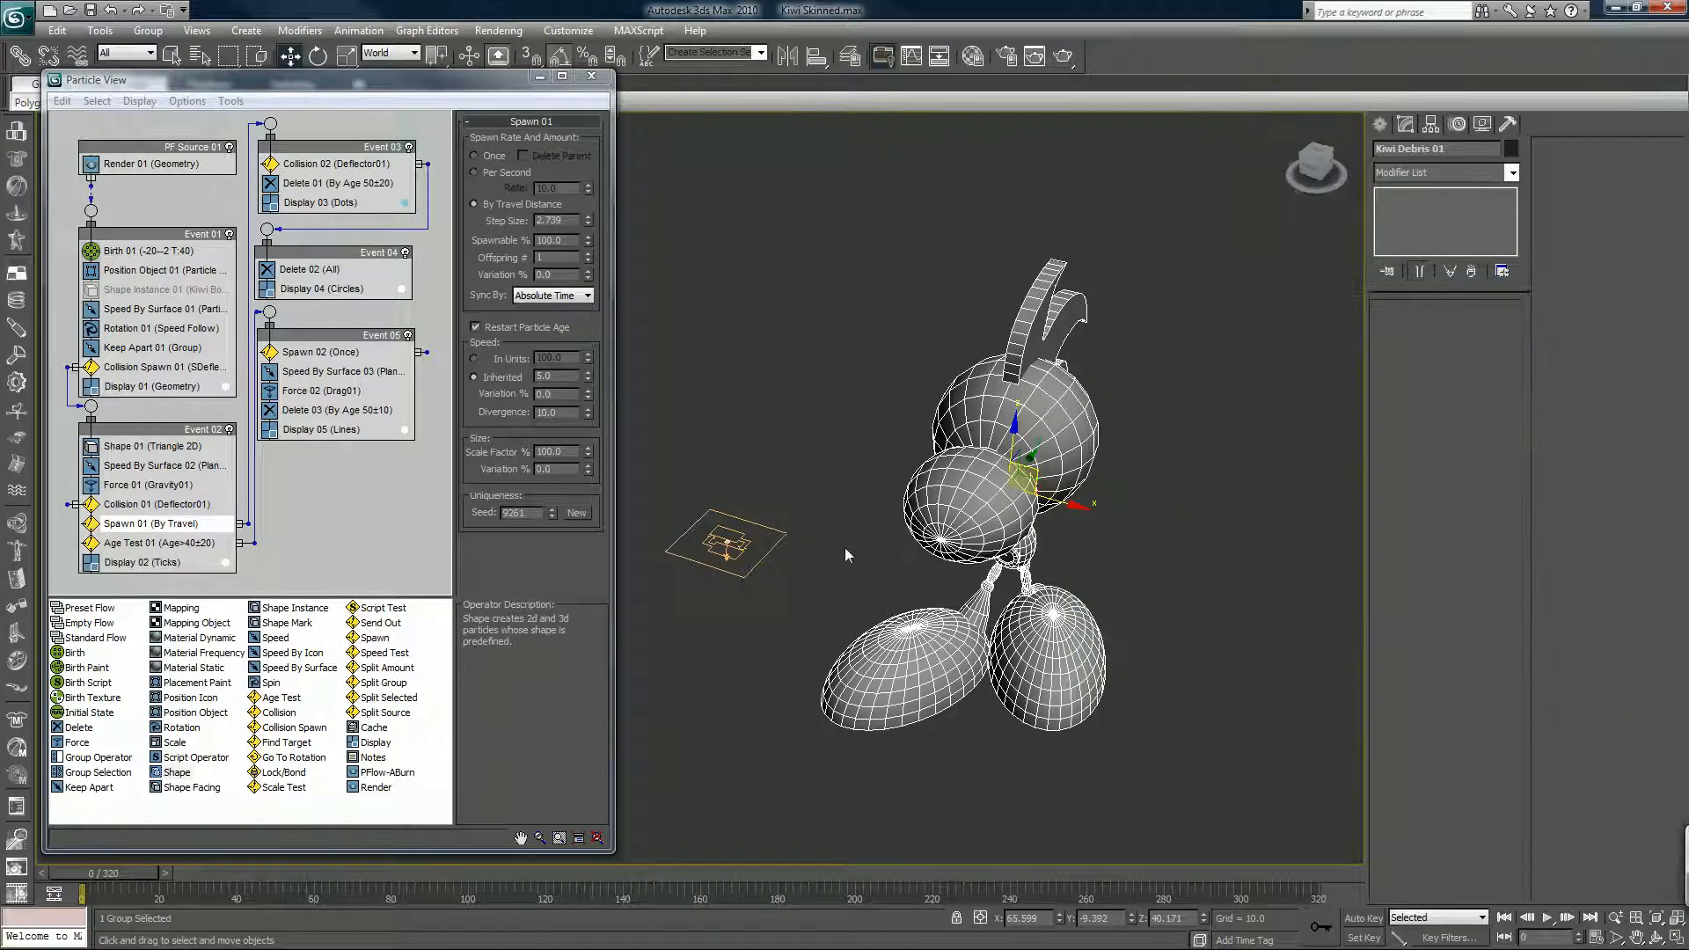
mouse_move(121, 371)
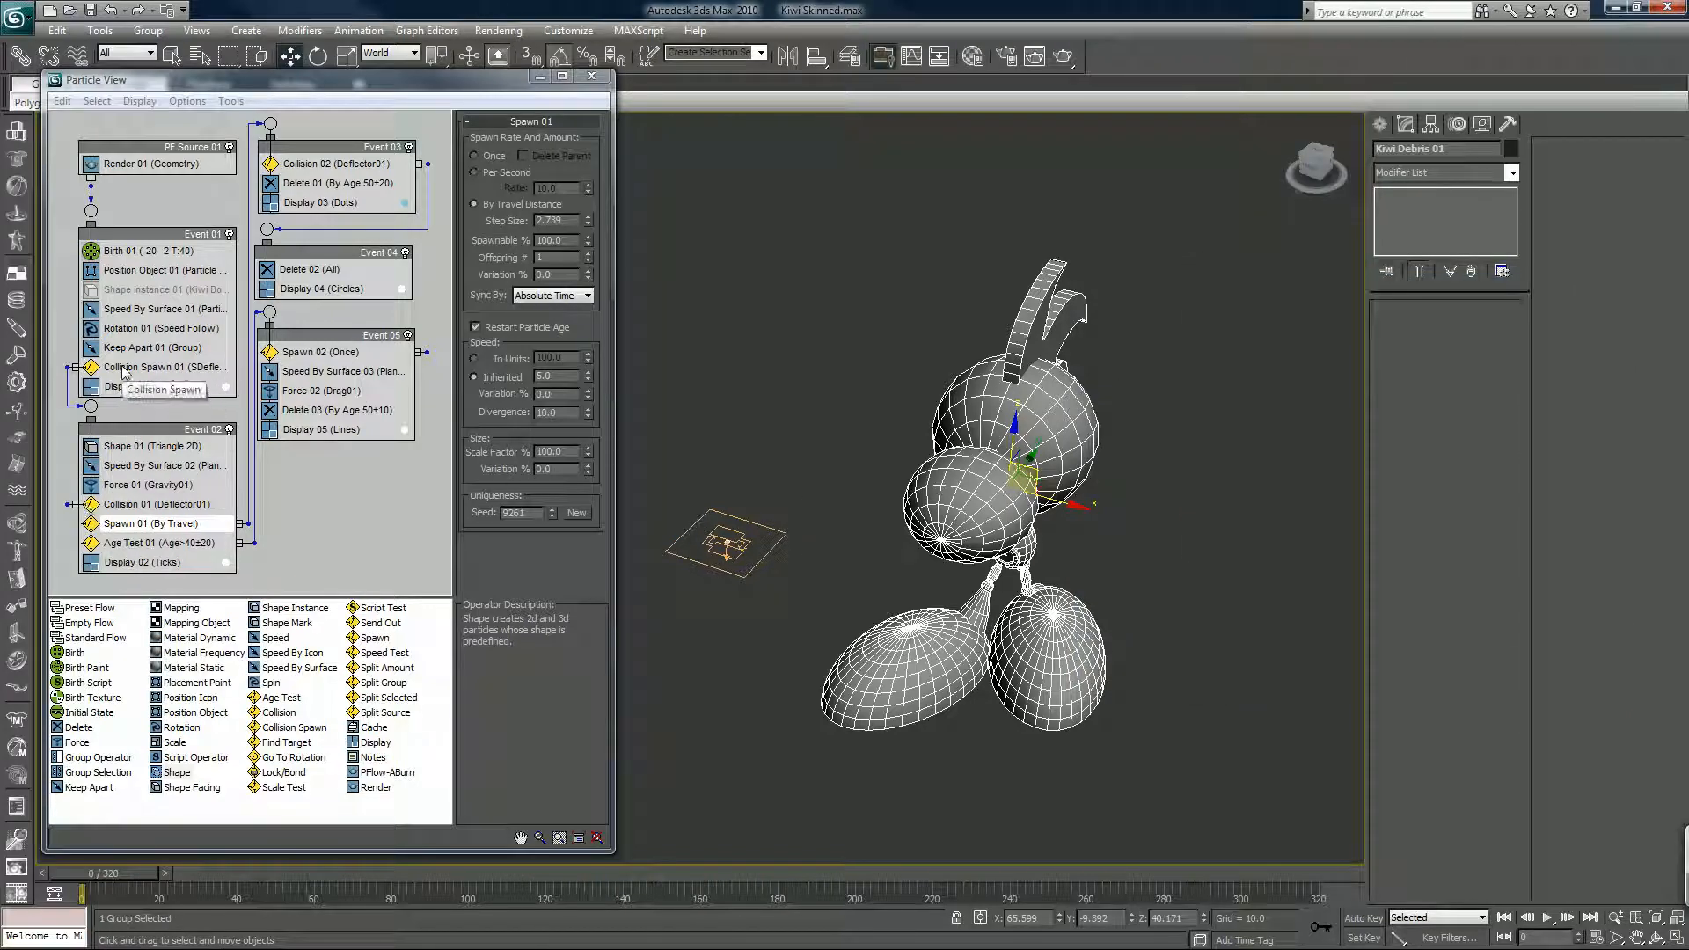
left_click(163, 366)
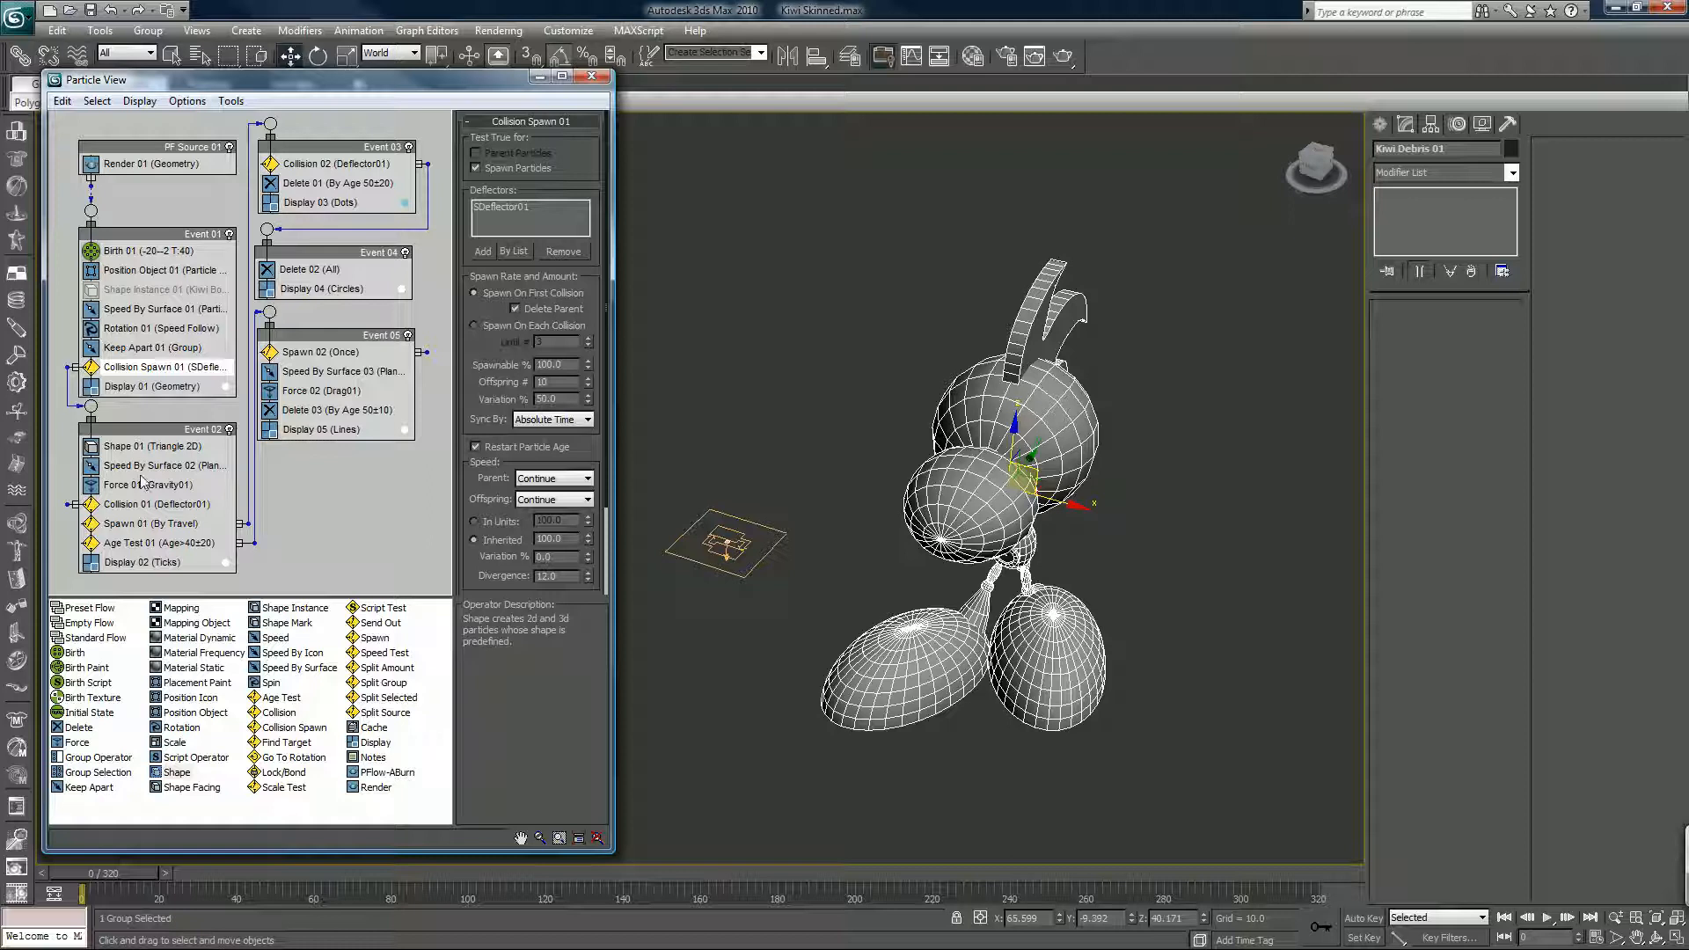
mouse_move(162, 465)
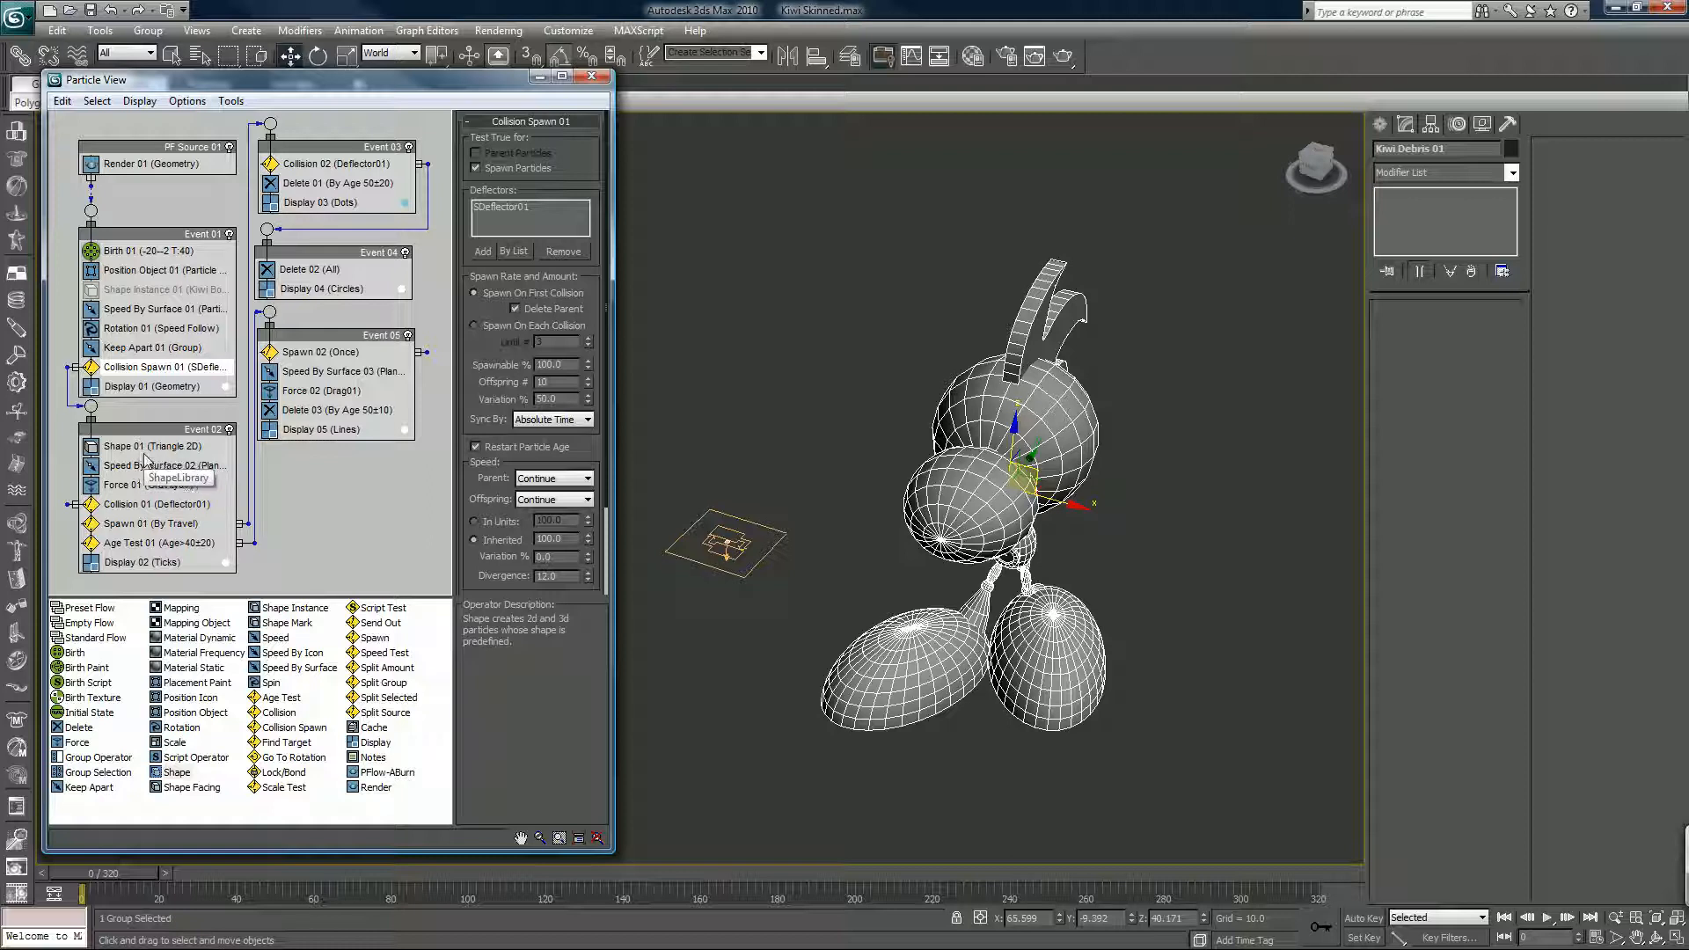
left_click(153, 445)
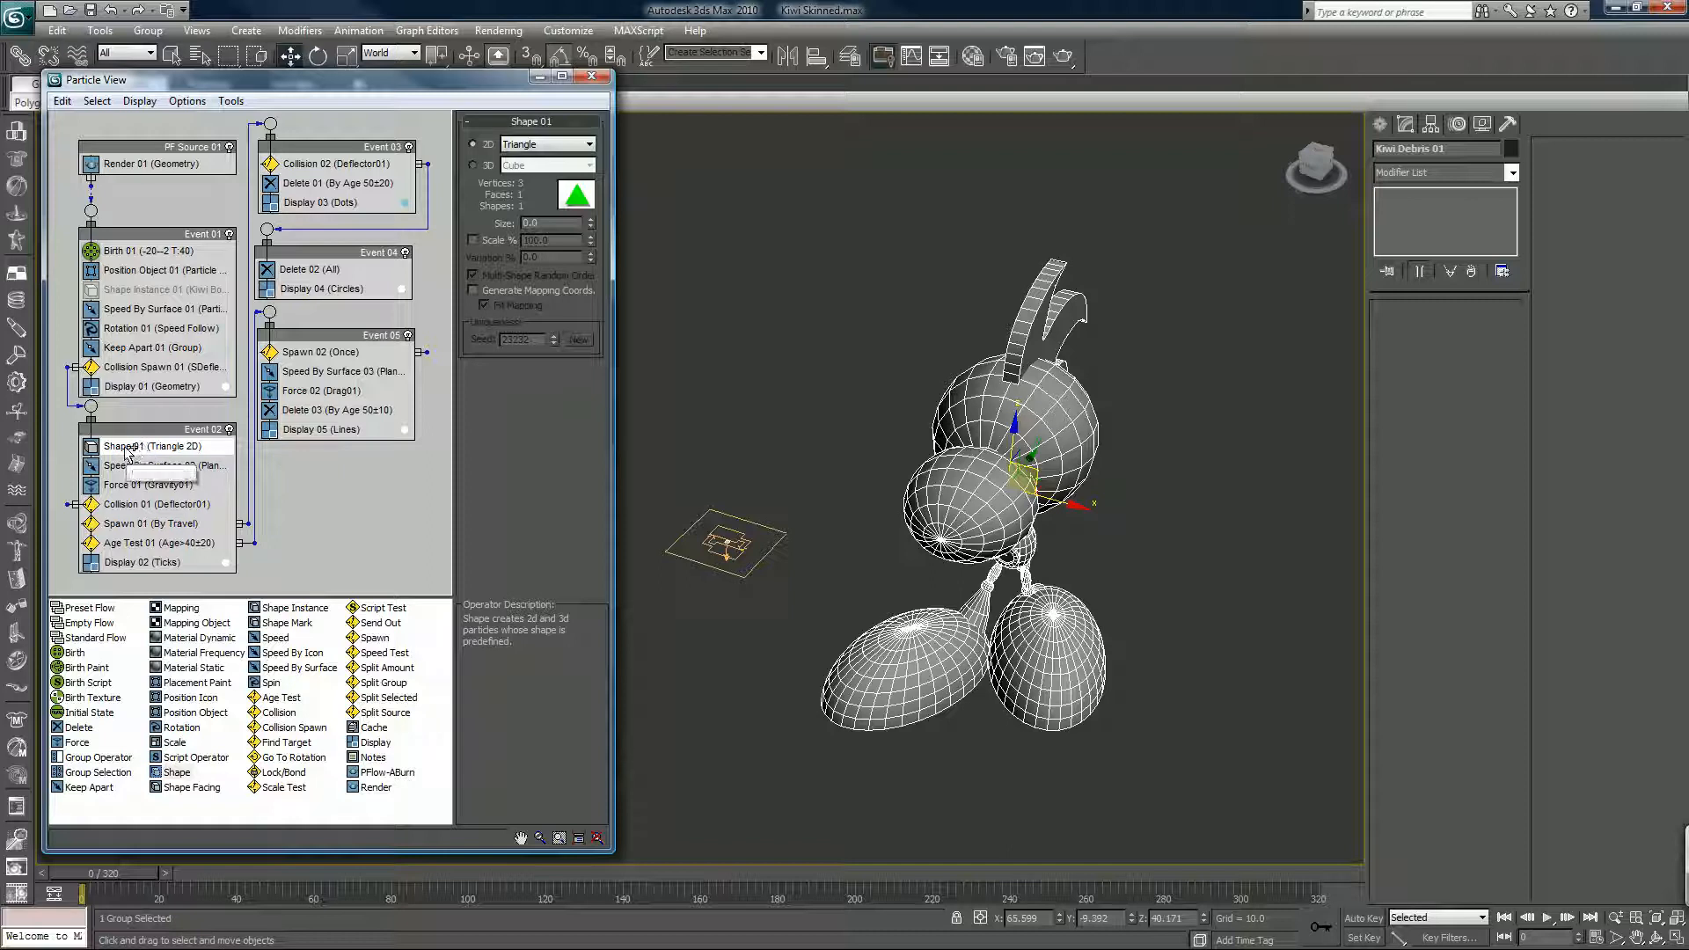
mouse_move(151, 445)
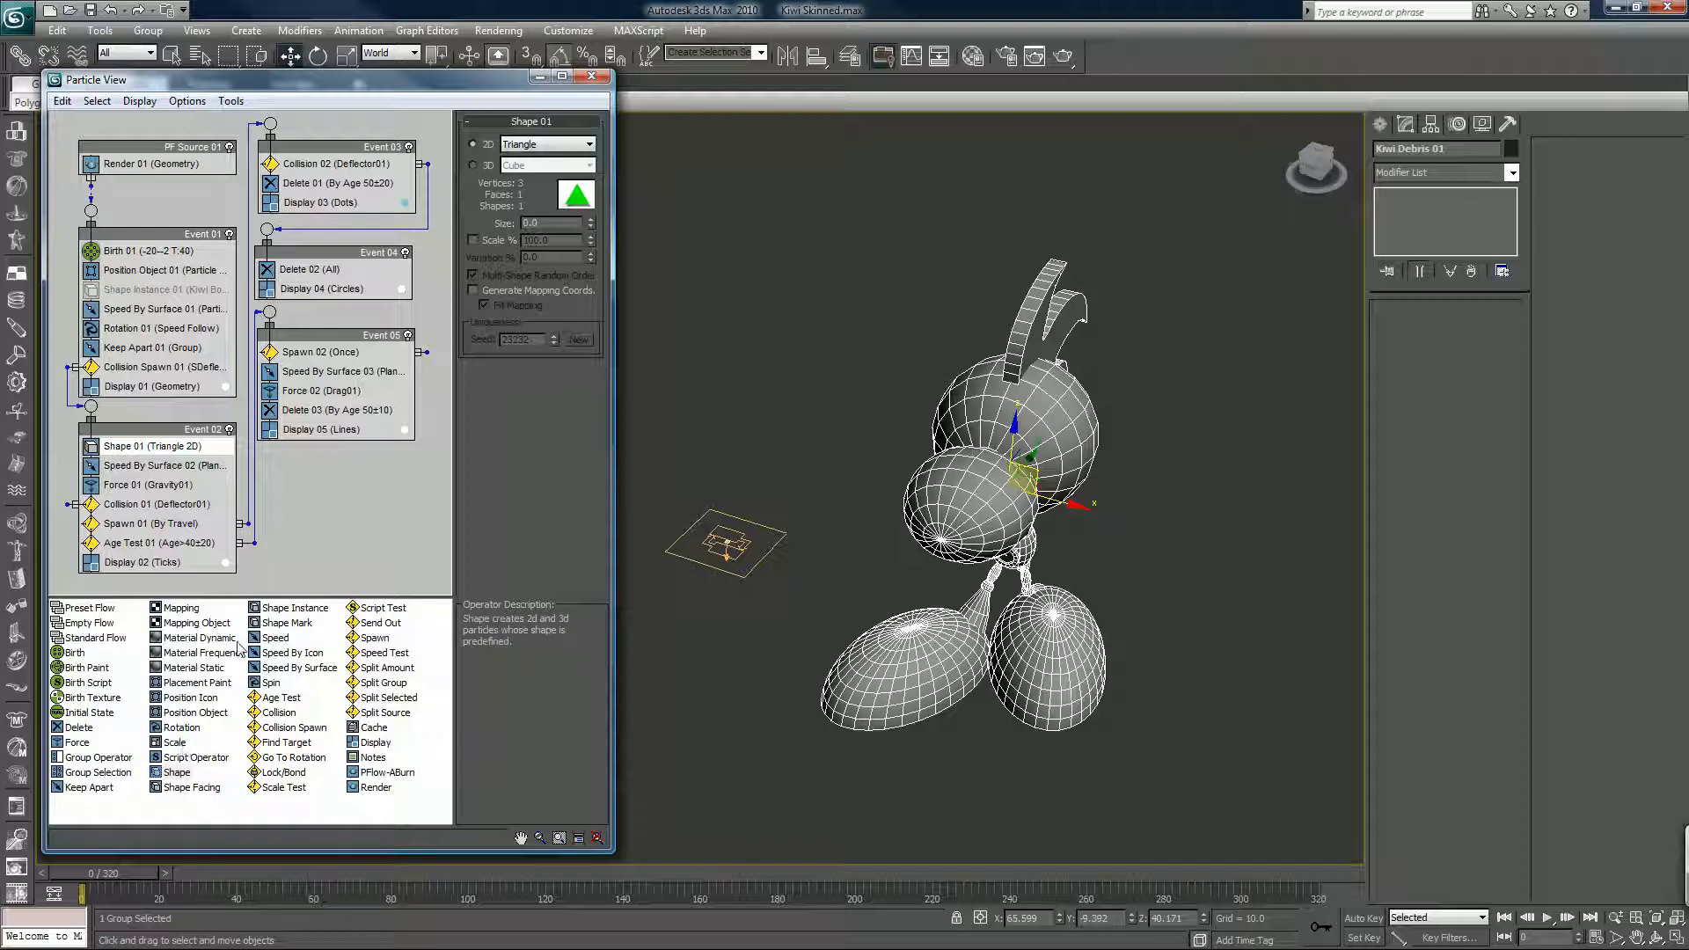
- Swap Shape 01 for a Shape Instance of Kiwi Debris 01 with Separate Particles for Group Members
left_click(160, 445)
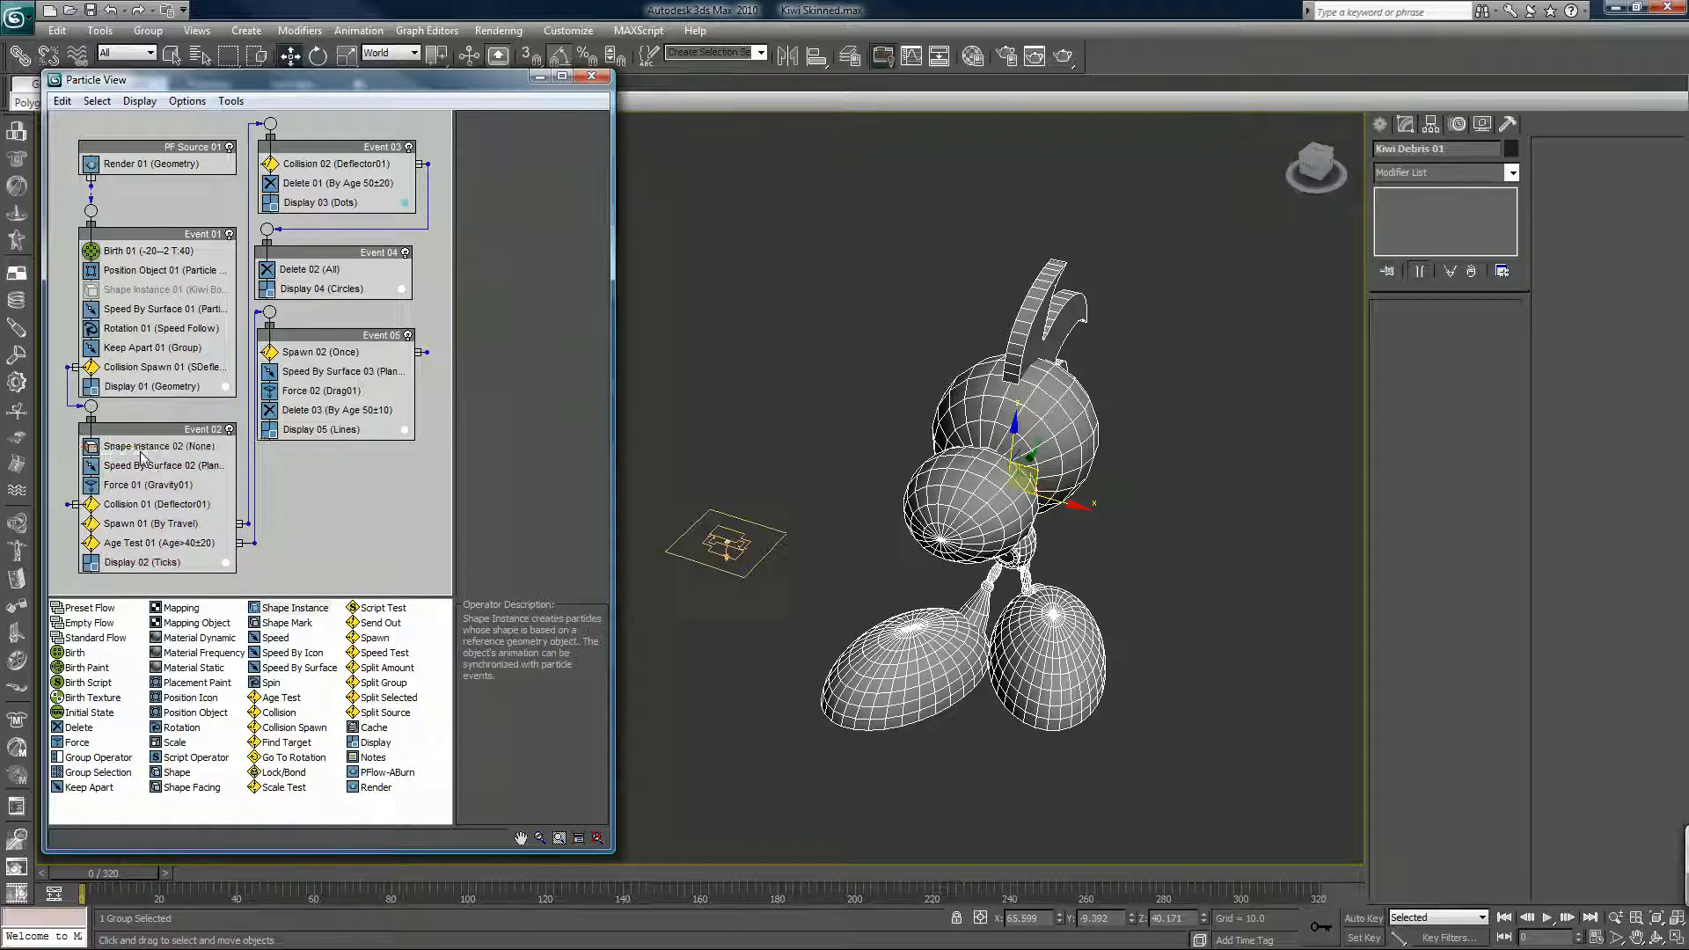
left_click(155, 445)
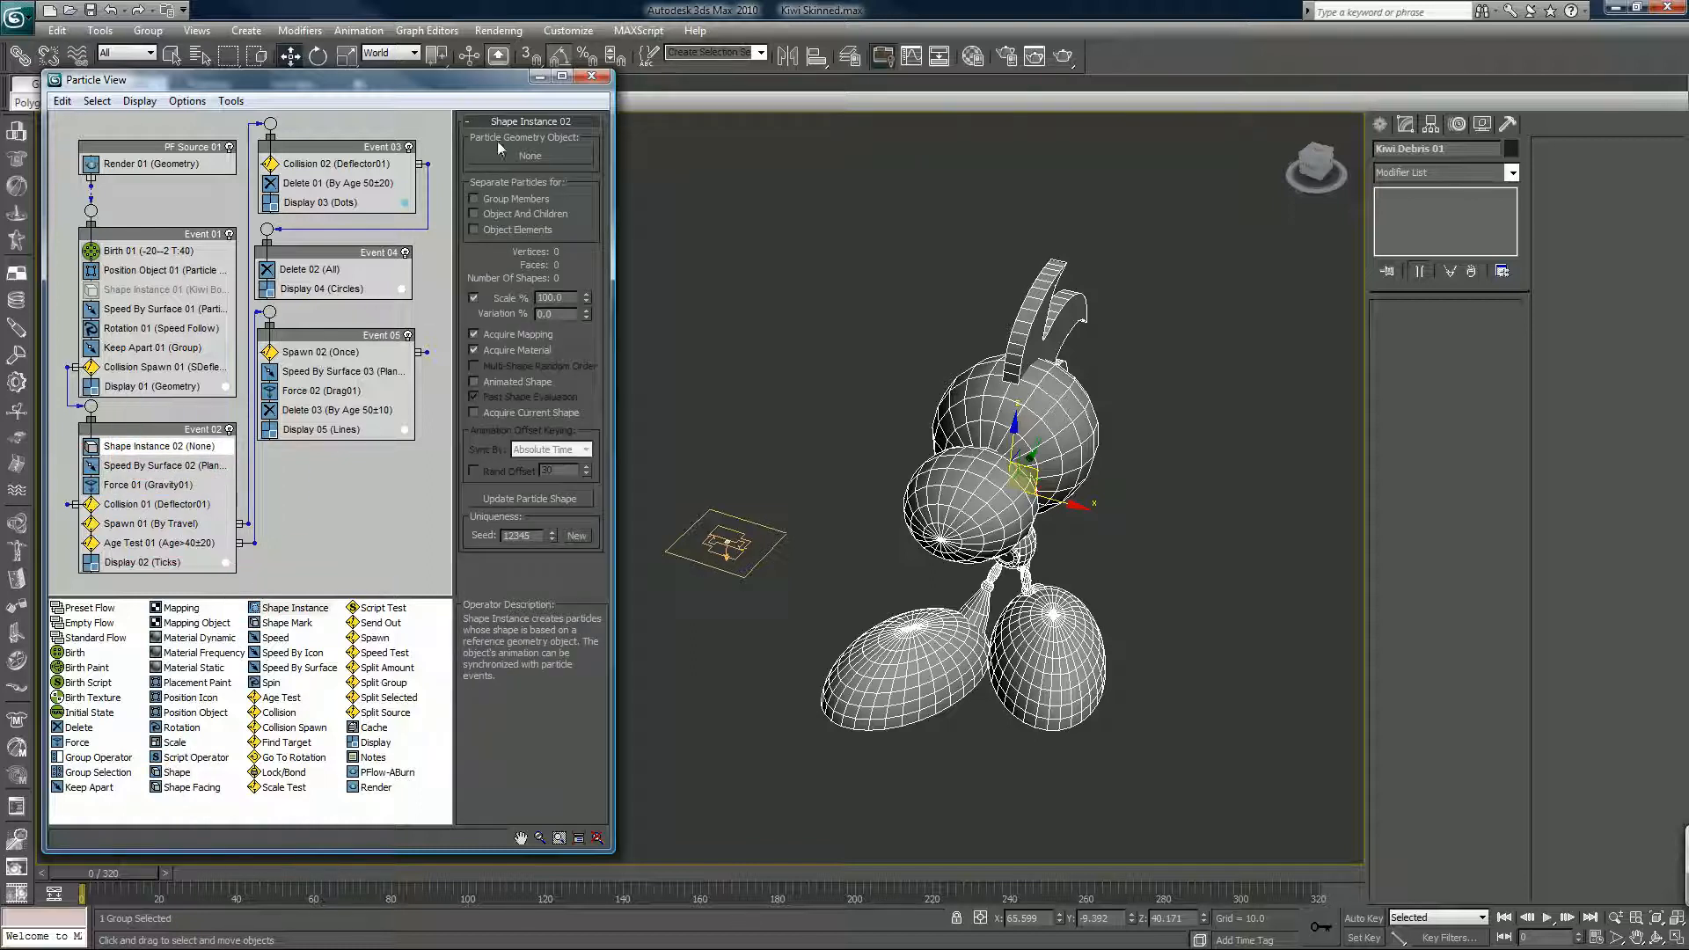
left_click(529, 154)
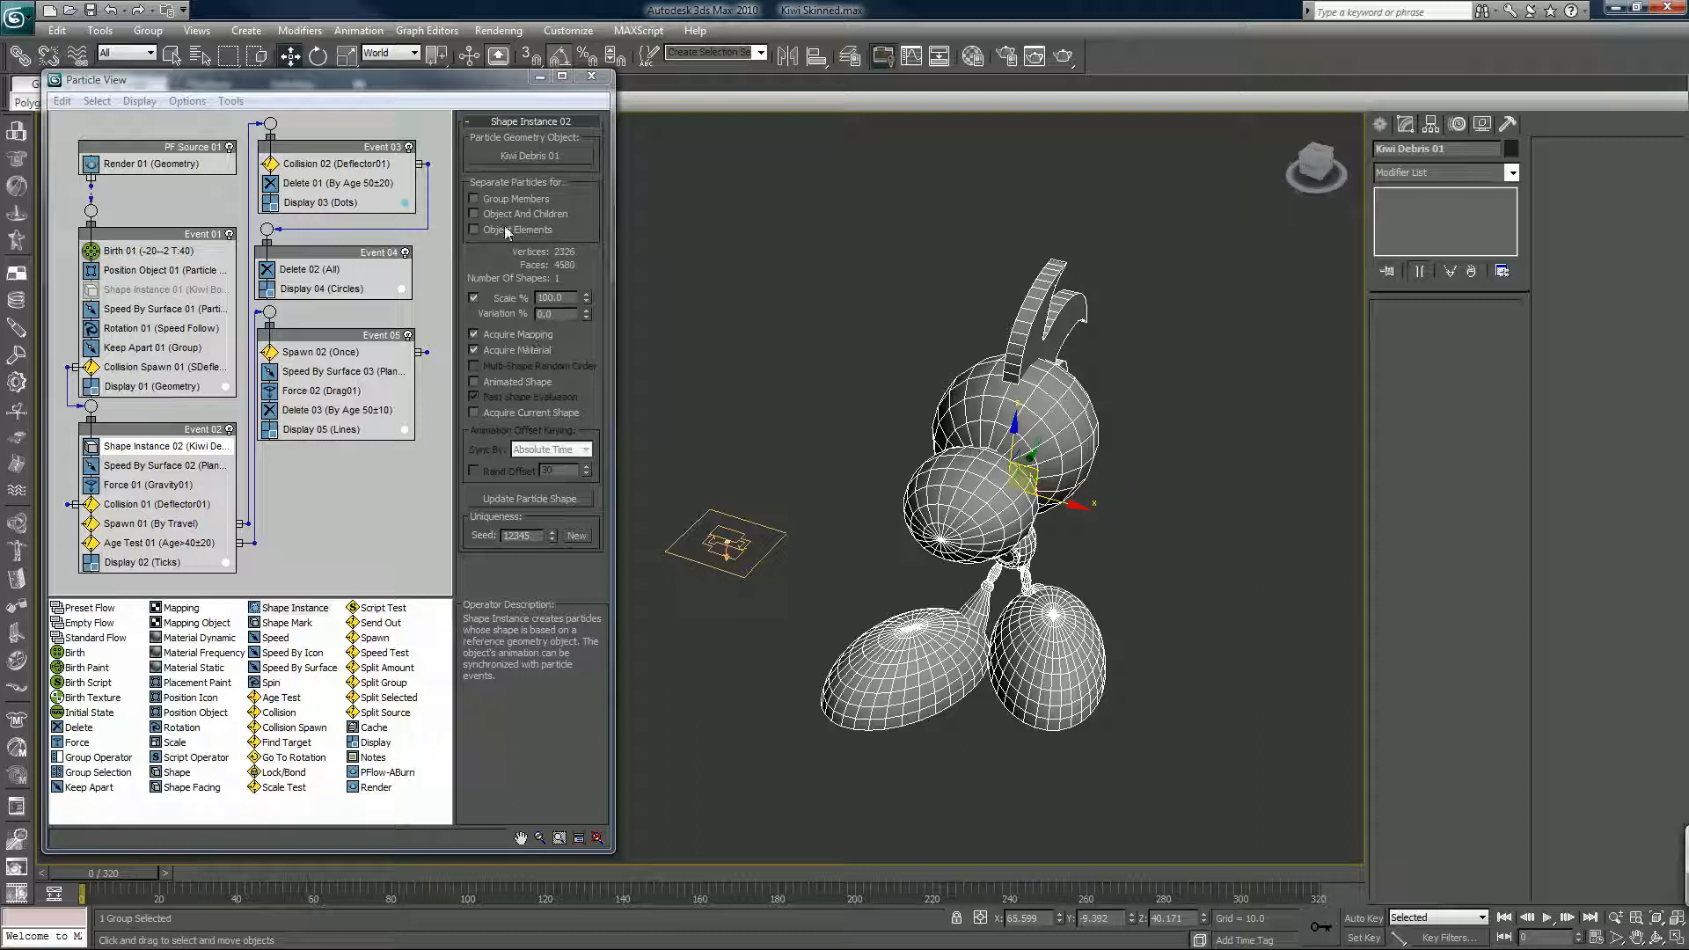
left_click(473, 198)
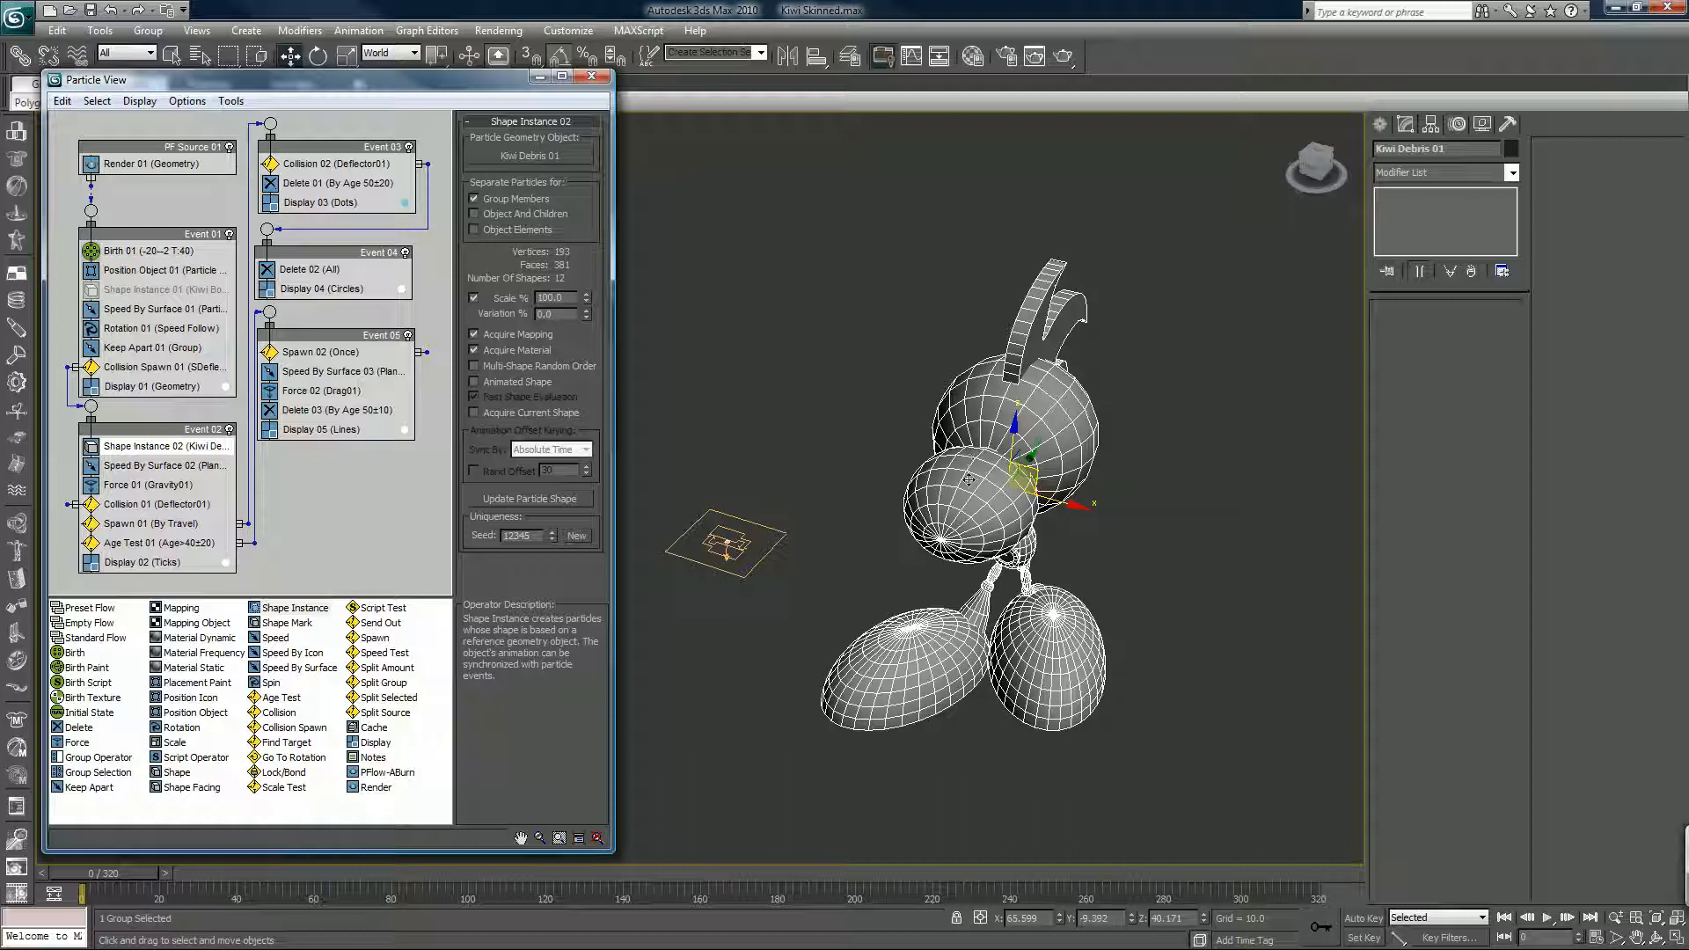
mouse_move(881, 527)
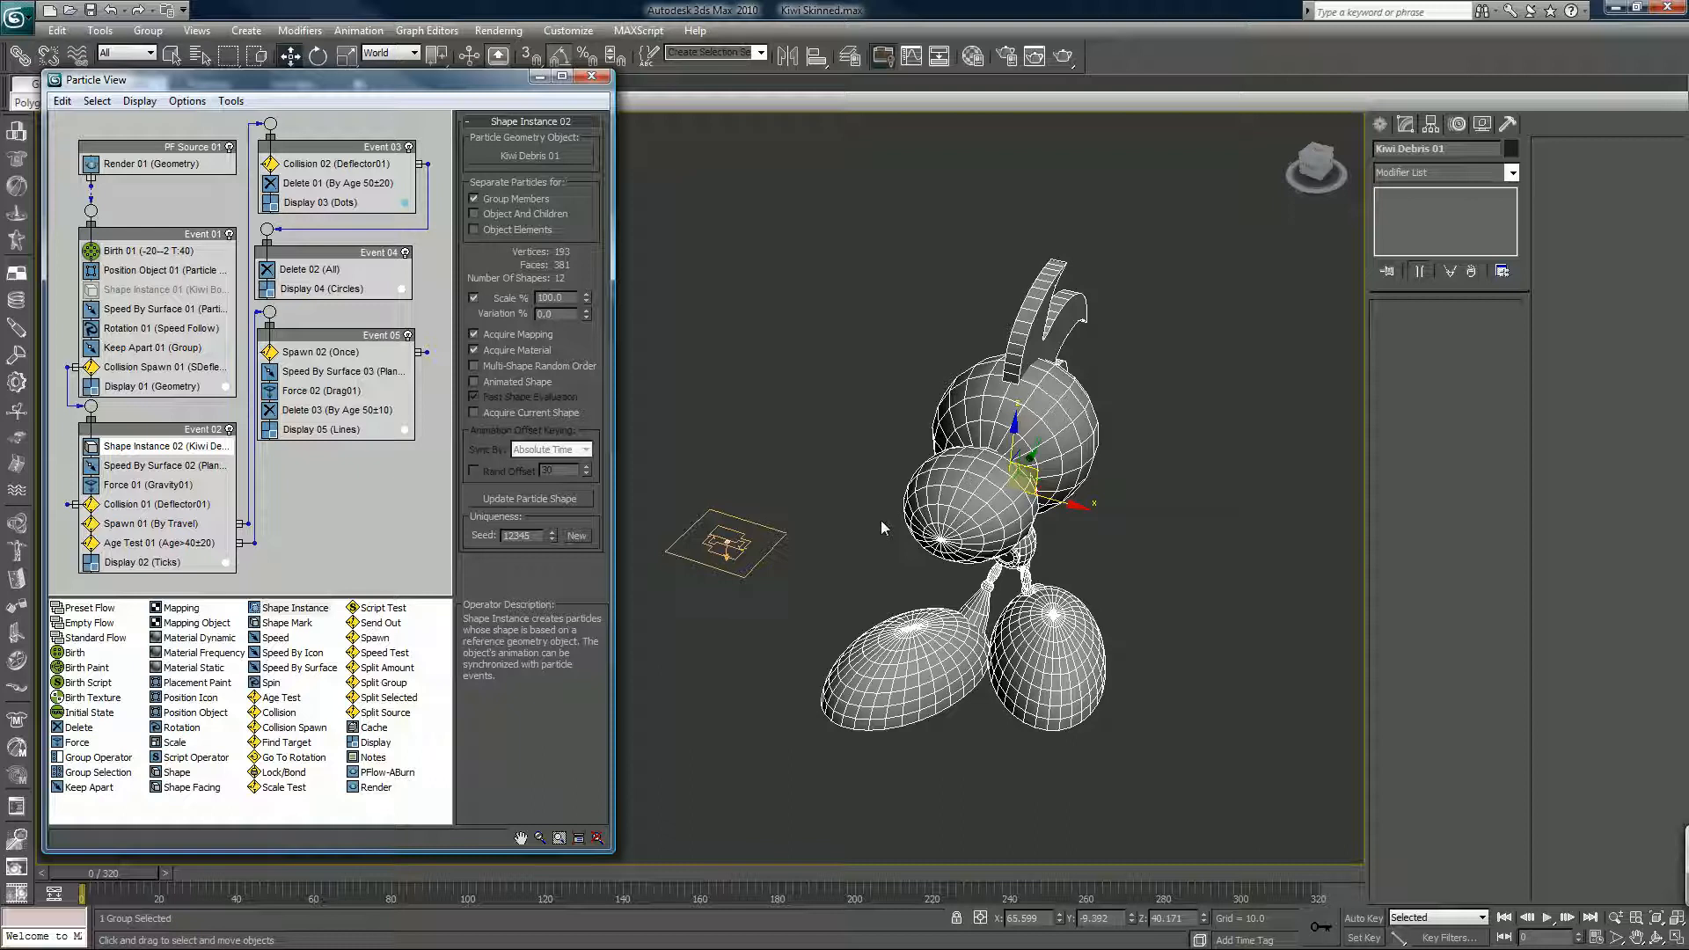
mouse_move(892, 570)
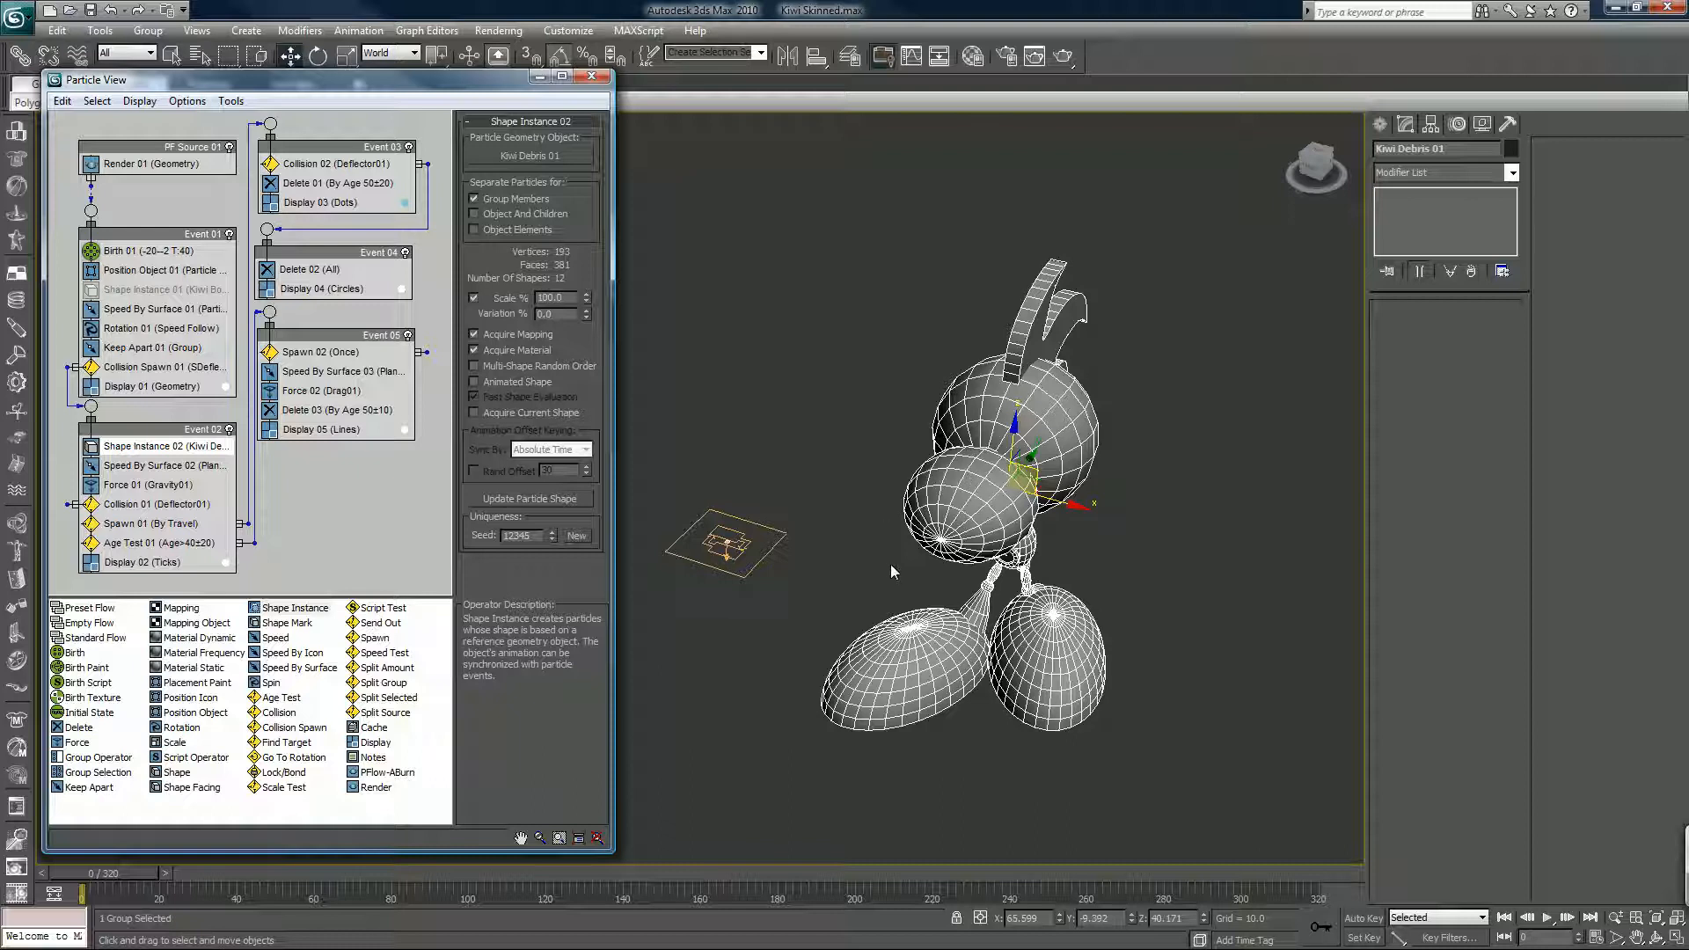
mouse_move(1001, 494)
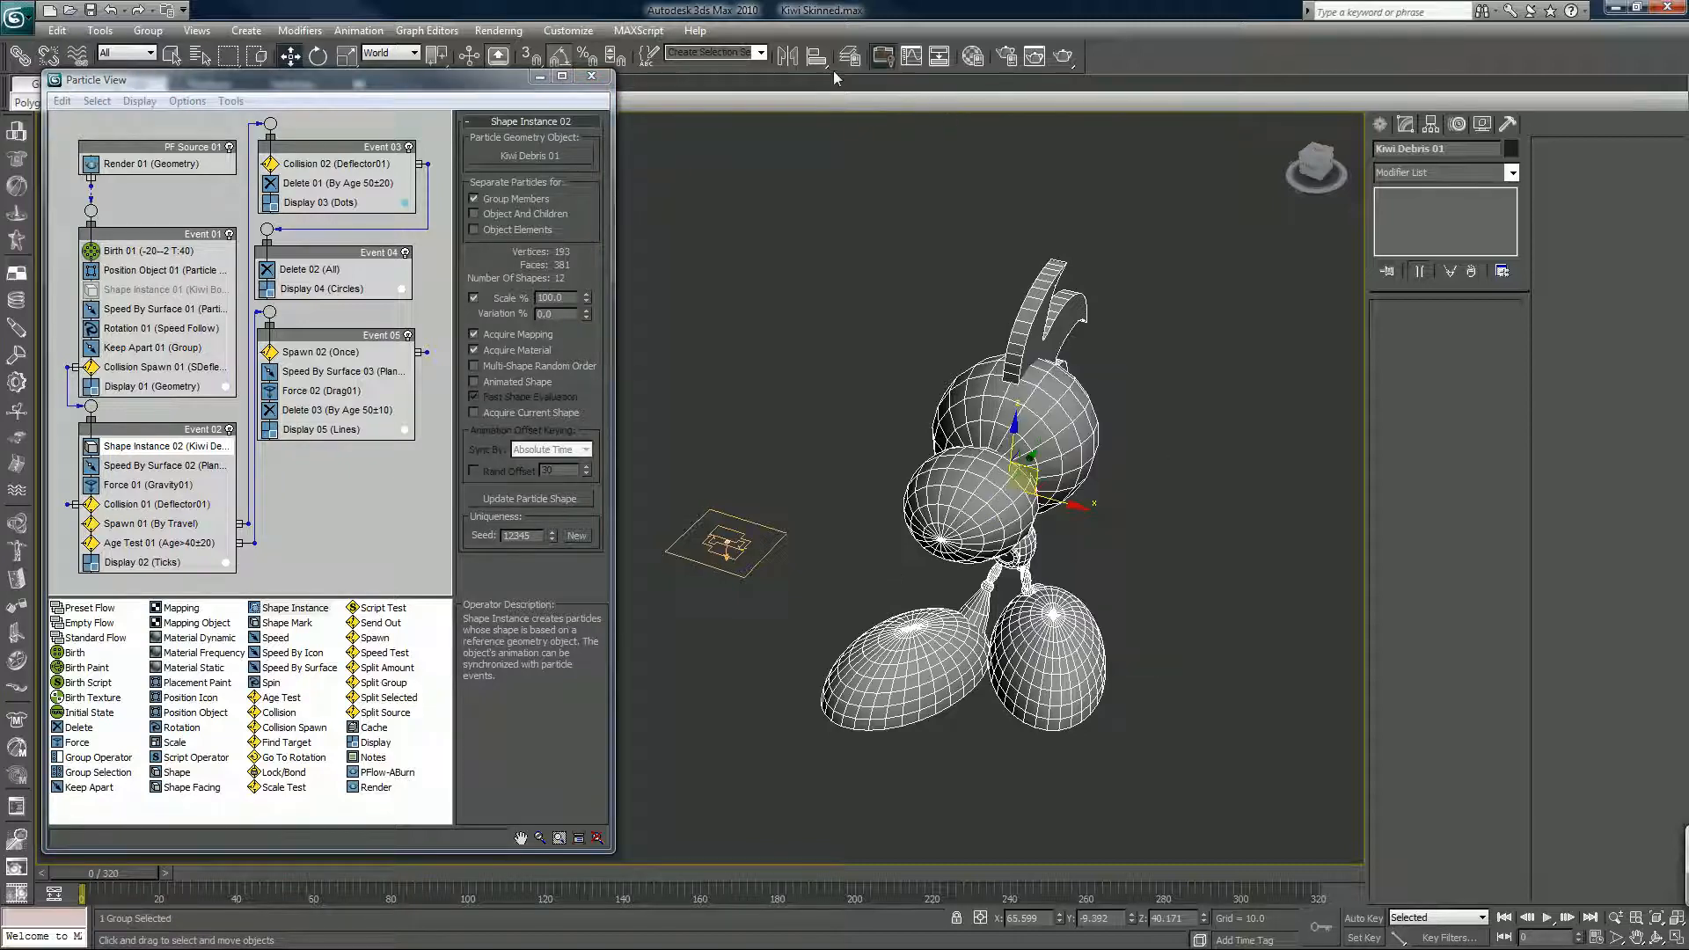
- Switch the viewport to the particle scene and scrub to about frame 240
left_click(849, 56)
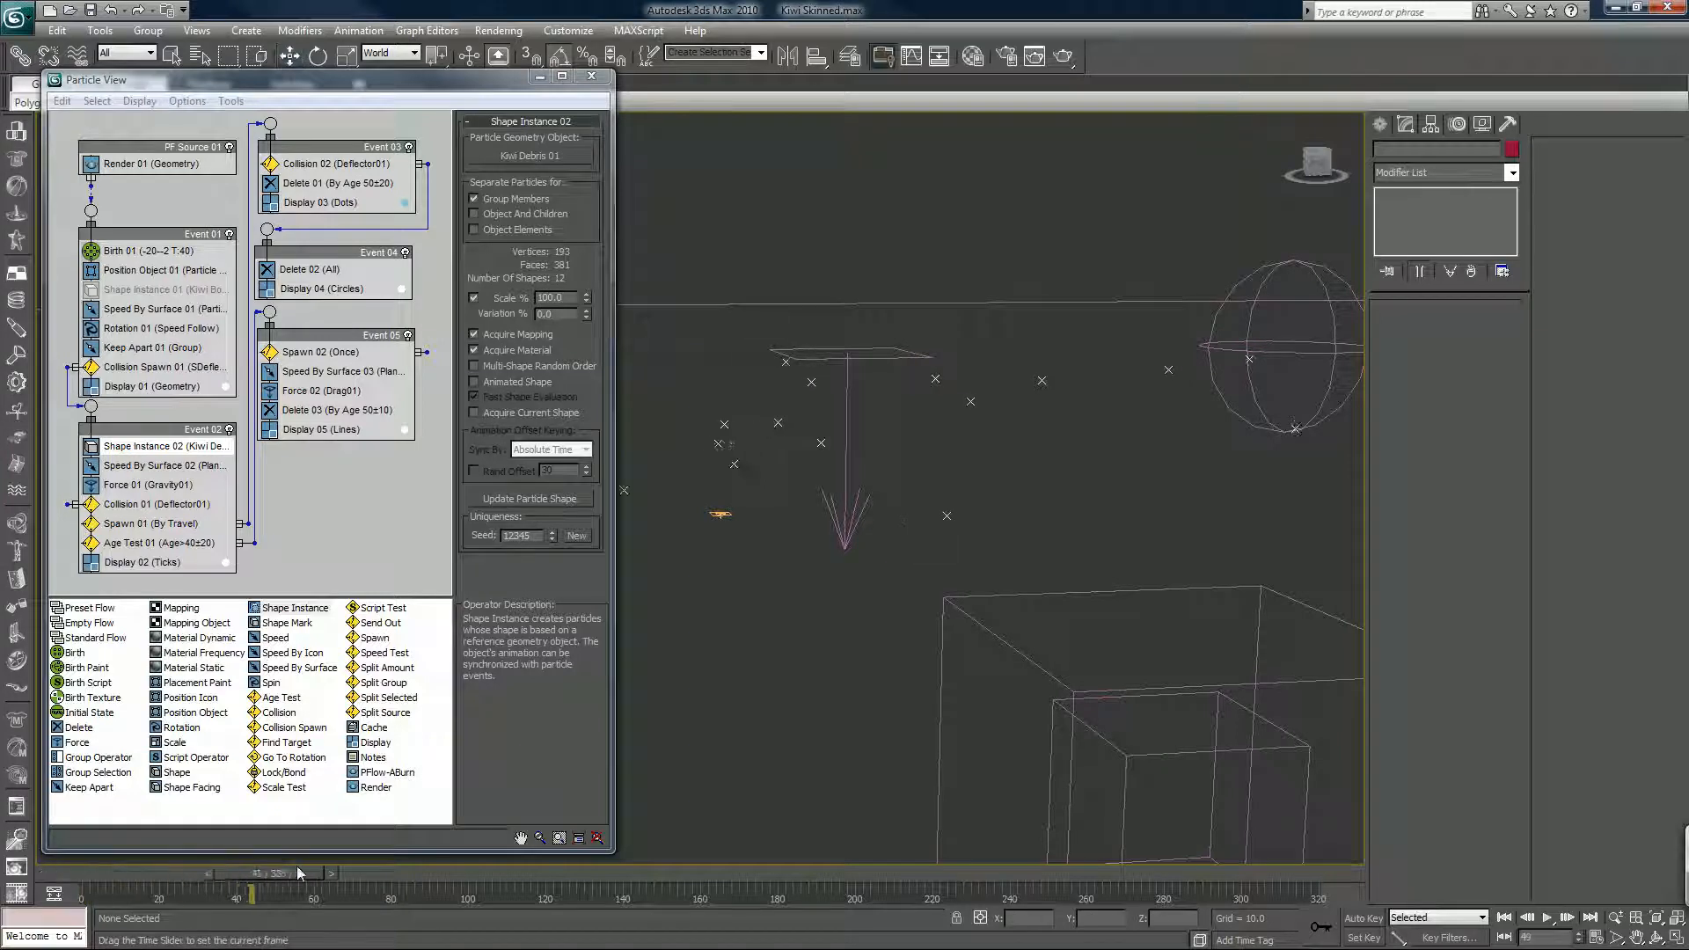
left_click_drag(250, 894, 898, 893)
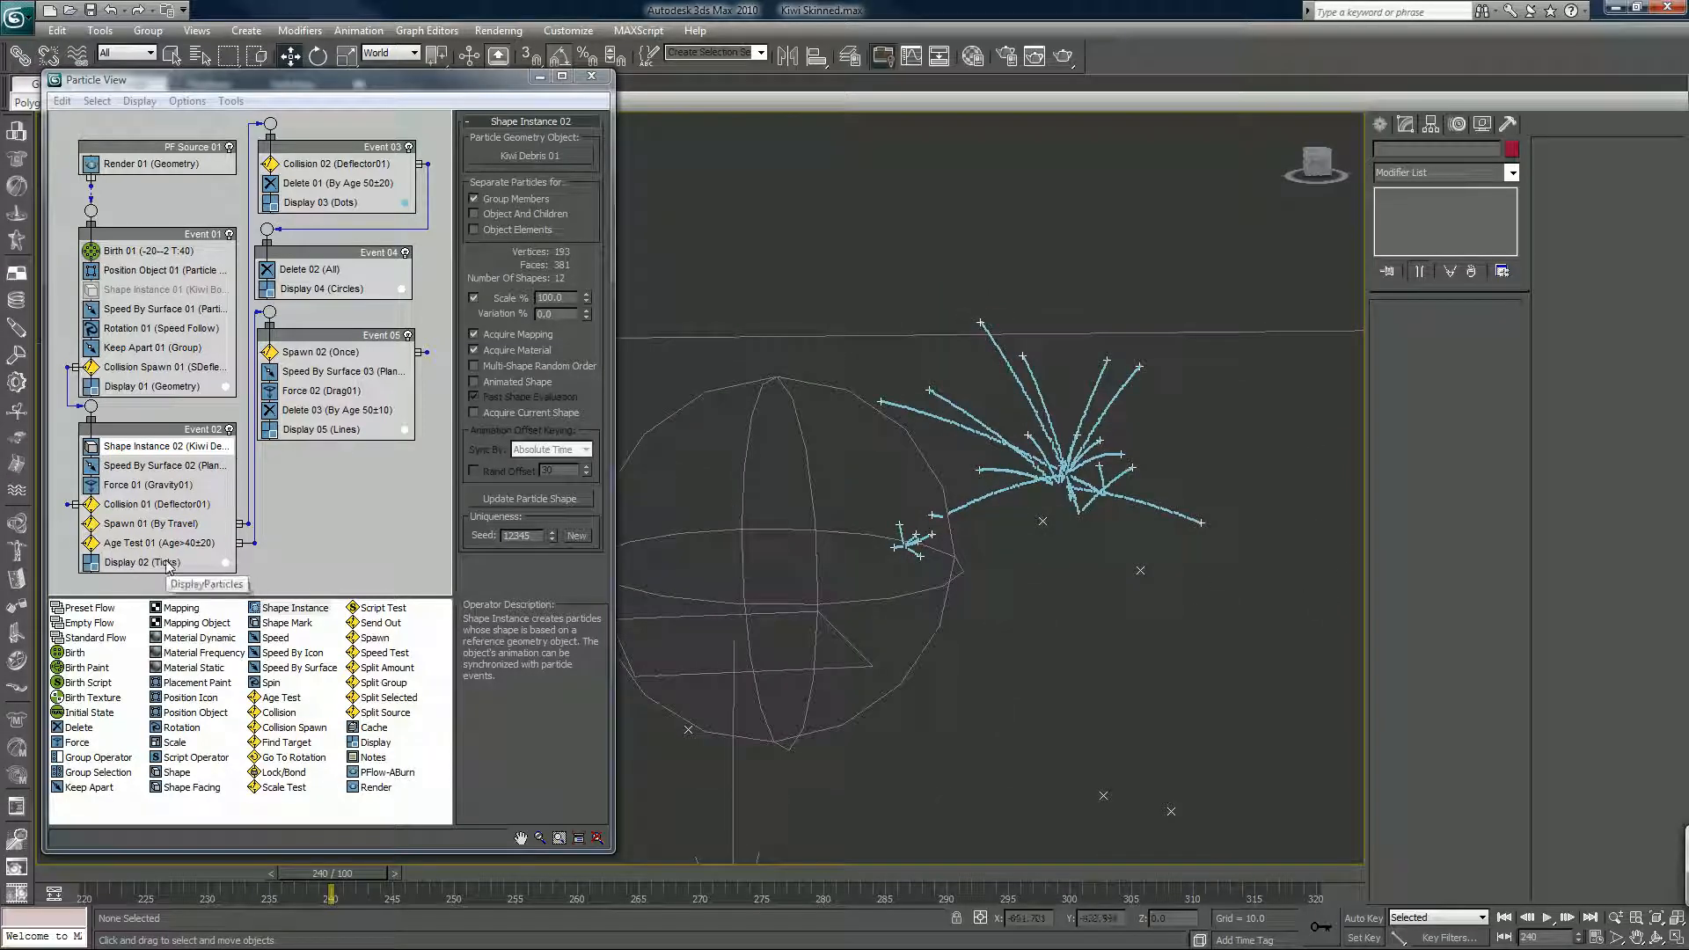
- Set Display 02 type to Geometry so the debris pieces show, then return to Collision Spawn 01
left_click(141, 561)
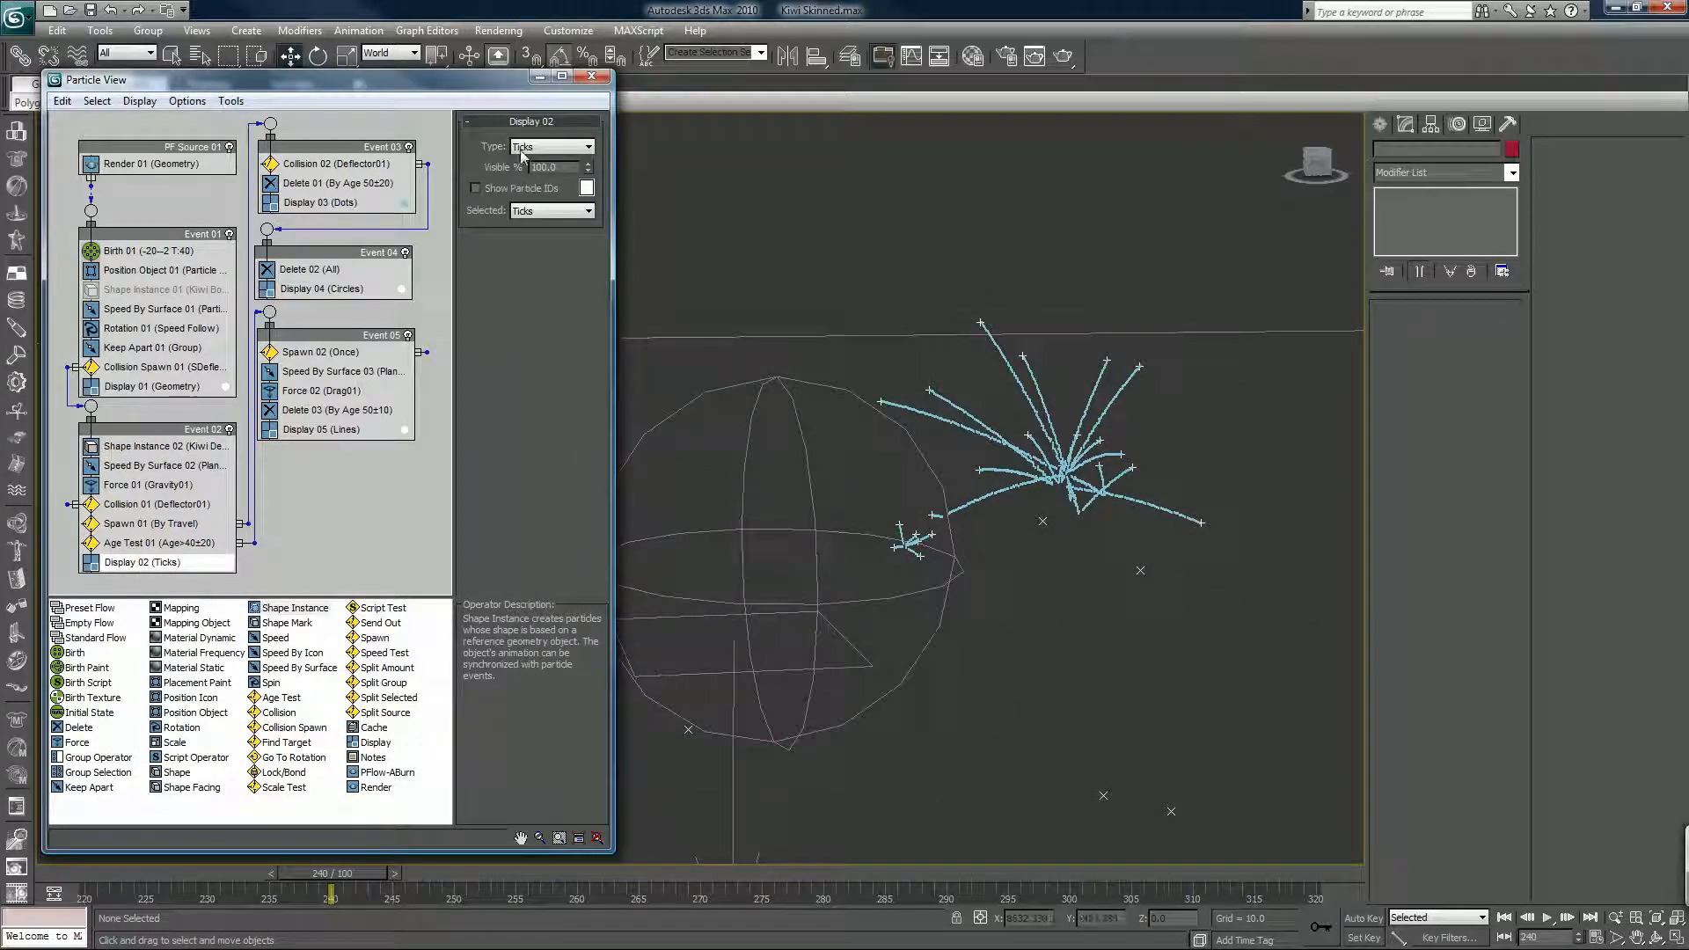
left_click(588, 146)
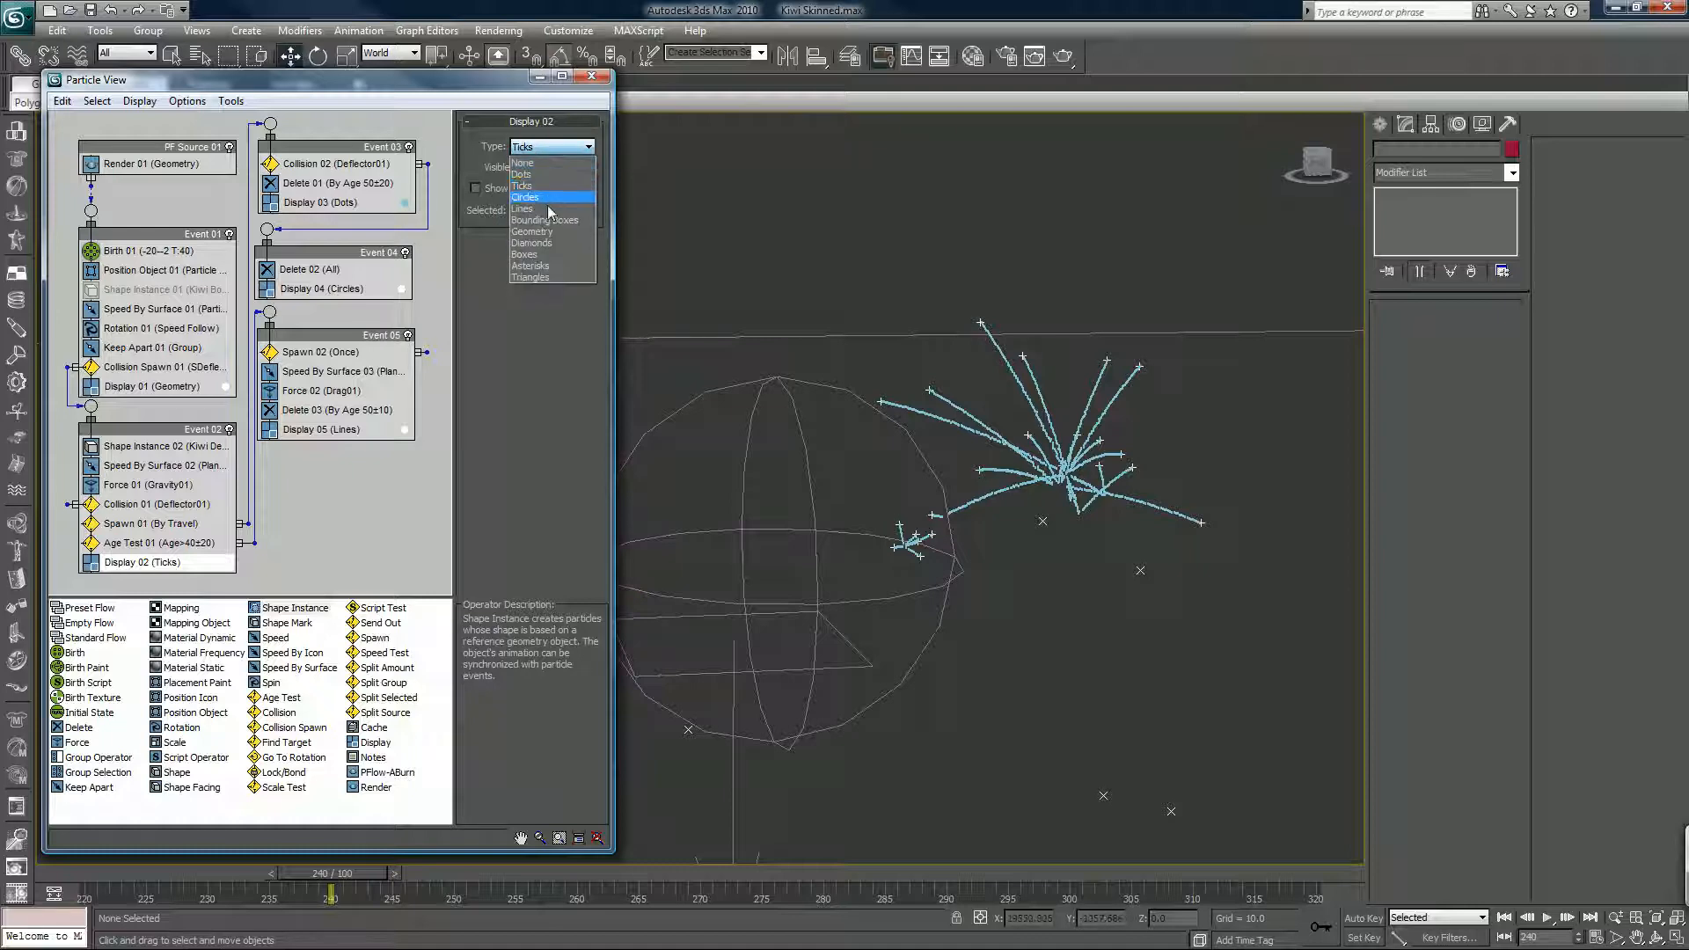
left_click(531, 230)
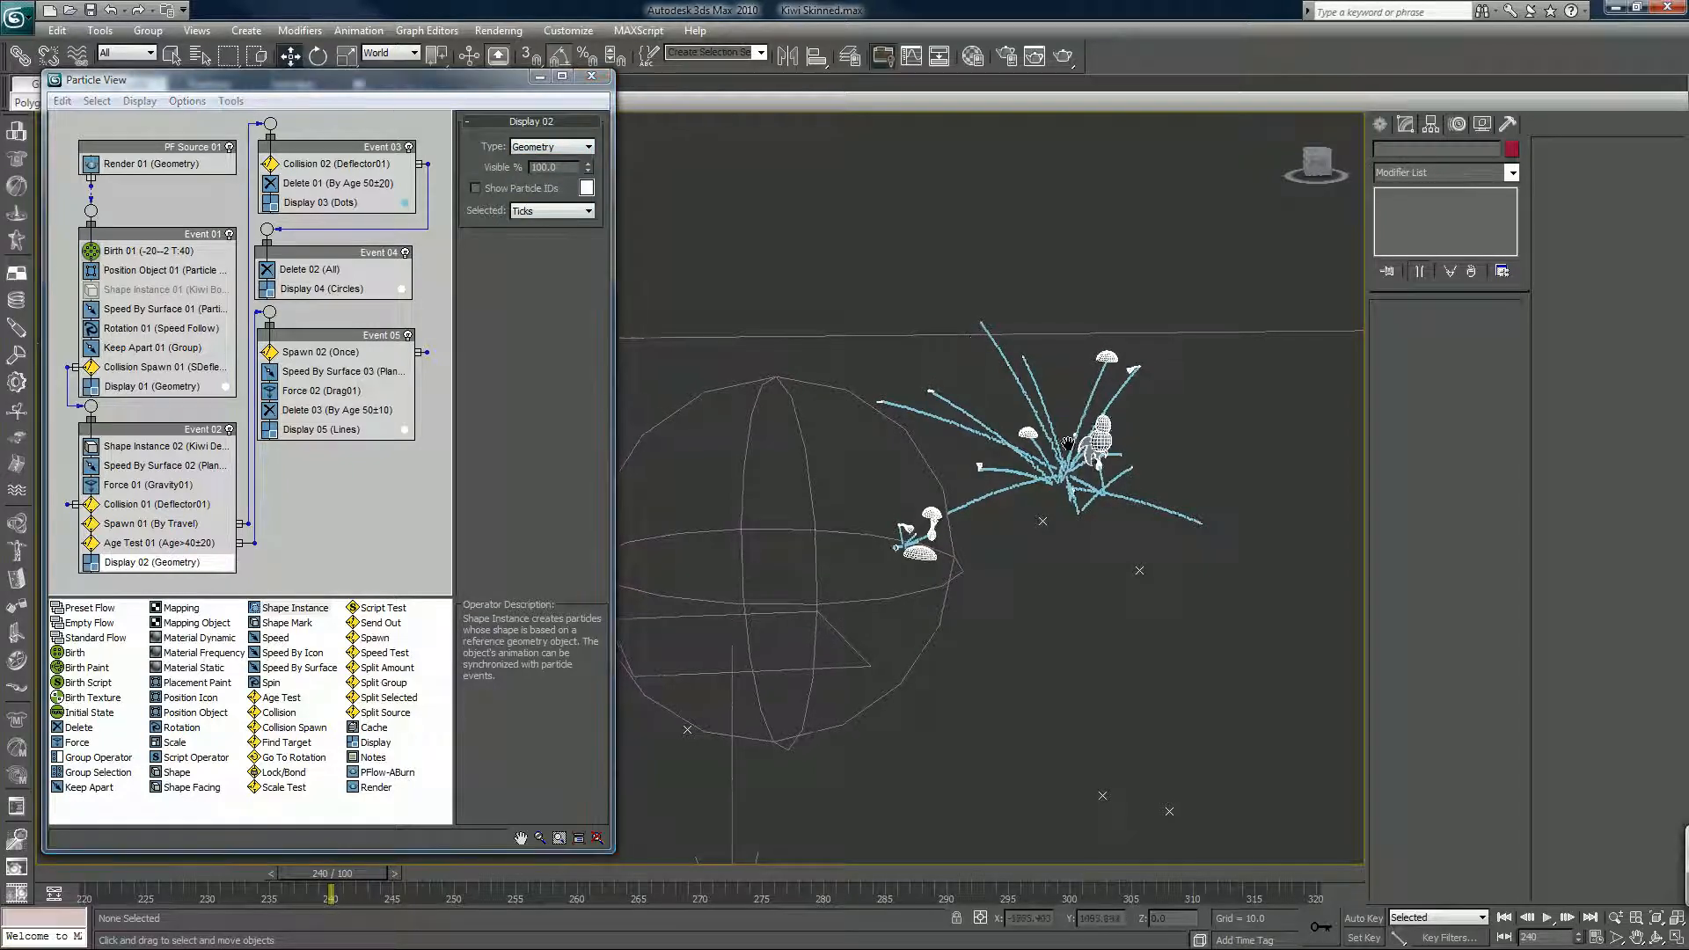
left_click_drag(1066, 442, 920, 462)
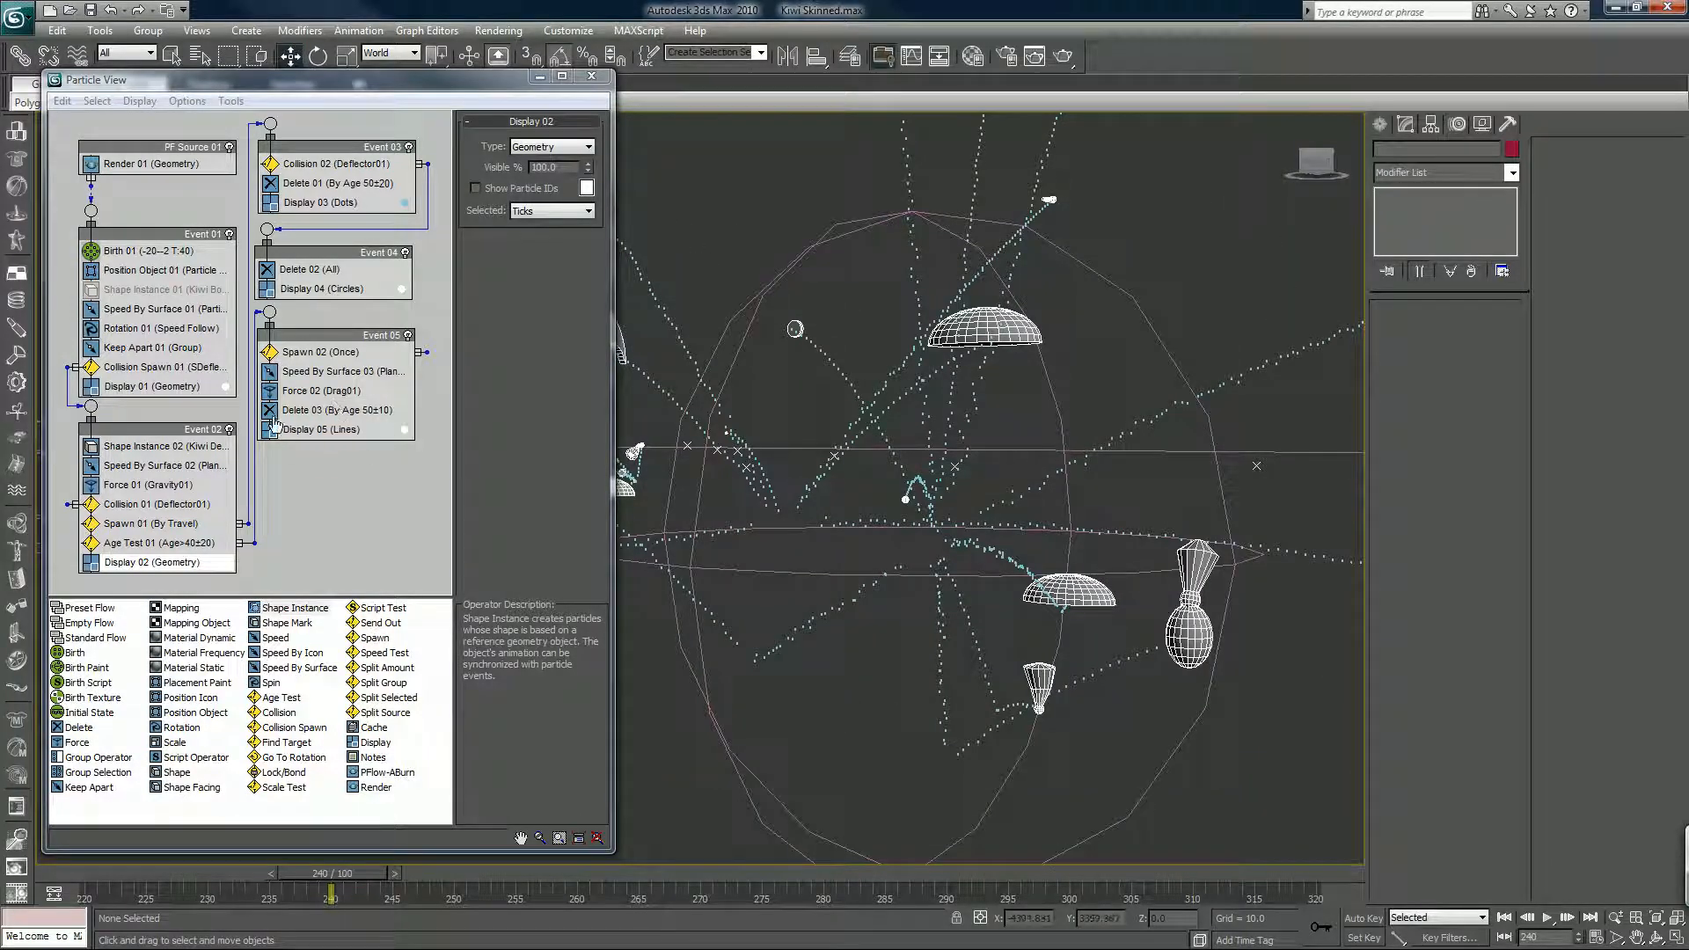
mouse_move(143, 399)
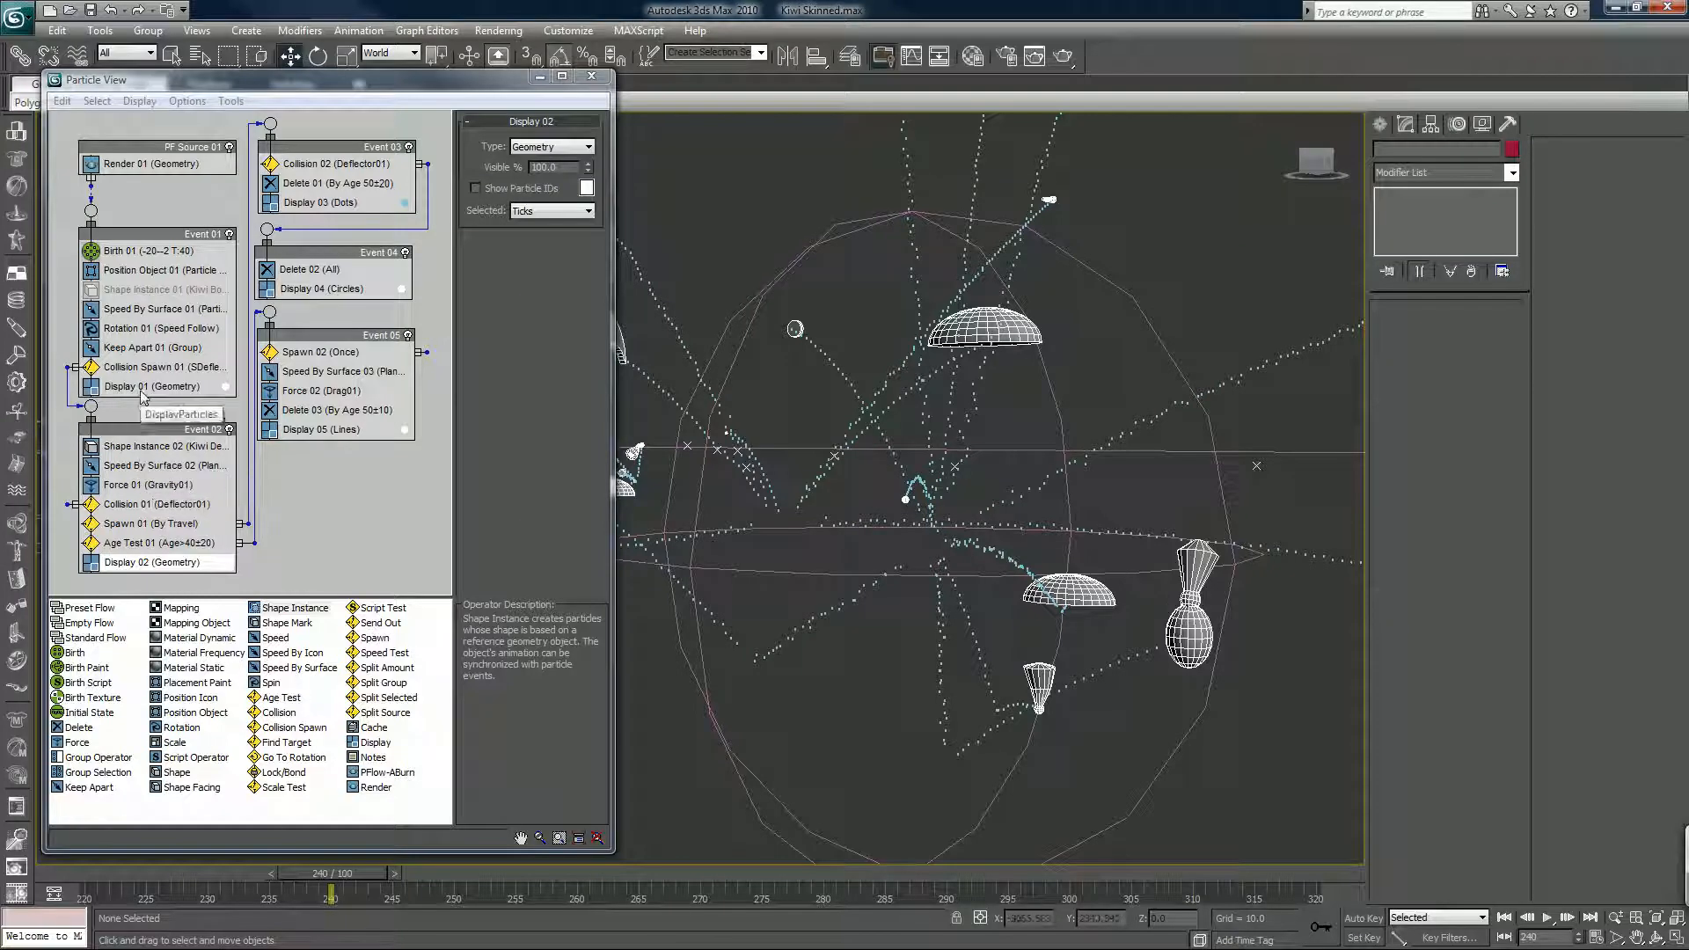
left_click(166, 366)
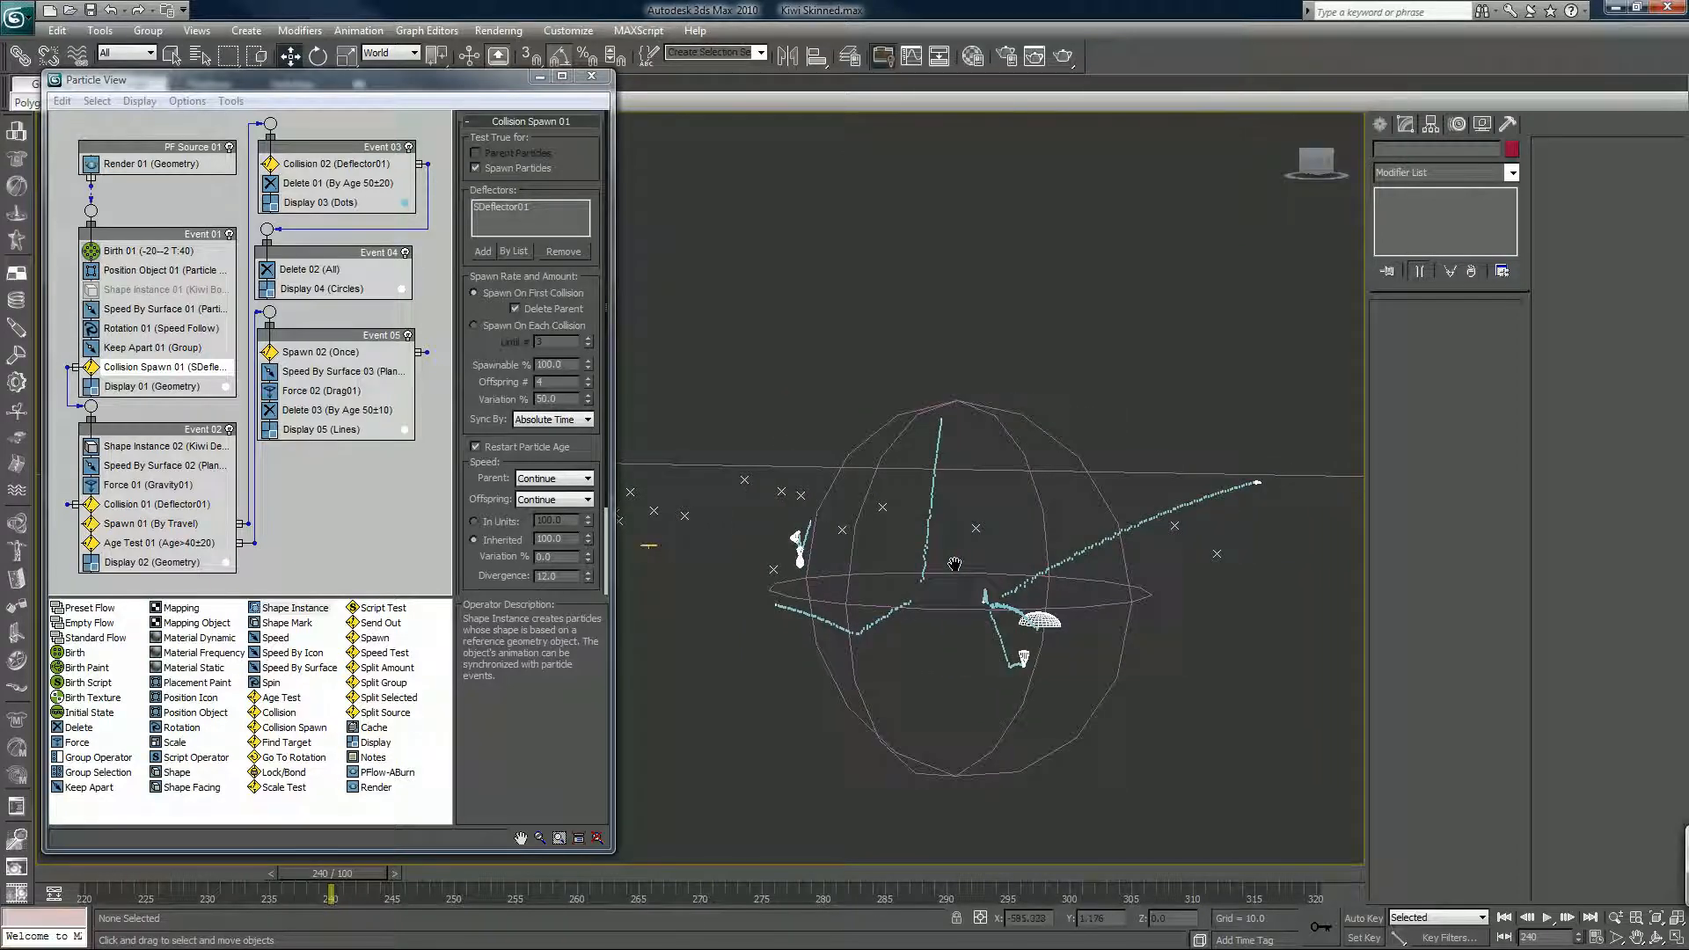
- Raise the Offspring # per collision with 10% variation and scrub to check the debris burst
left_click_drag(333, 872, 172, 872)
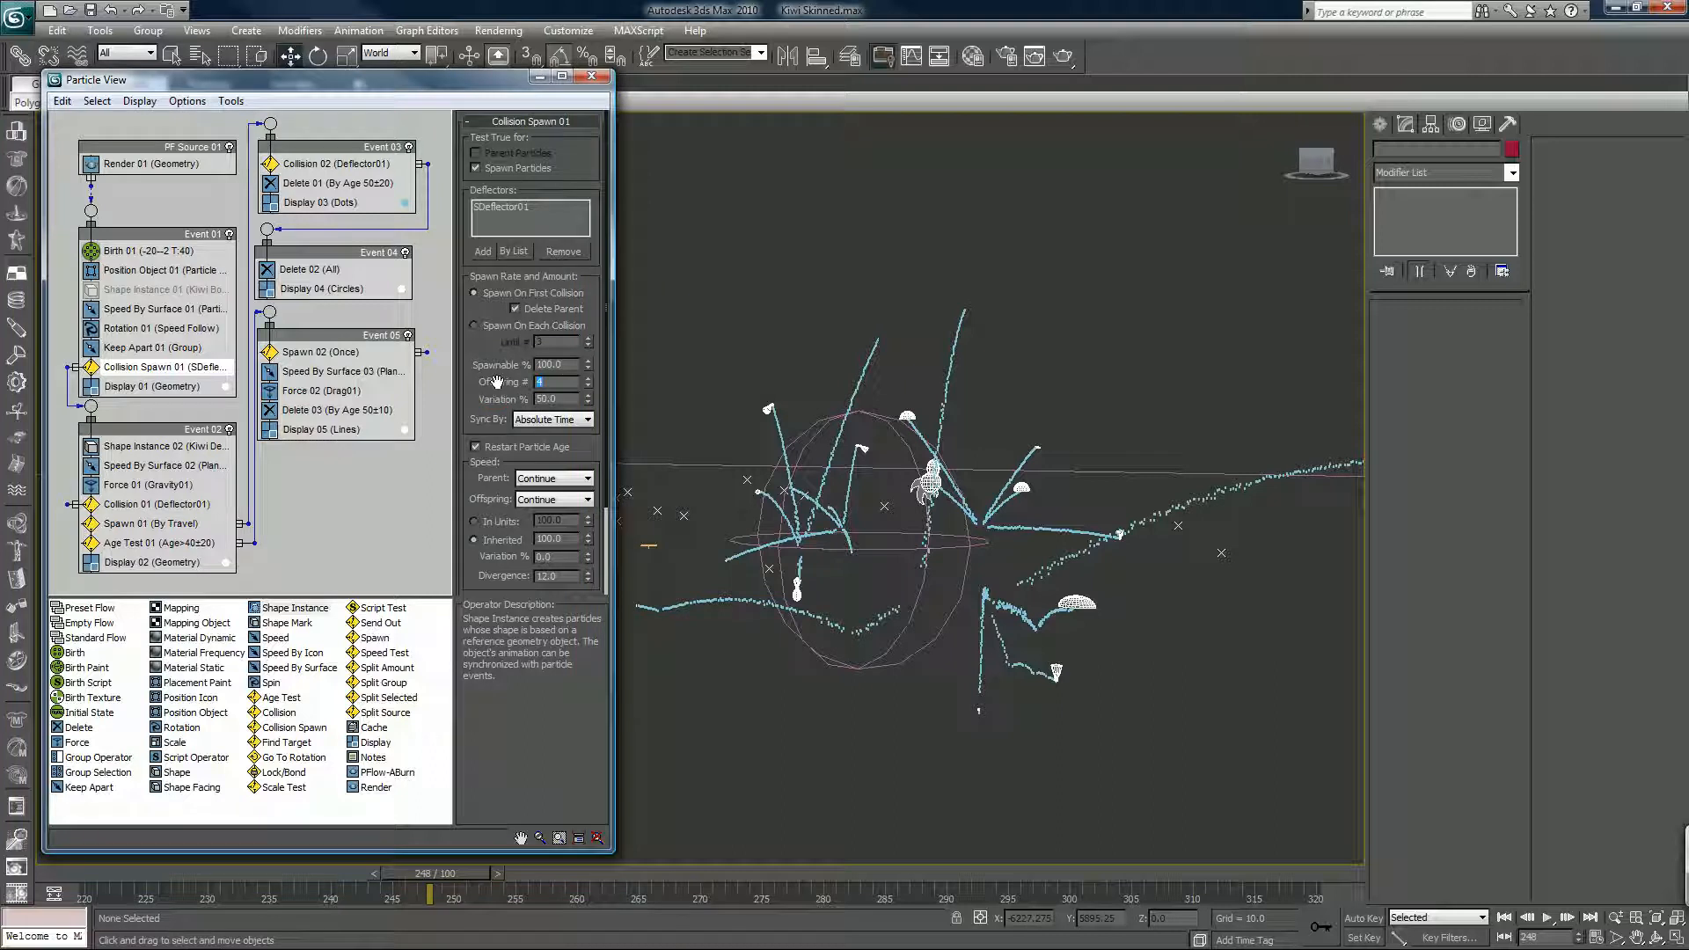
left_click(542, 382)
type("7")
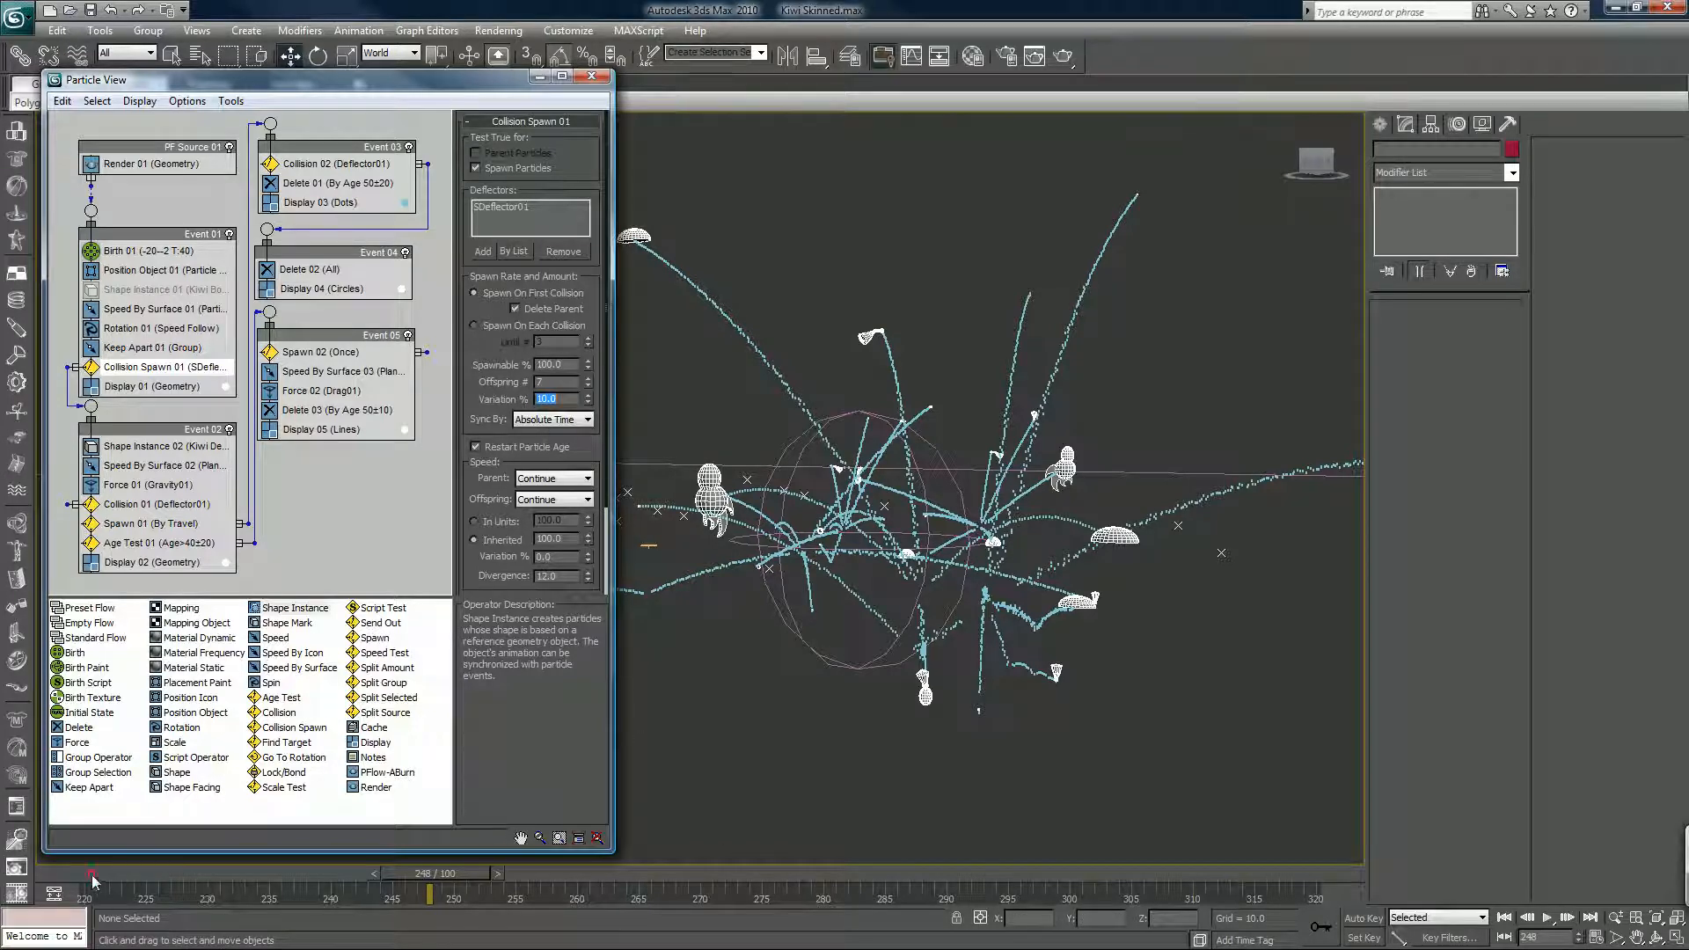
left_click_drag(97, 873, 409, 873)
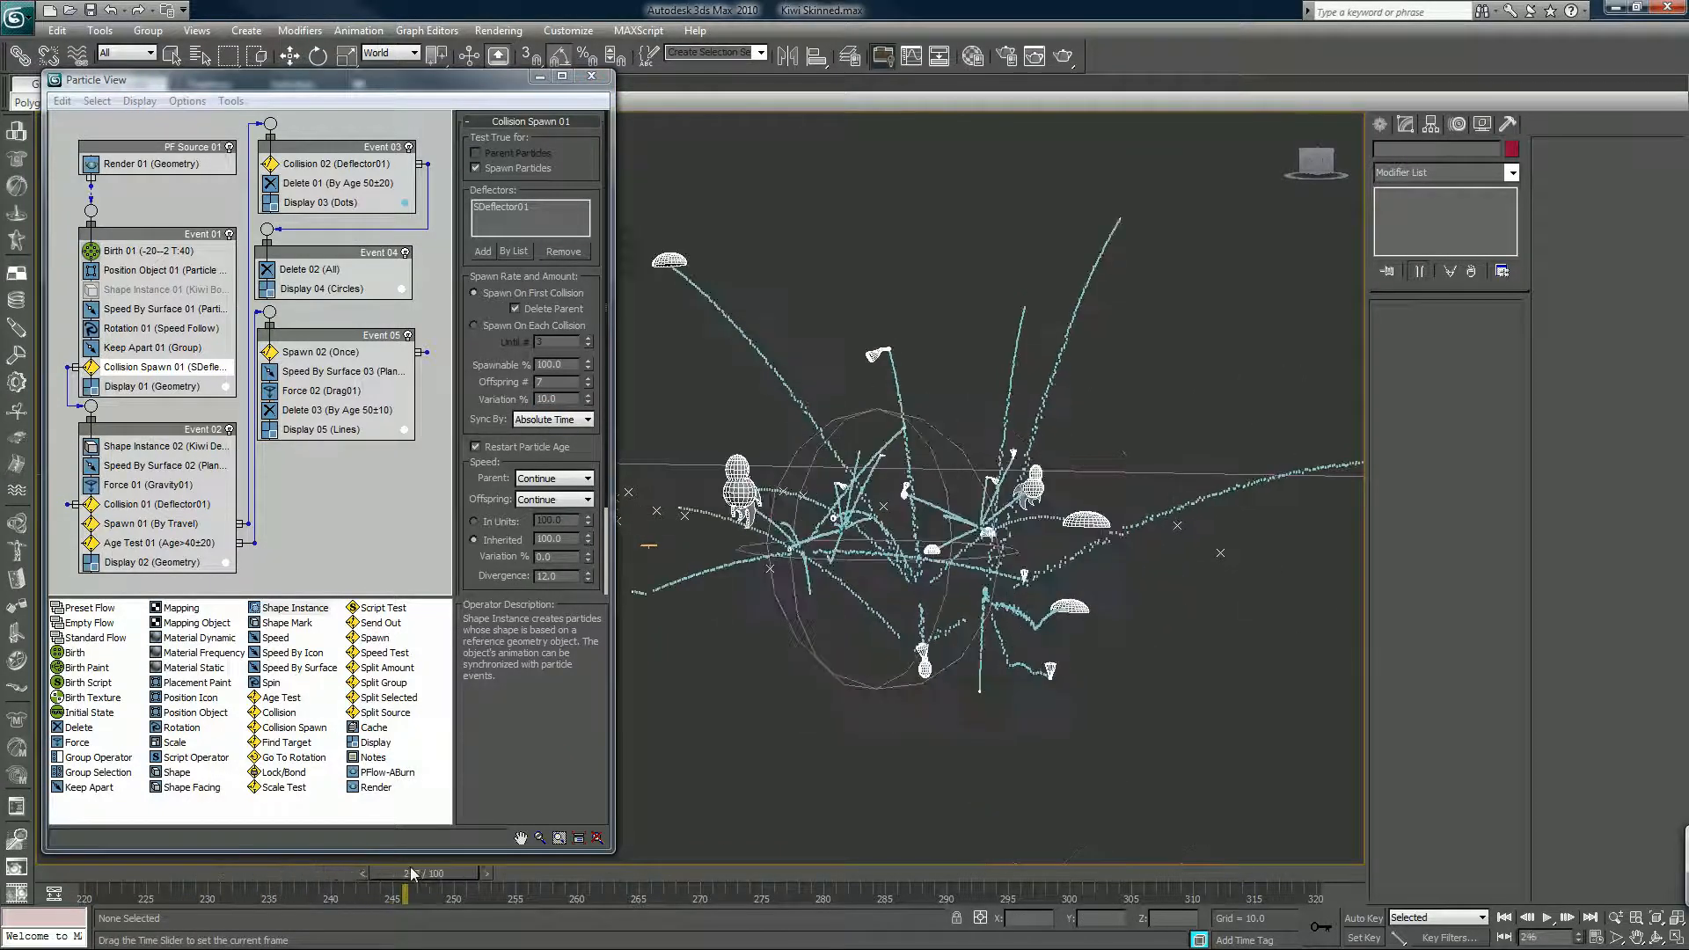
left_click_drag(412, 873, 476, 872)
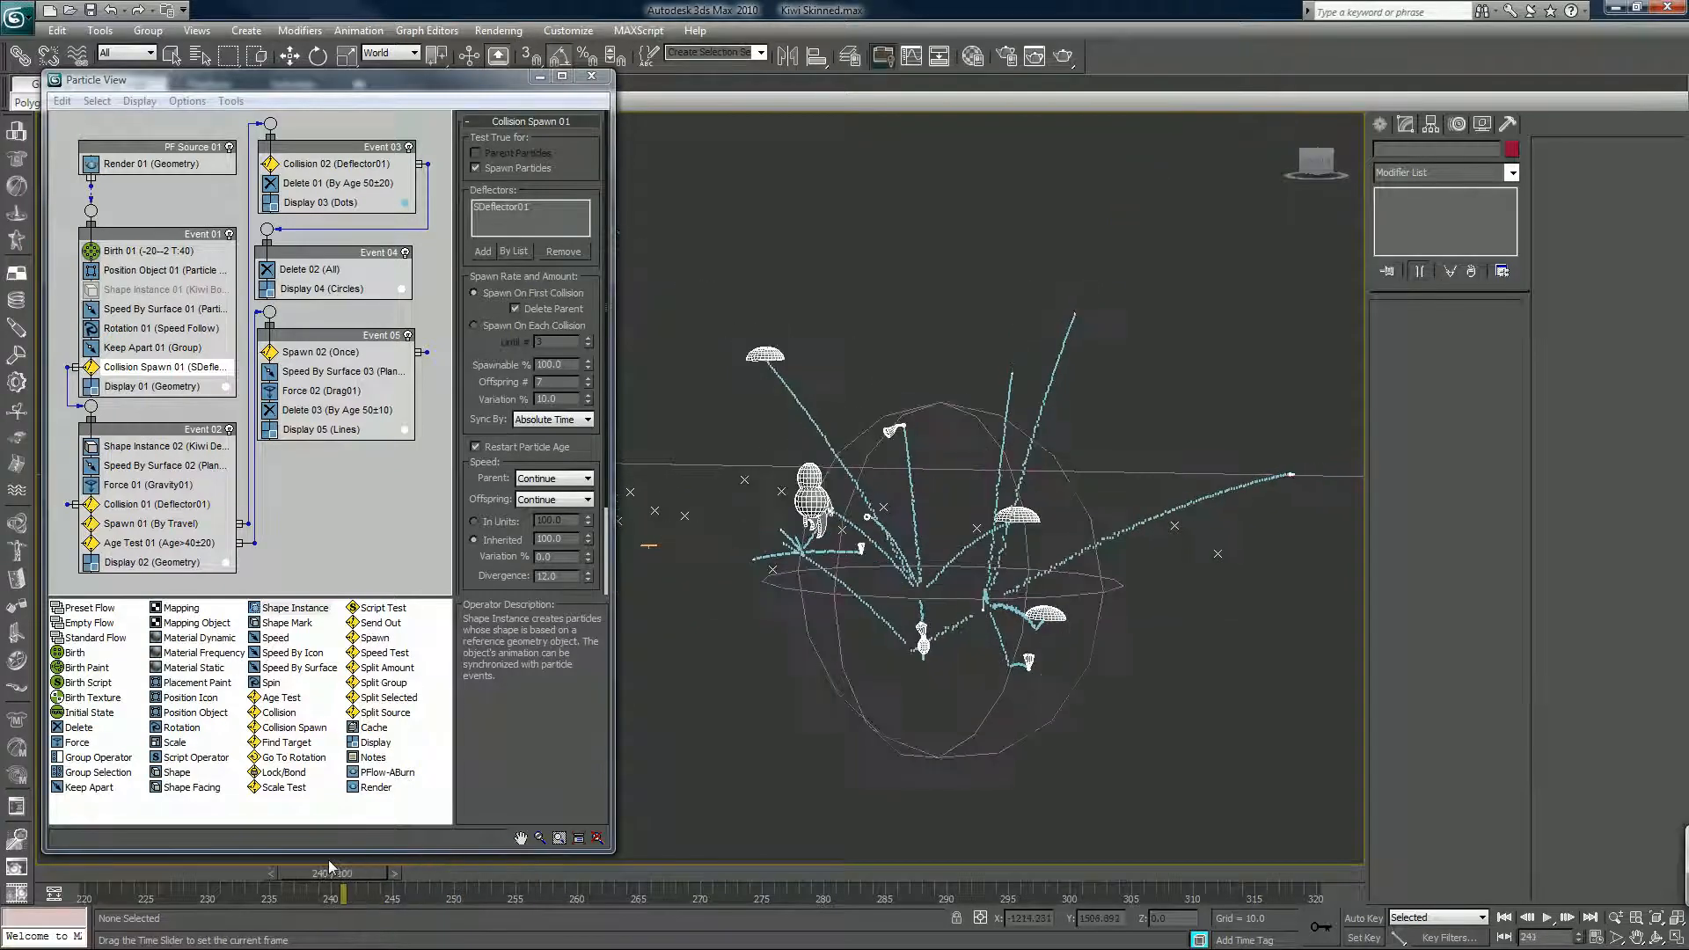
left_click_drag(340, 873, 248, 873)
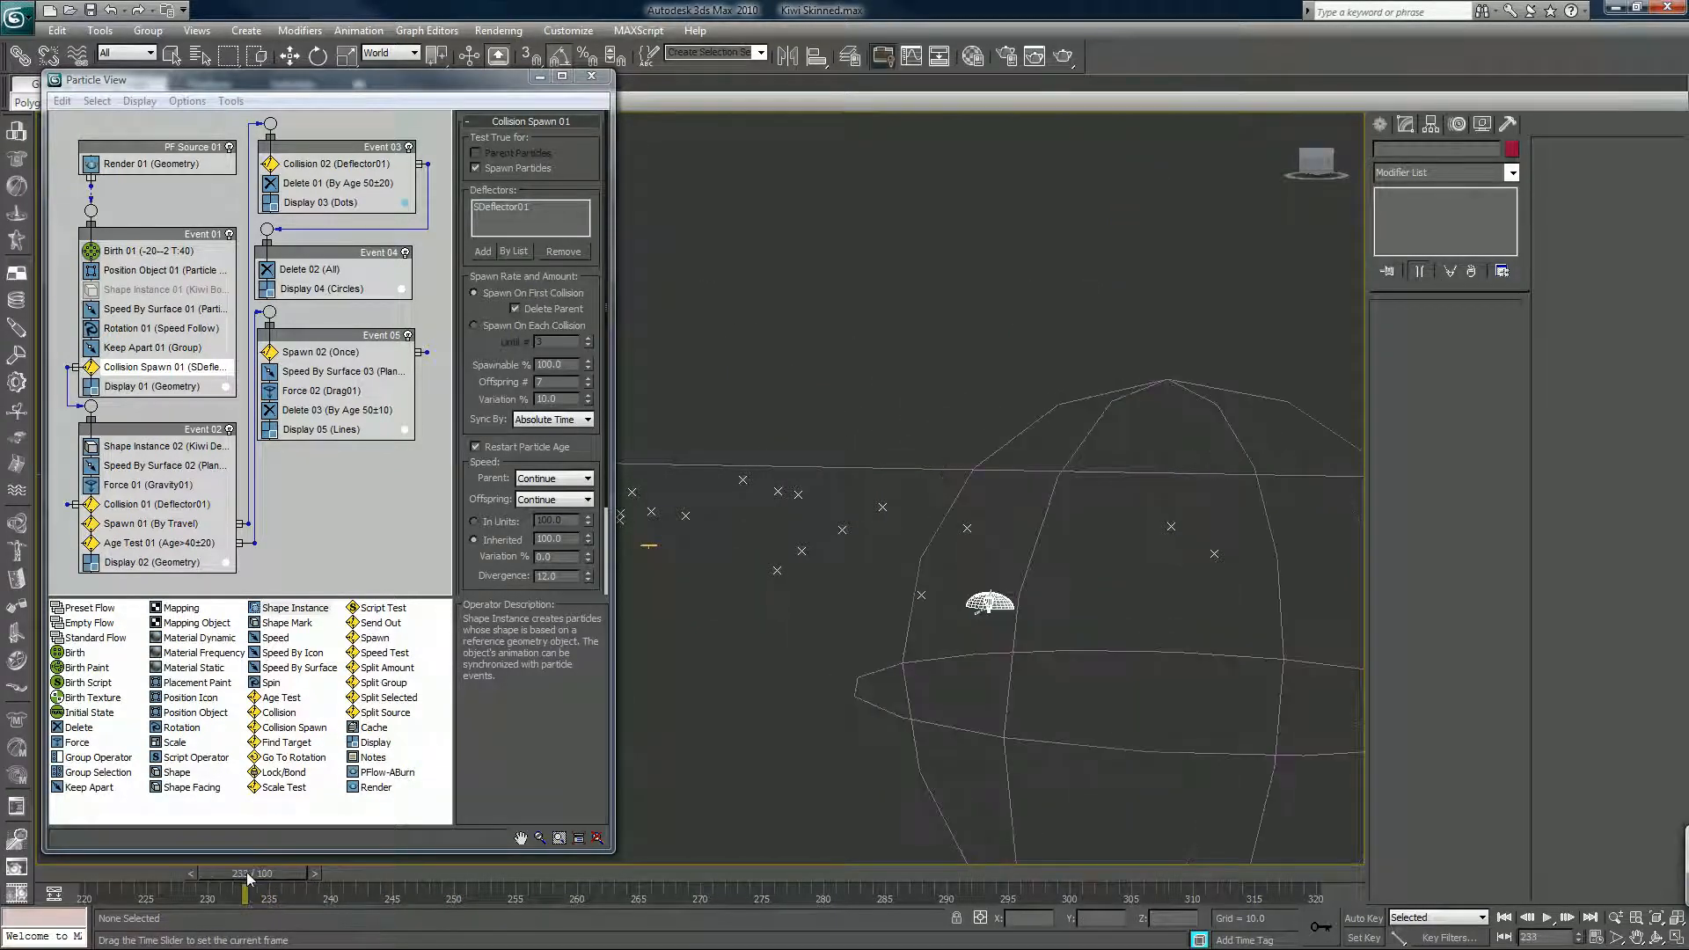
left_click_drag(248, 881, 345, 882)
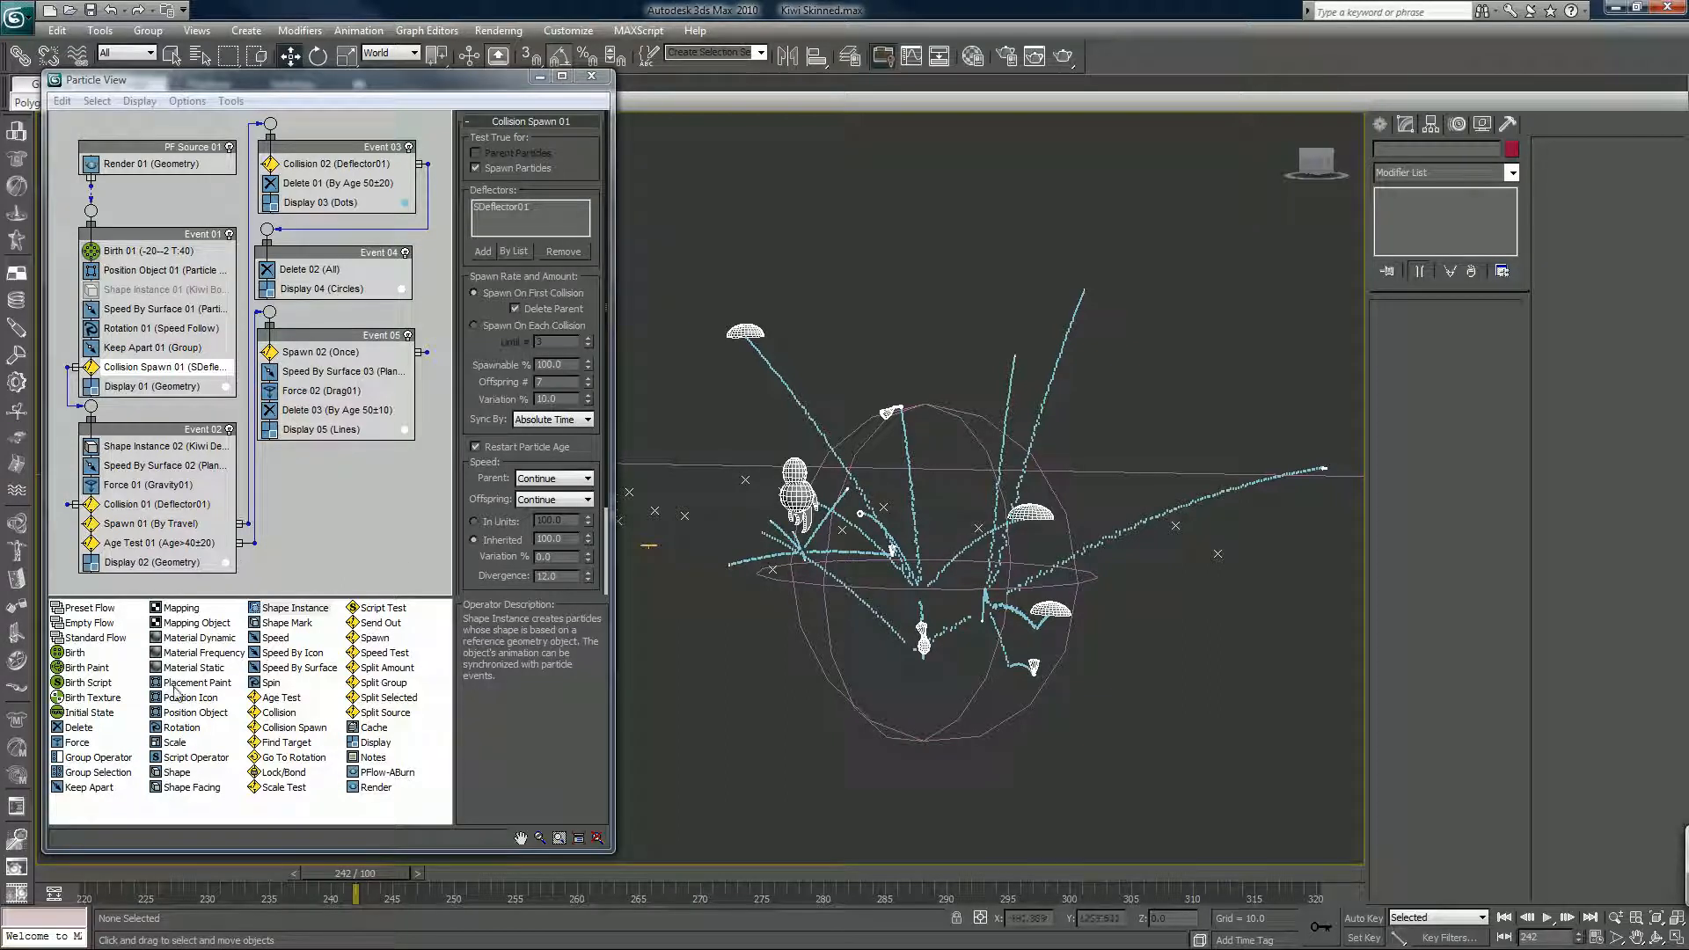
mouse_move(841, 356)
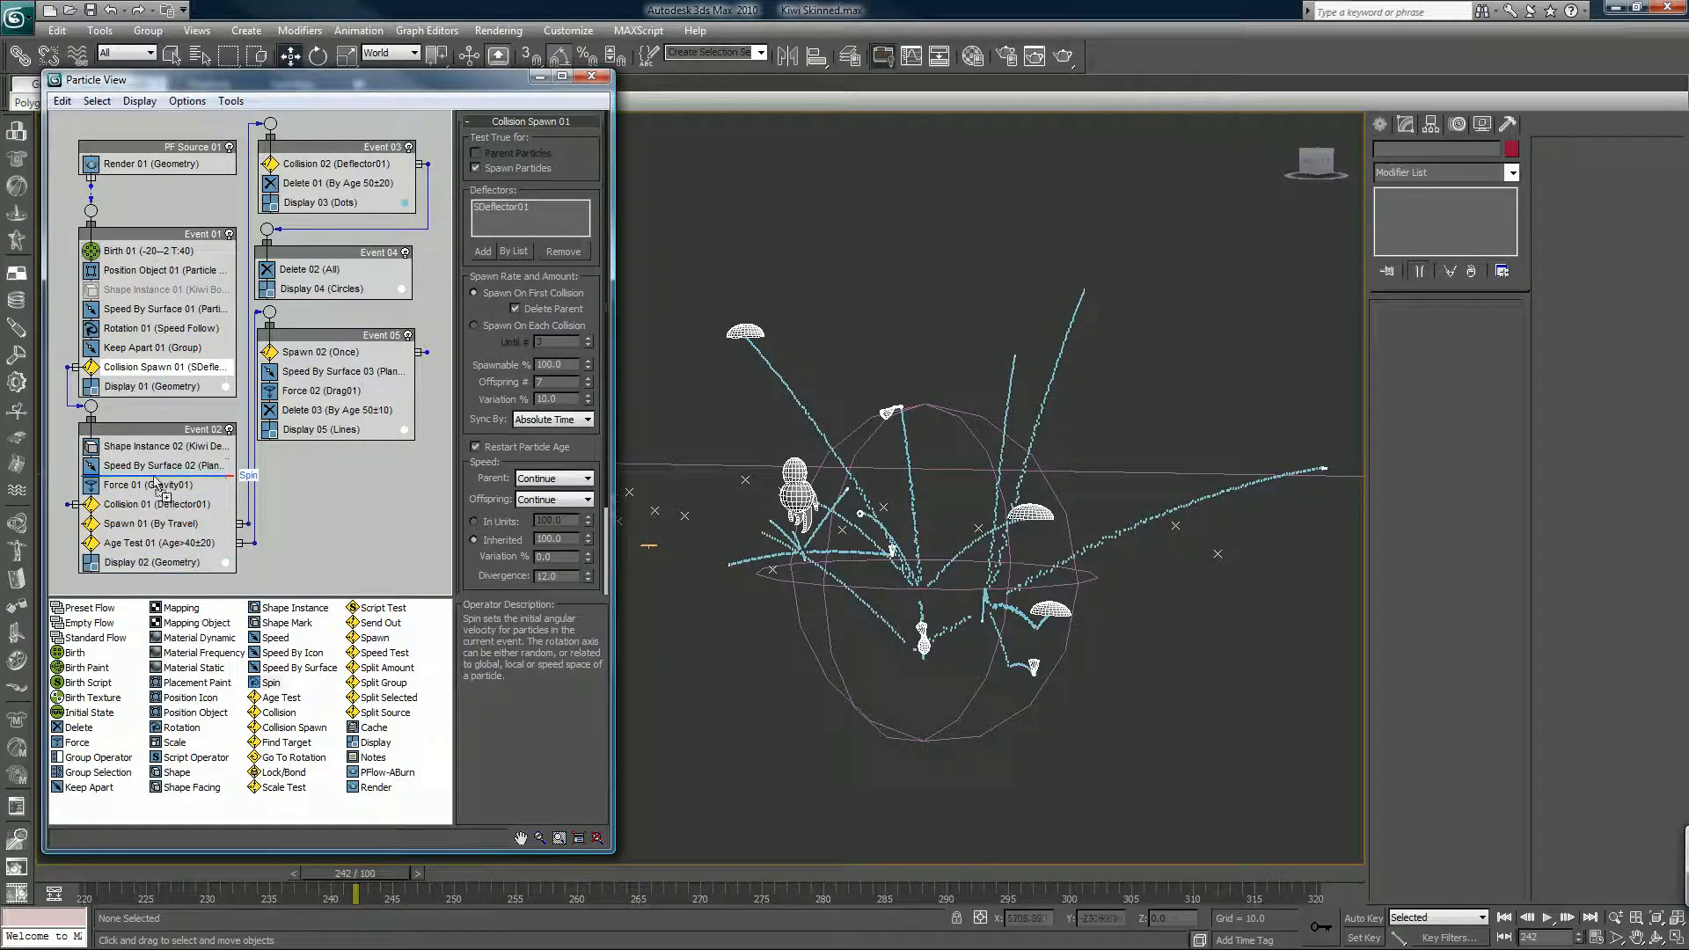
- Add a Spin operator at 360.0 to the debris event, preview the tumbling, then select Birth 01
left_click(162, 464)
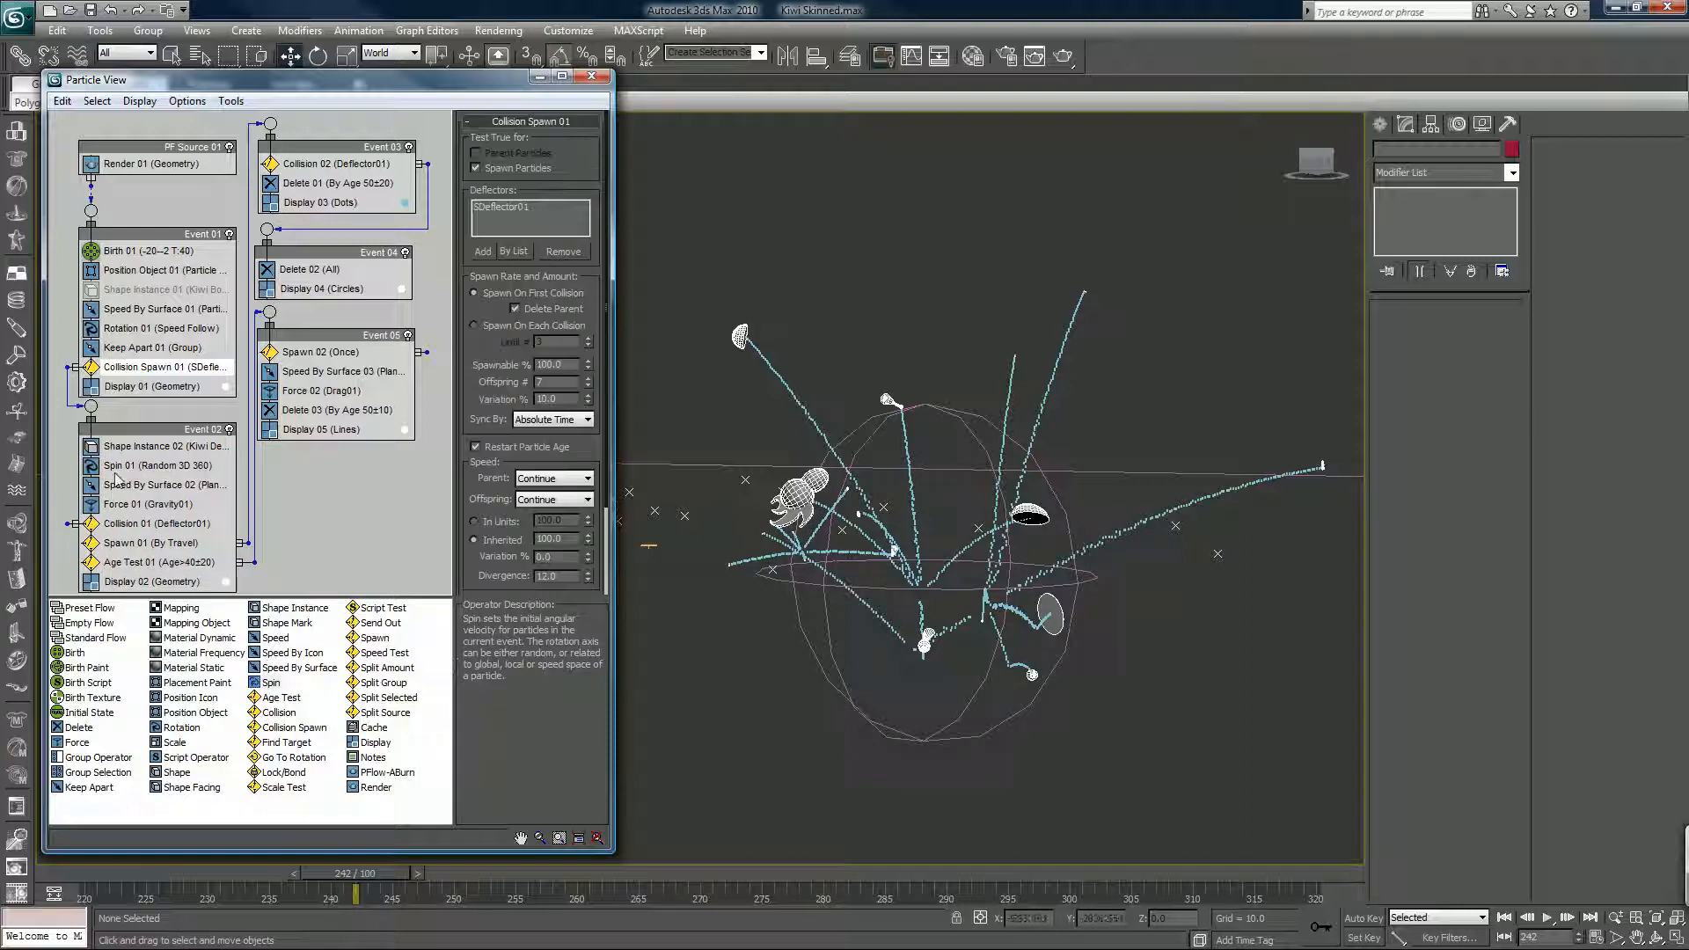
left_click(151, 464)
type("720")
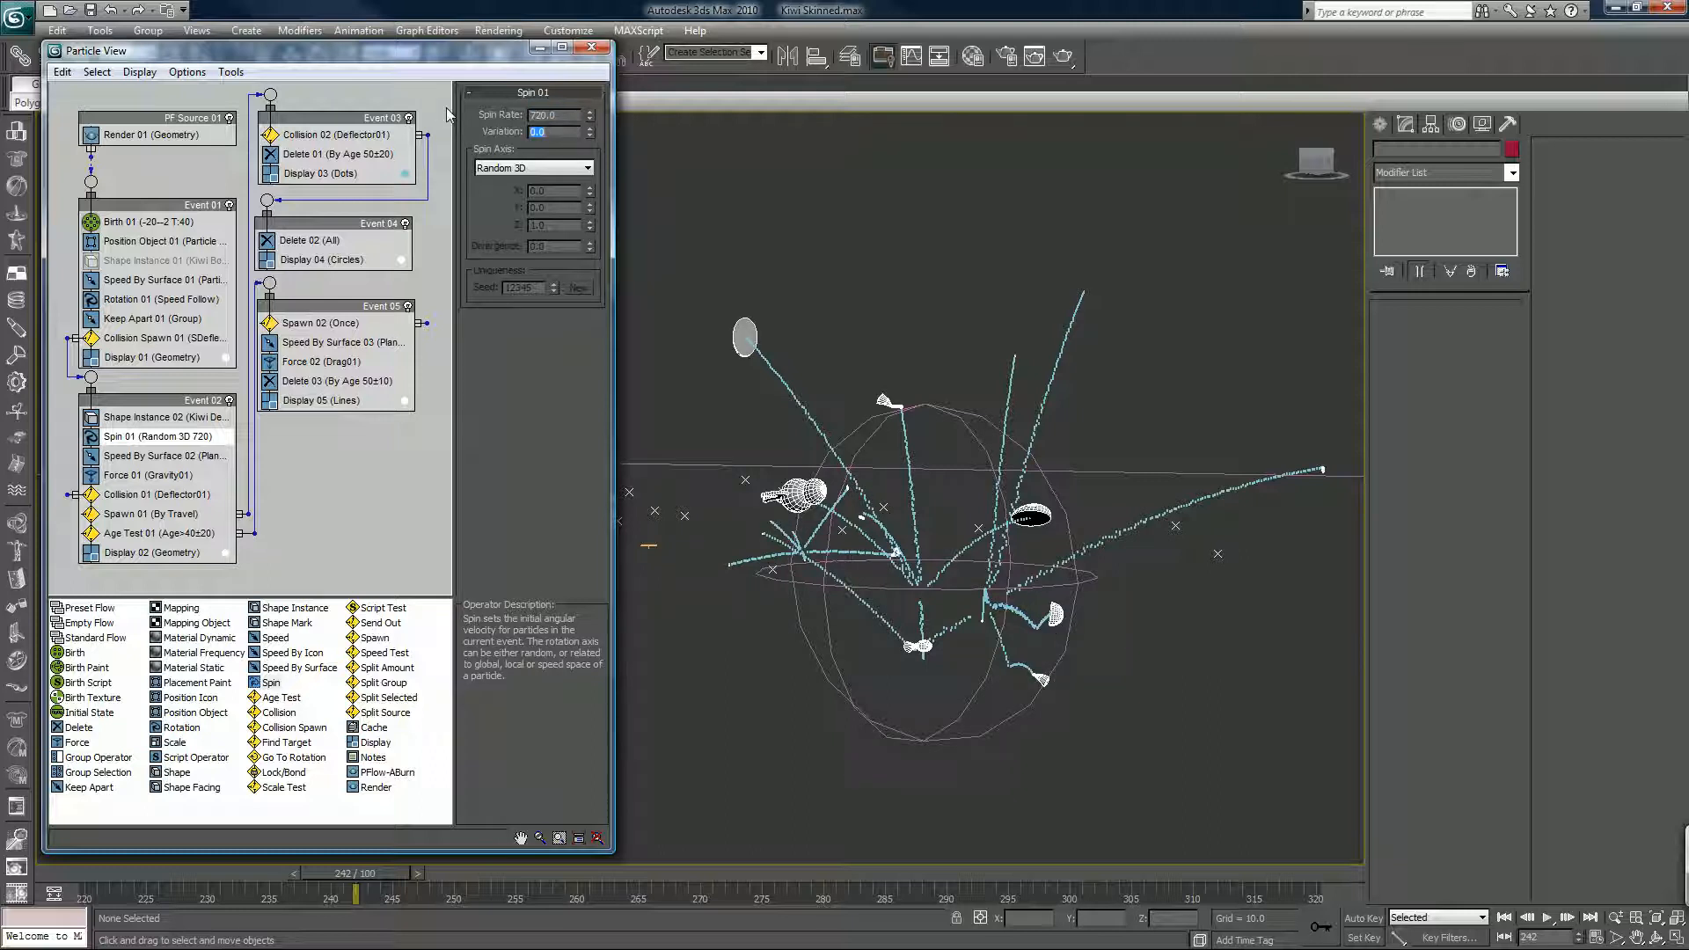
type("360.0")
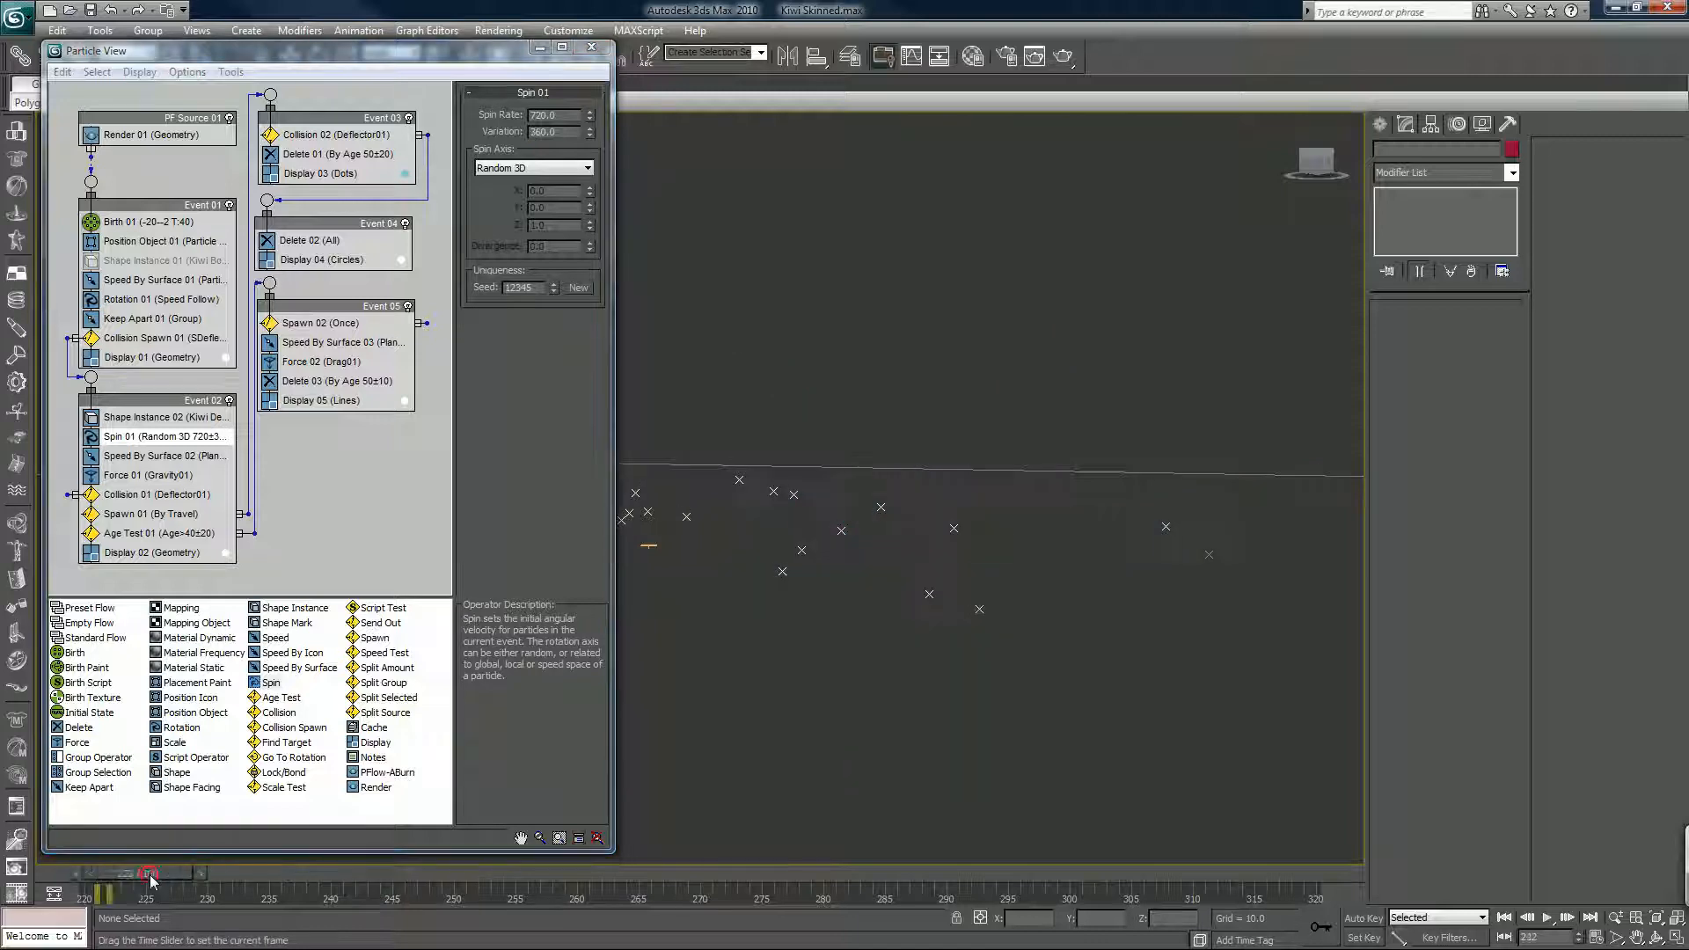
left_click_drag(151, 872, 399, 873)
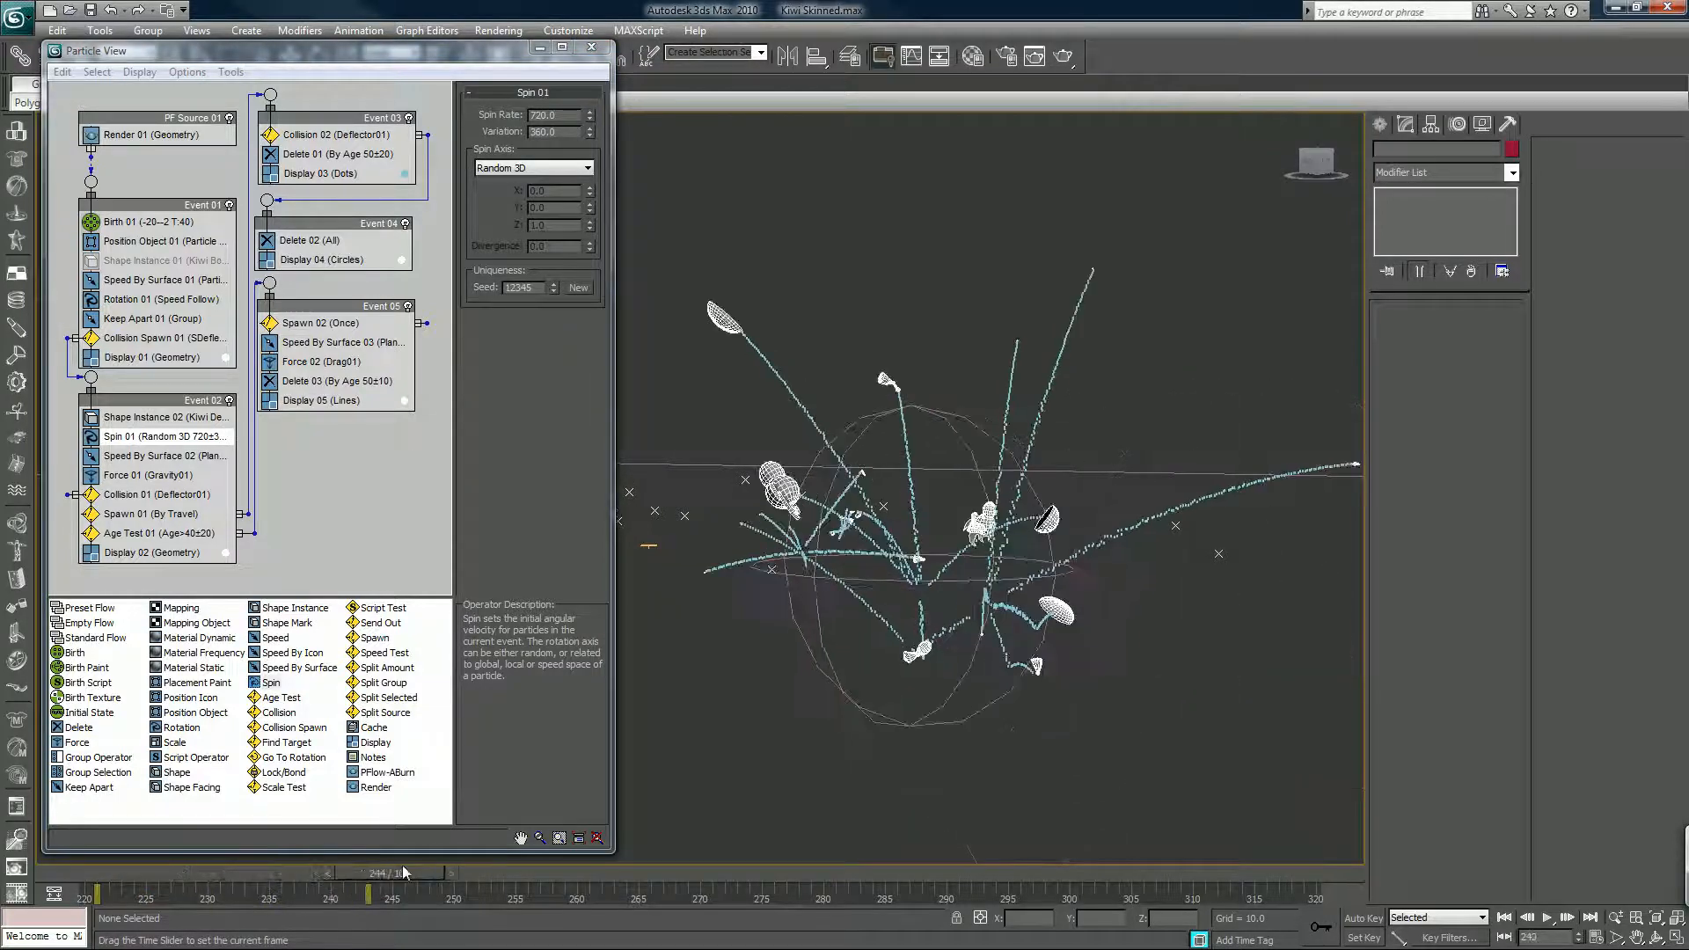
left_click_drag(401, 873, 543, 872)
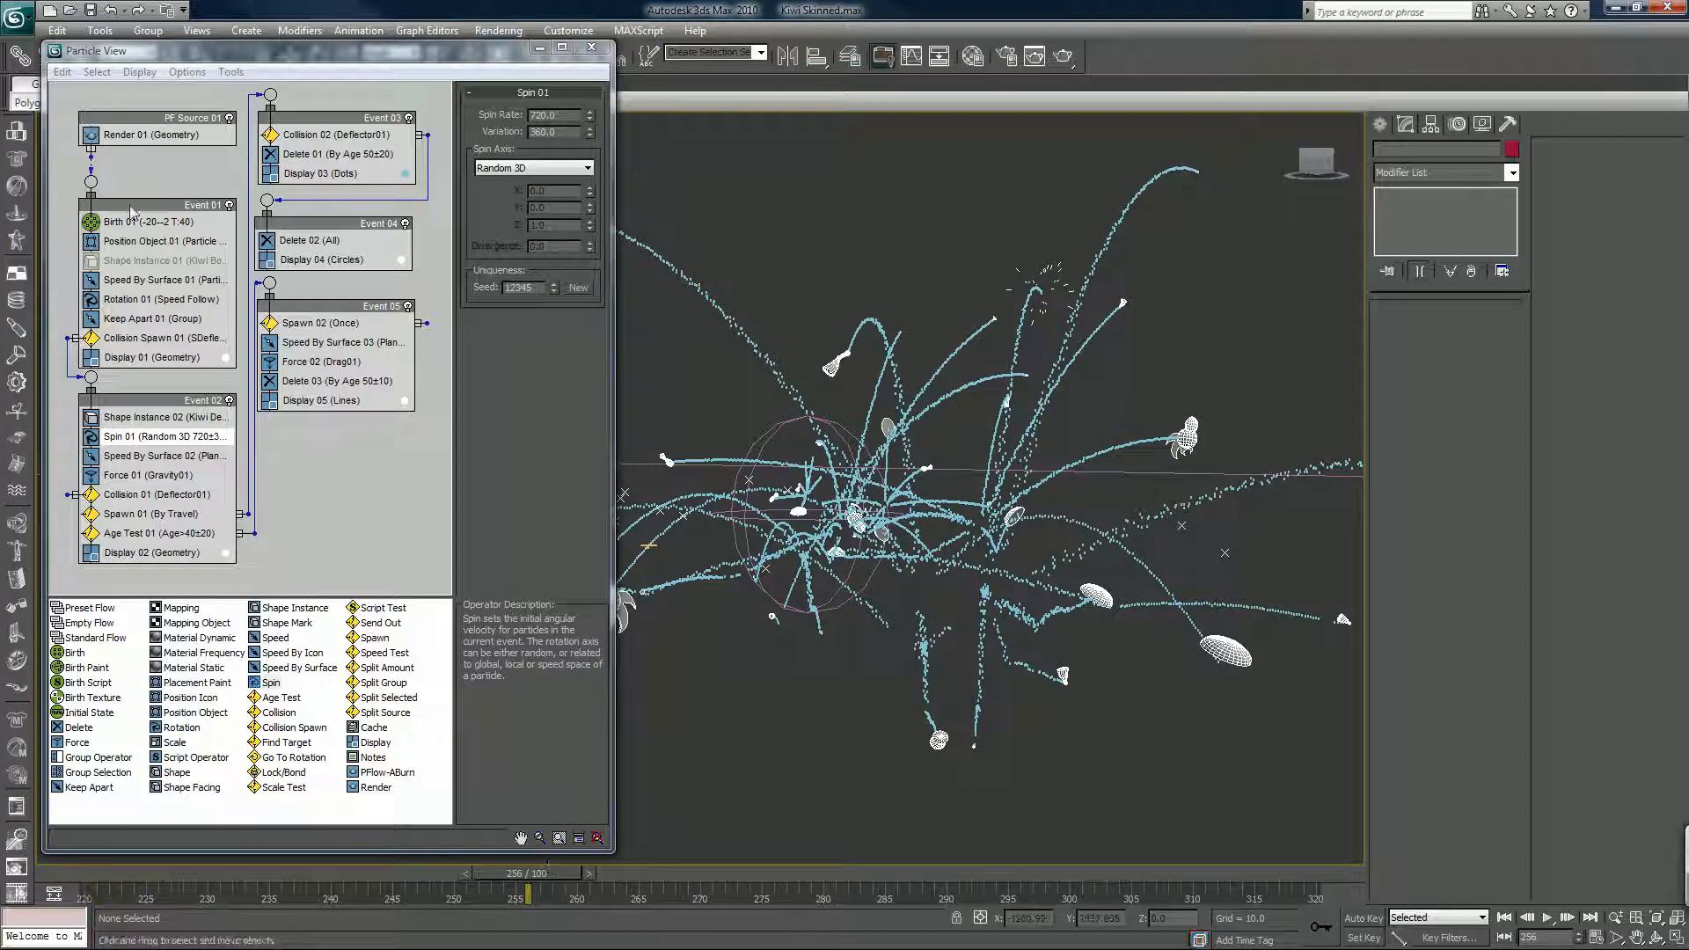
left_click(114, 222)
type("2")
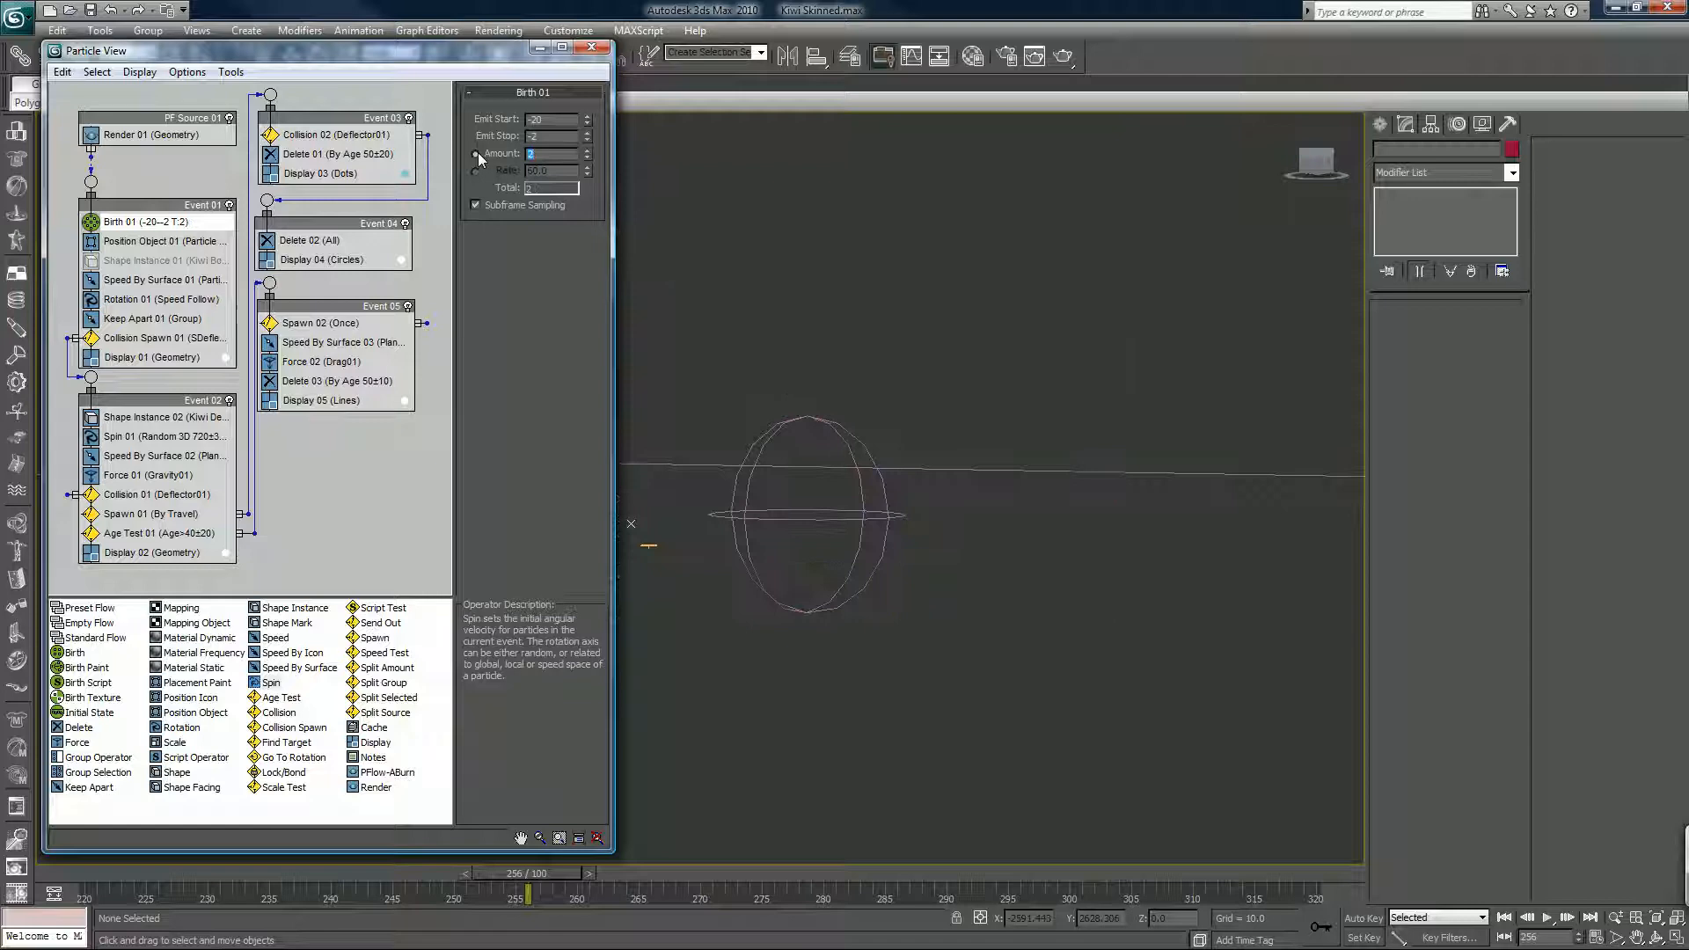
- Close Particle View, frame the scene and scrub the timeline to preview the impacts on the deflector
left_click(591, 46)
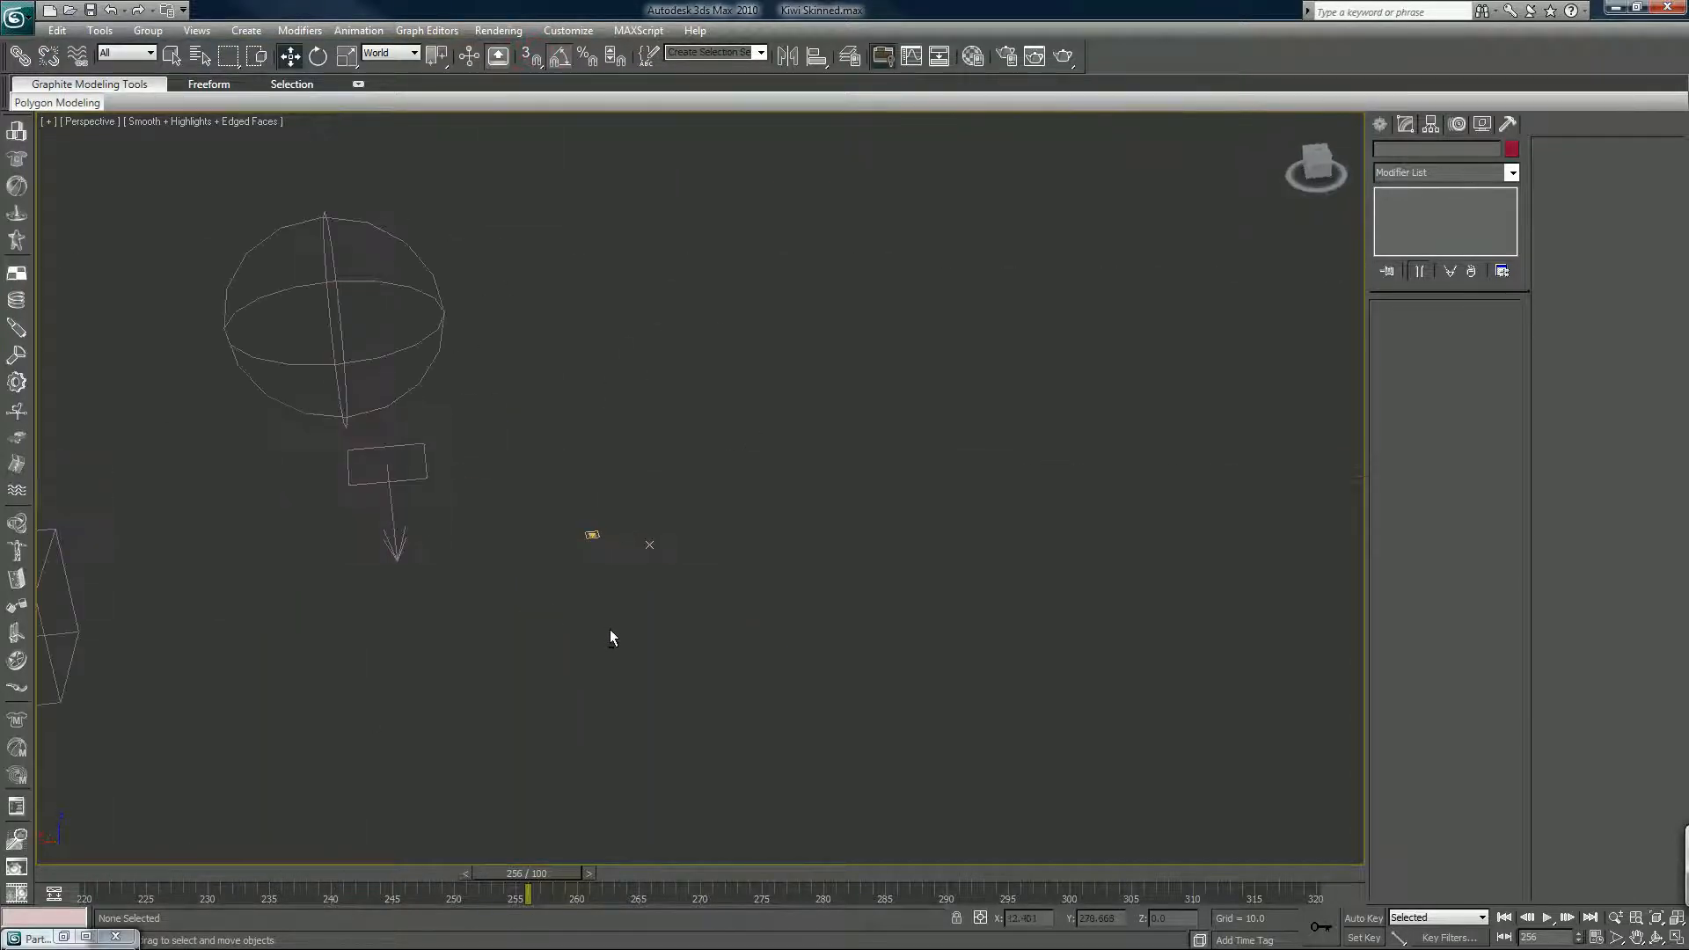
left_click_drag(610, 637, 617, 604)
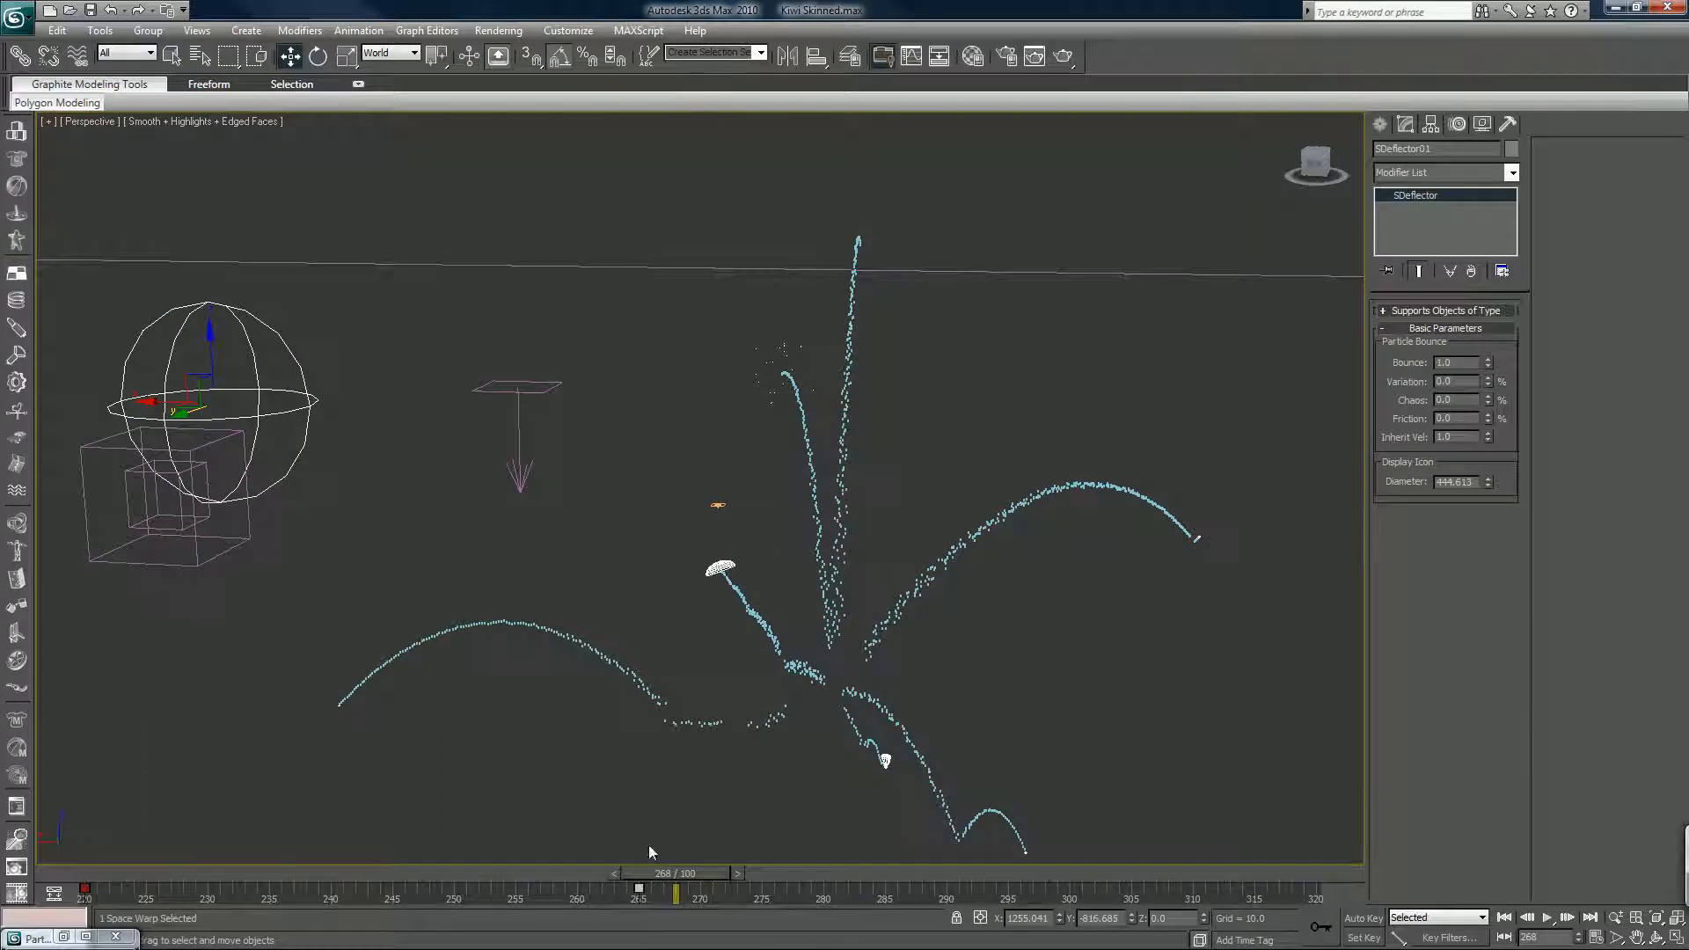
left_click_drag(676, 892, 137, 892)
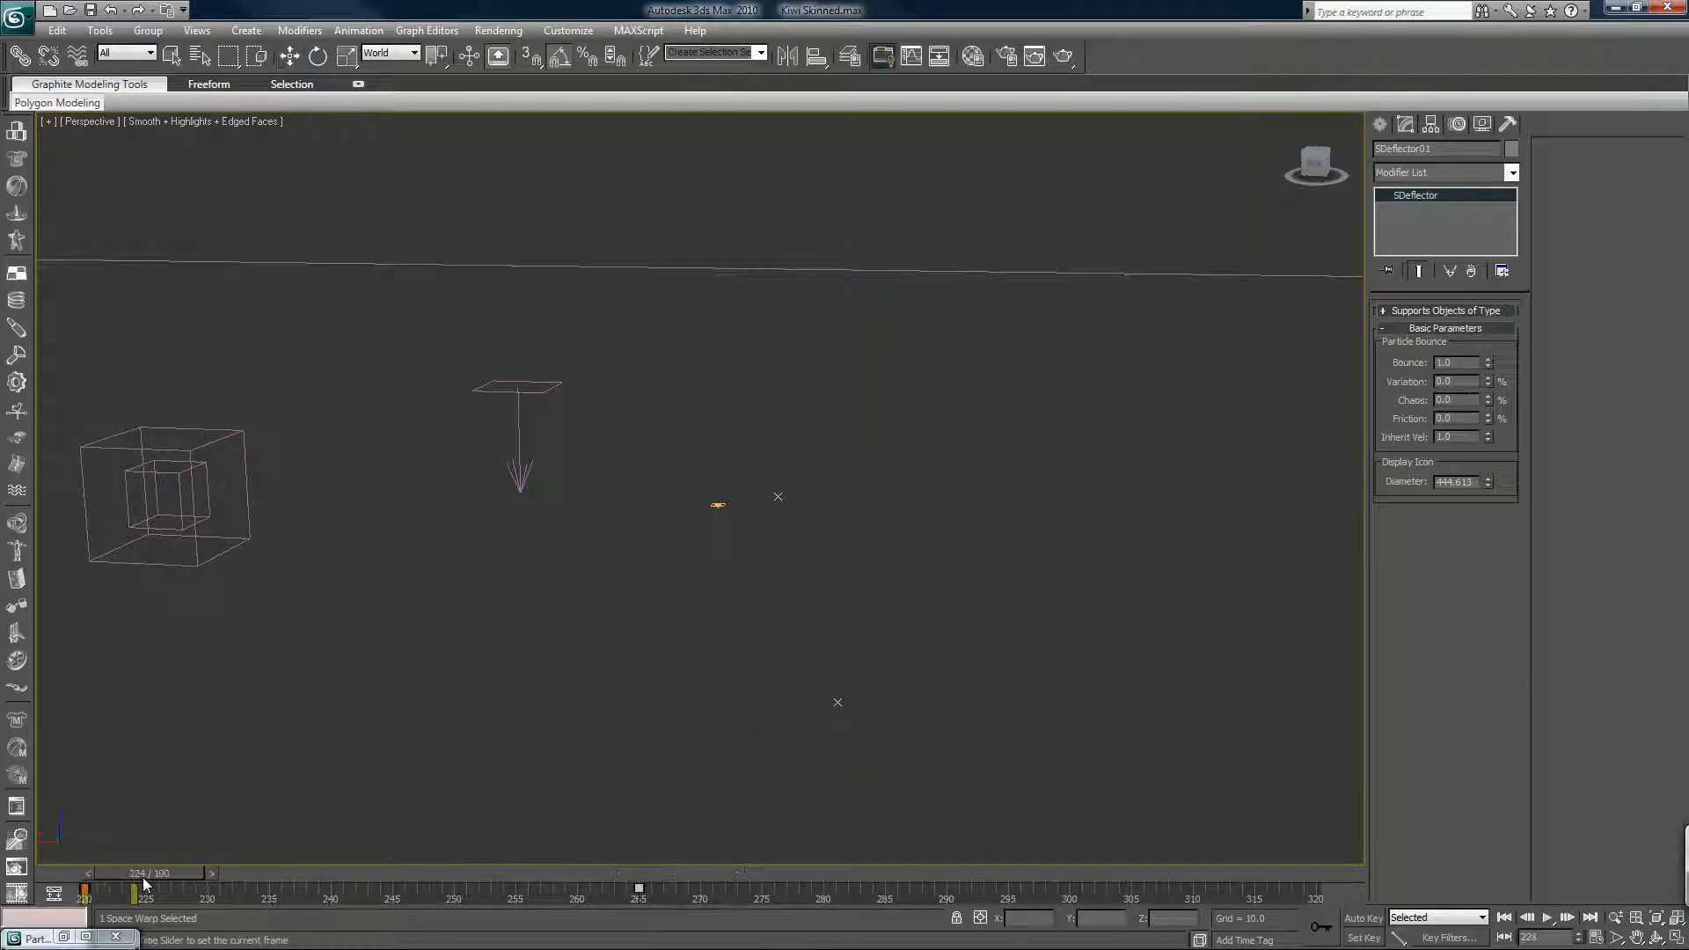
left_click_drag(146, 881, 451, 881)
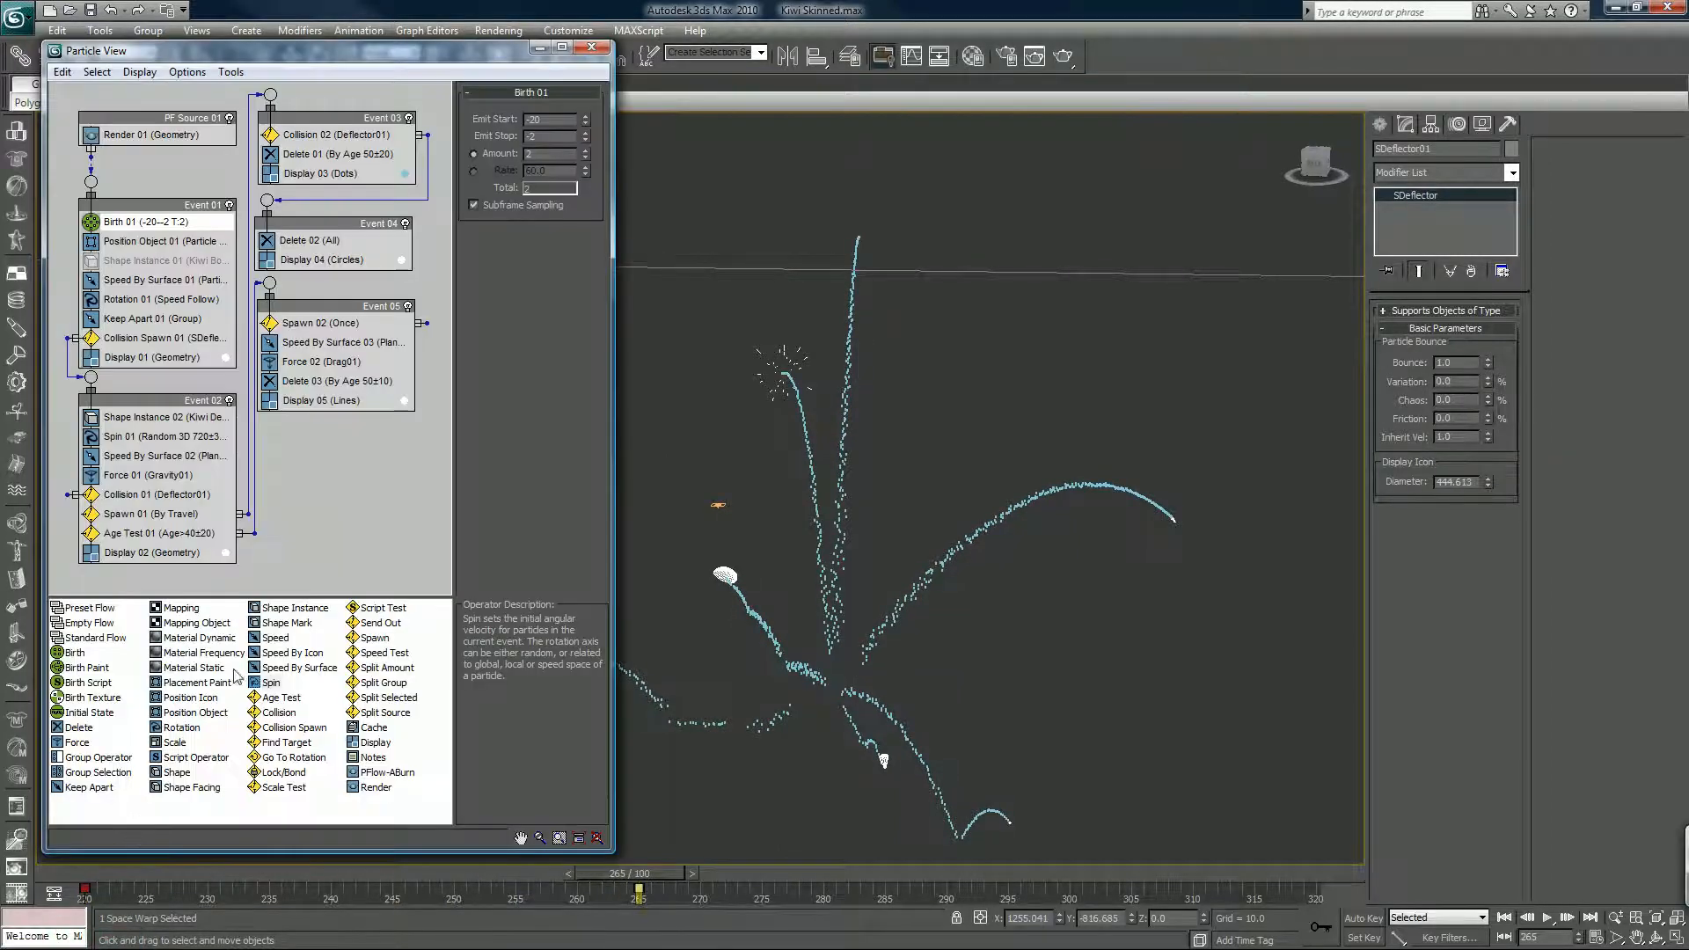
mouse_move(113, 441)
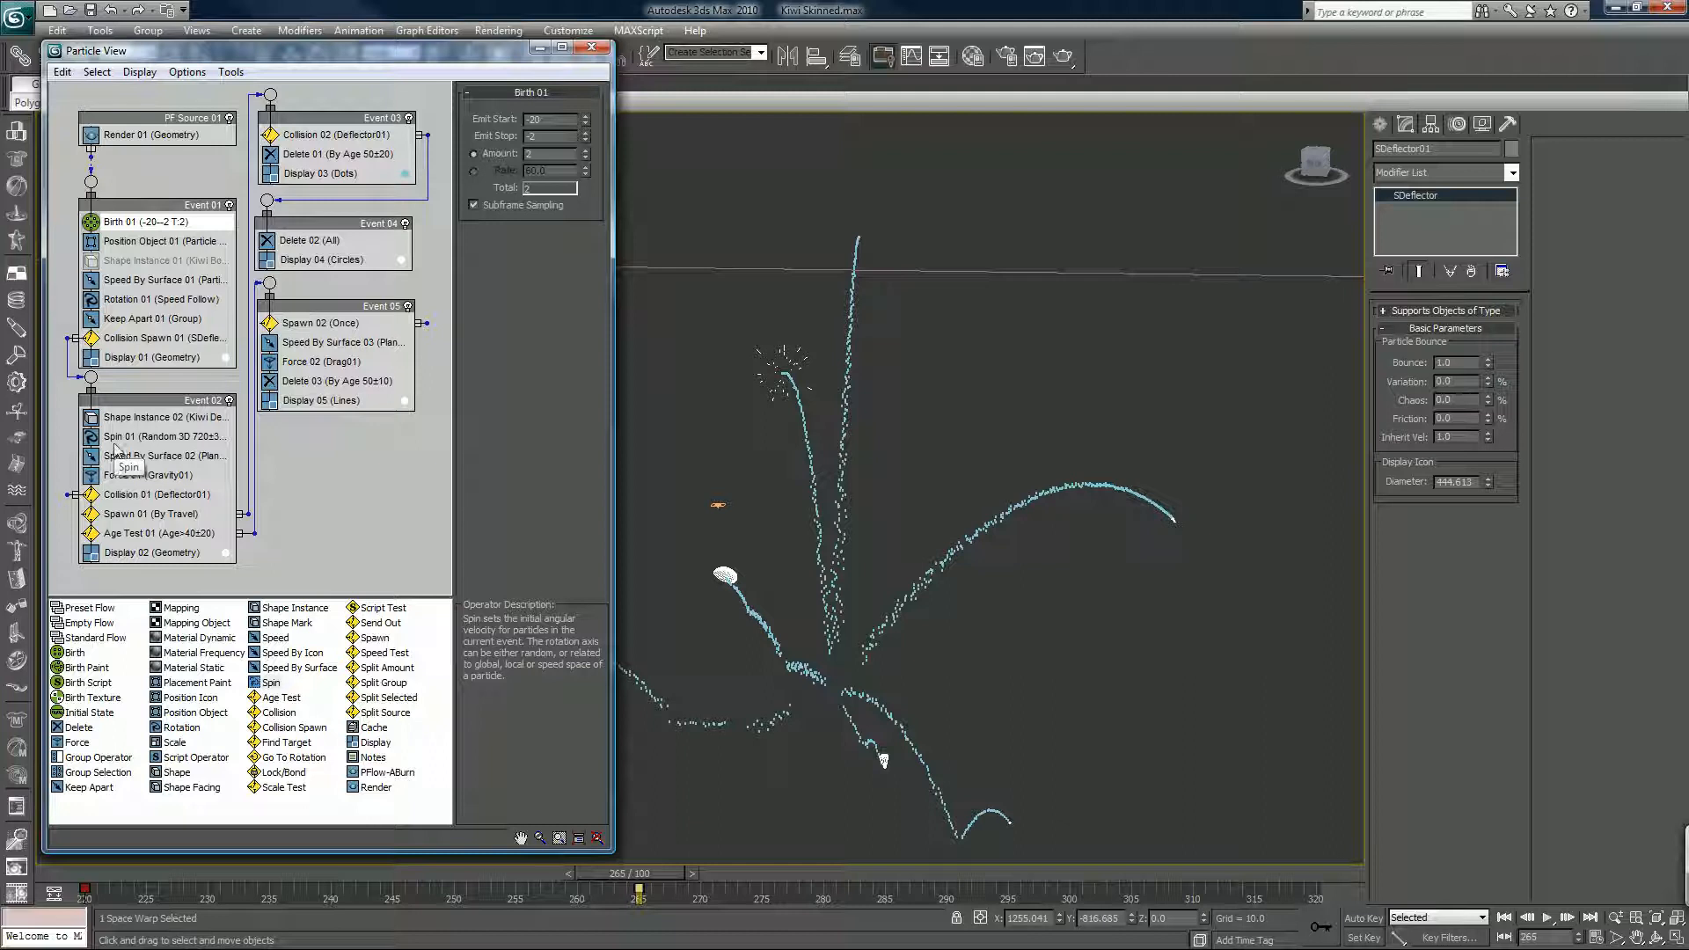
mouse_move(162, 473)
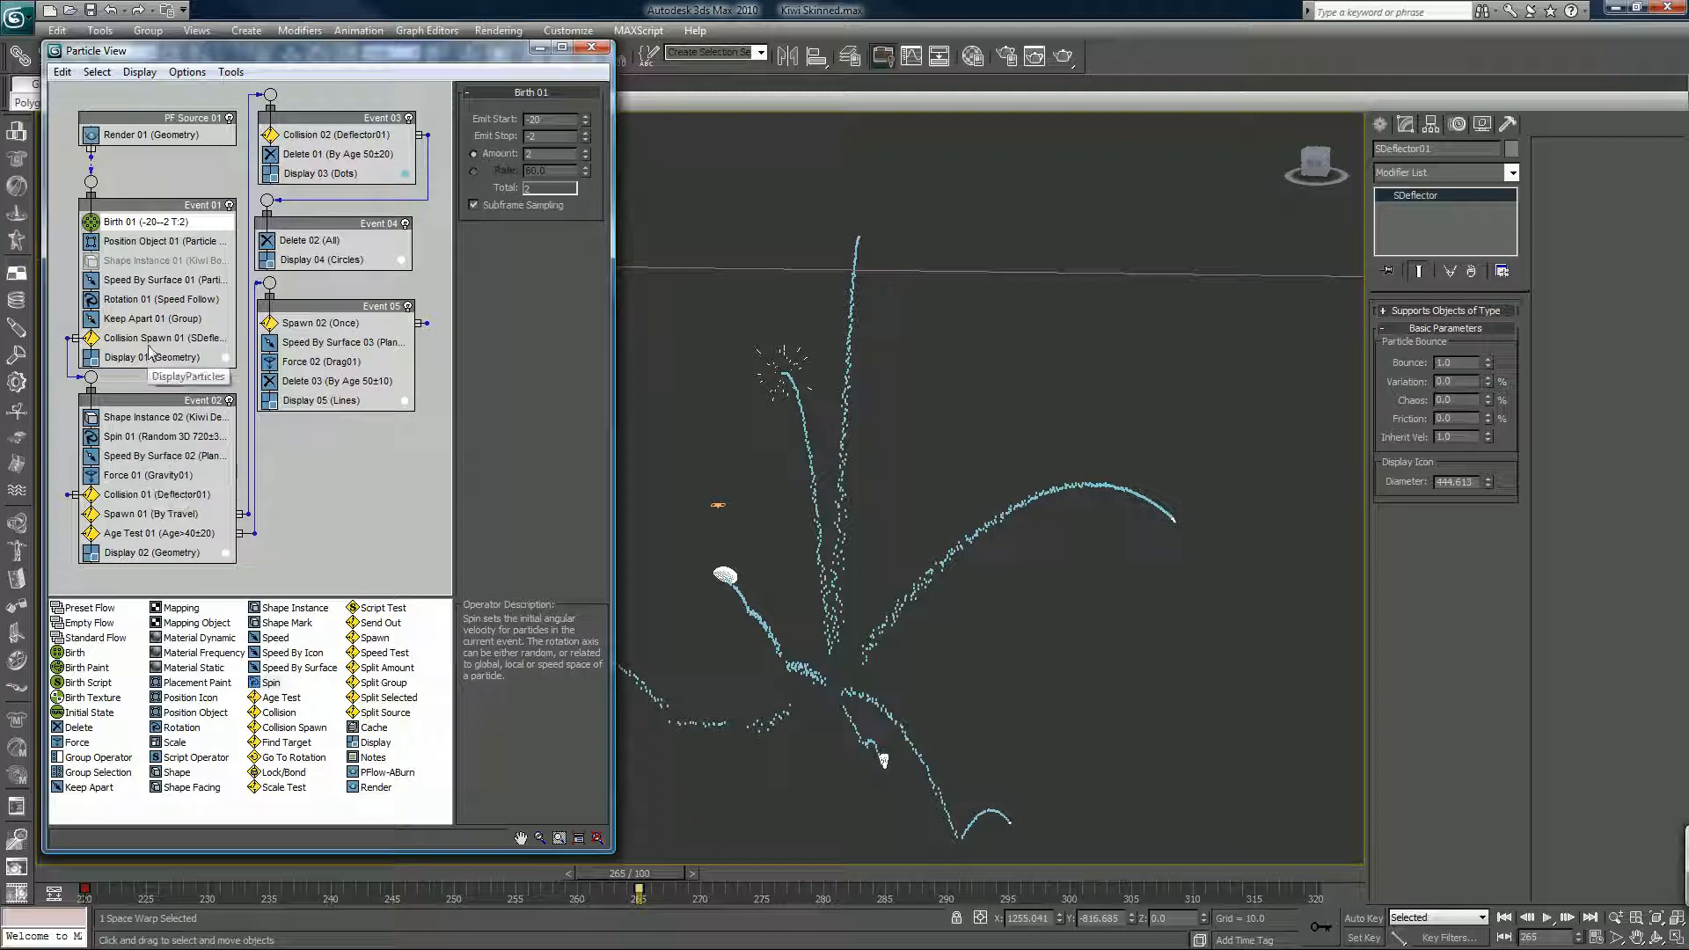
- Show the Collision Spawn 01 parameters of Event 01
left_click(165, 338)
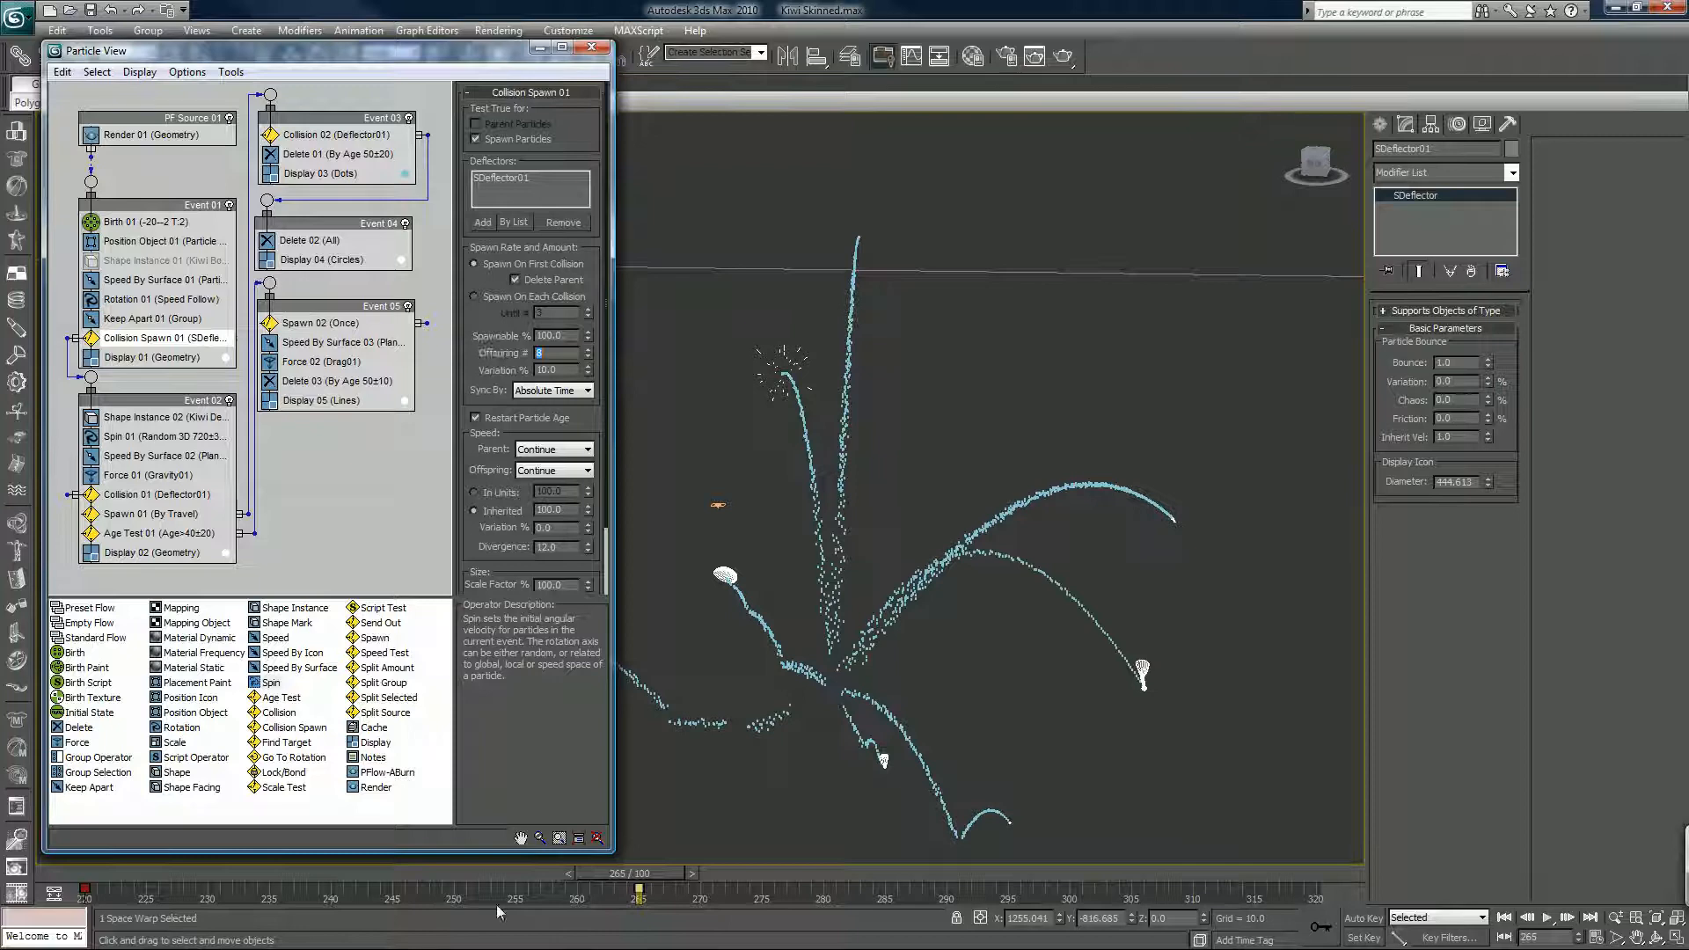
- Raise Offspring # to 12 per collision and scrub to preview the wider debris burst
left_click_drag(640, 894, 355, 894)
type("0")
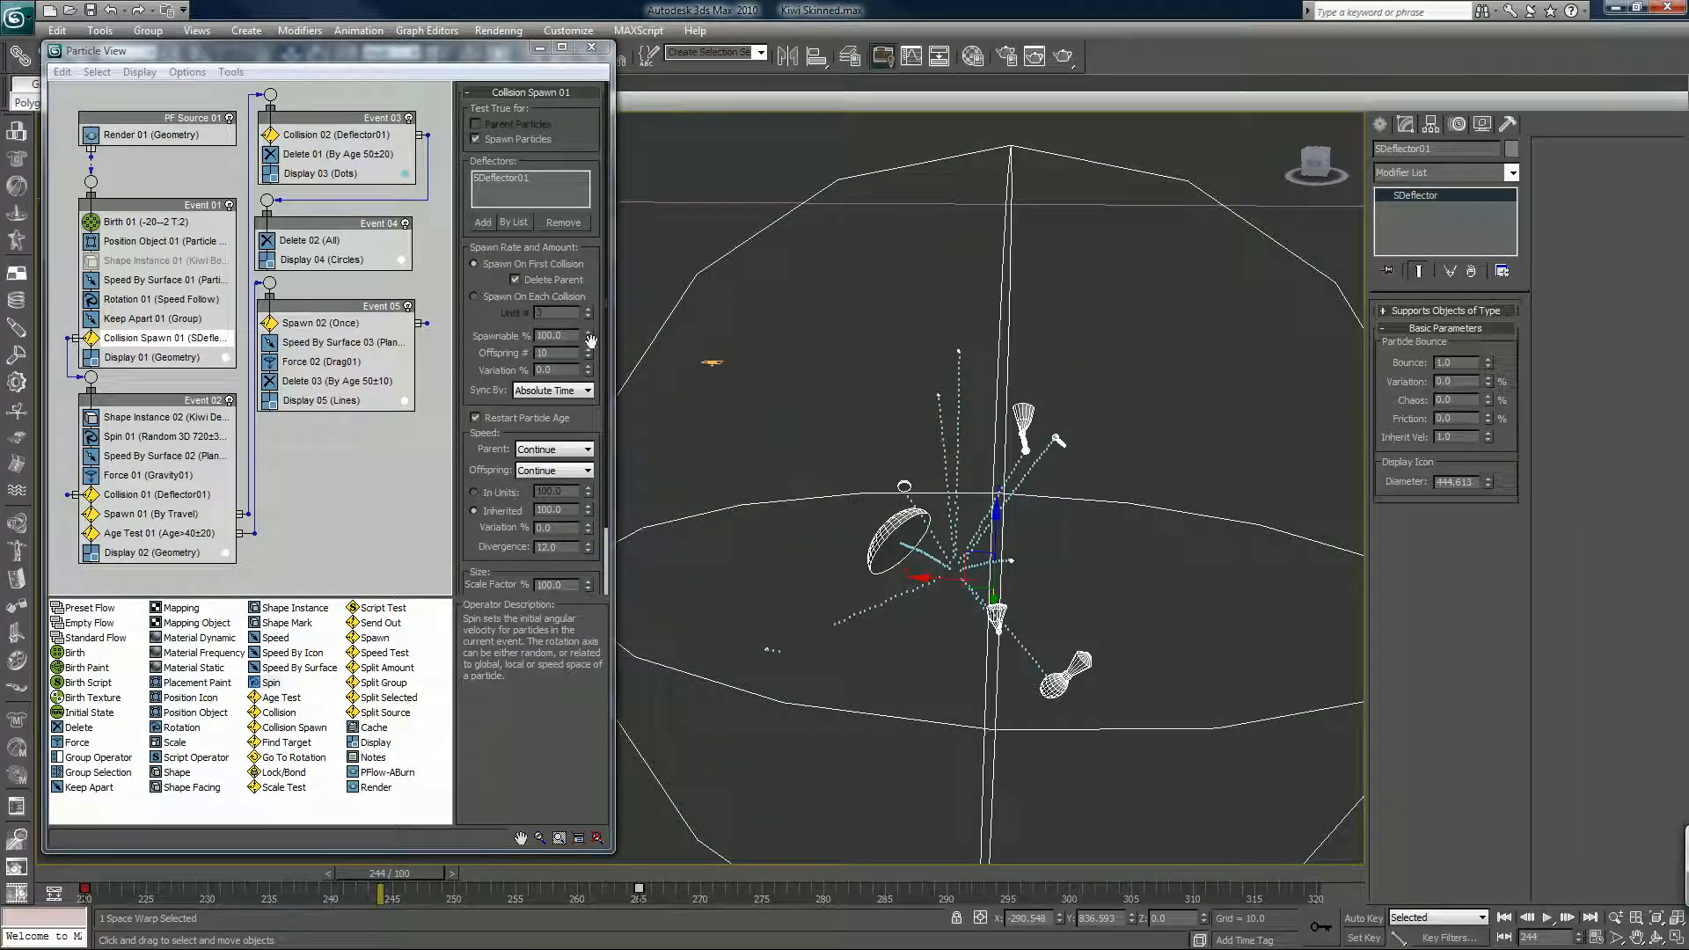
left_click(589, 349)
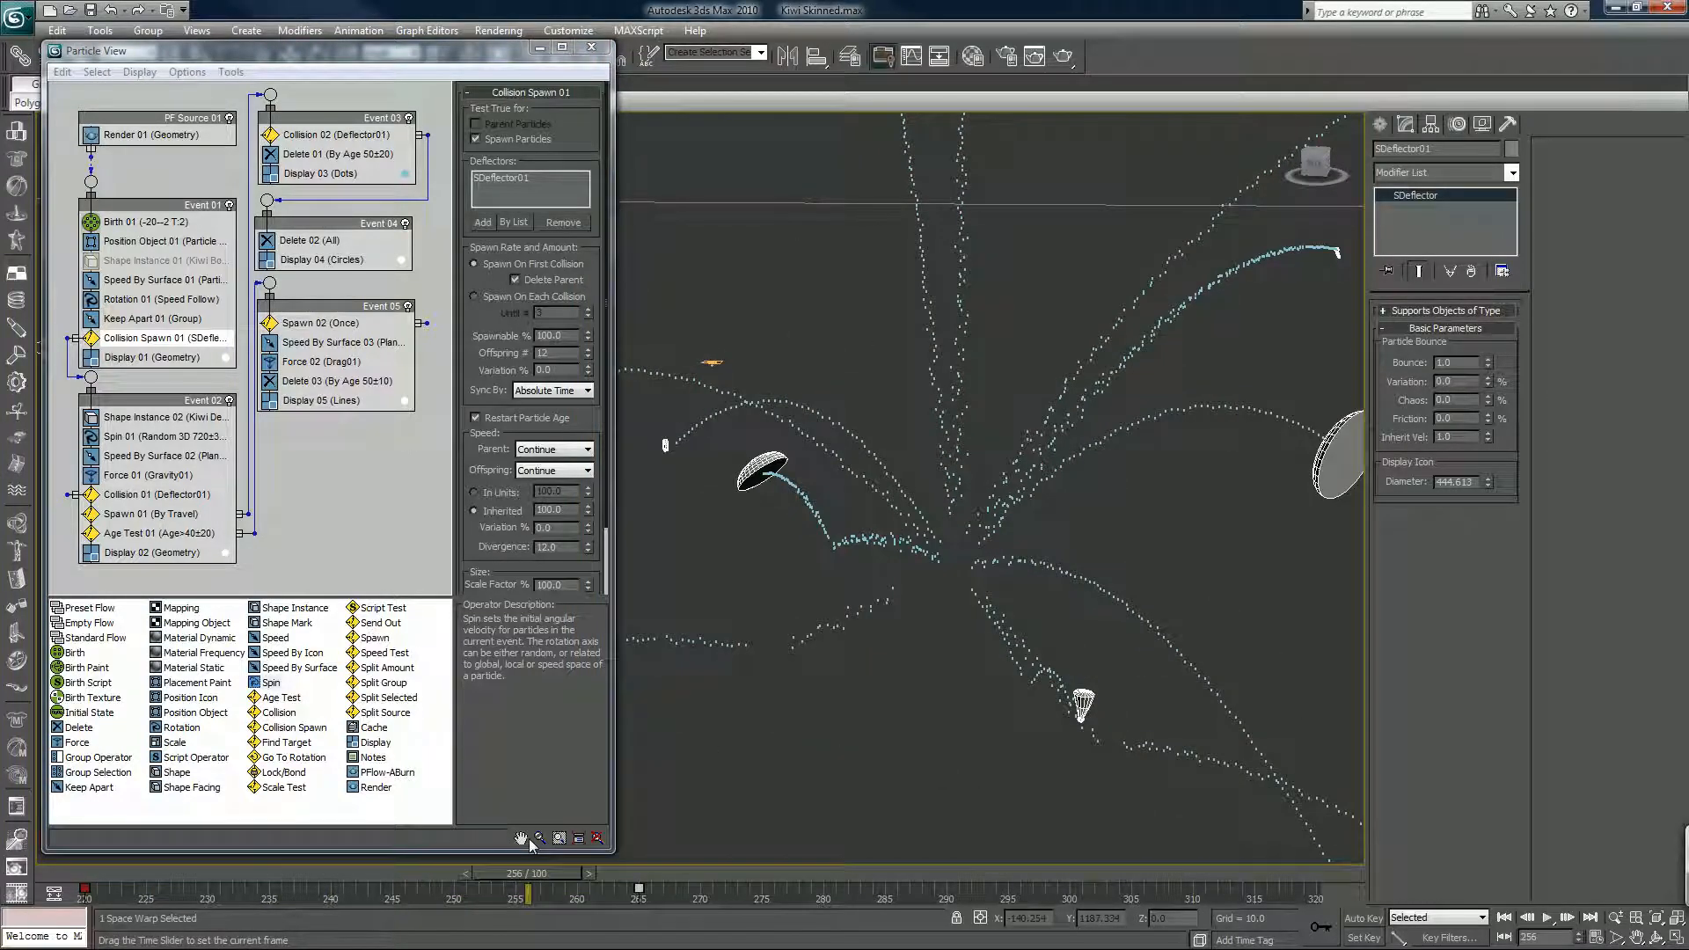
left_click_drag(529, 893, 701, 894)
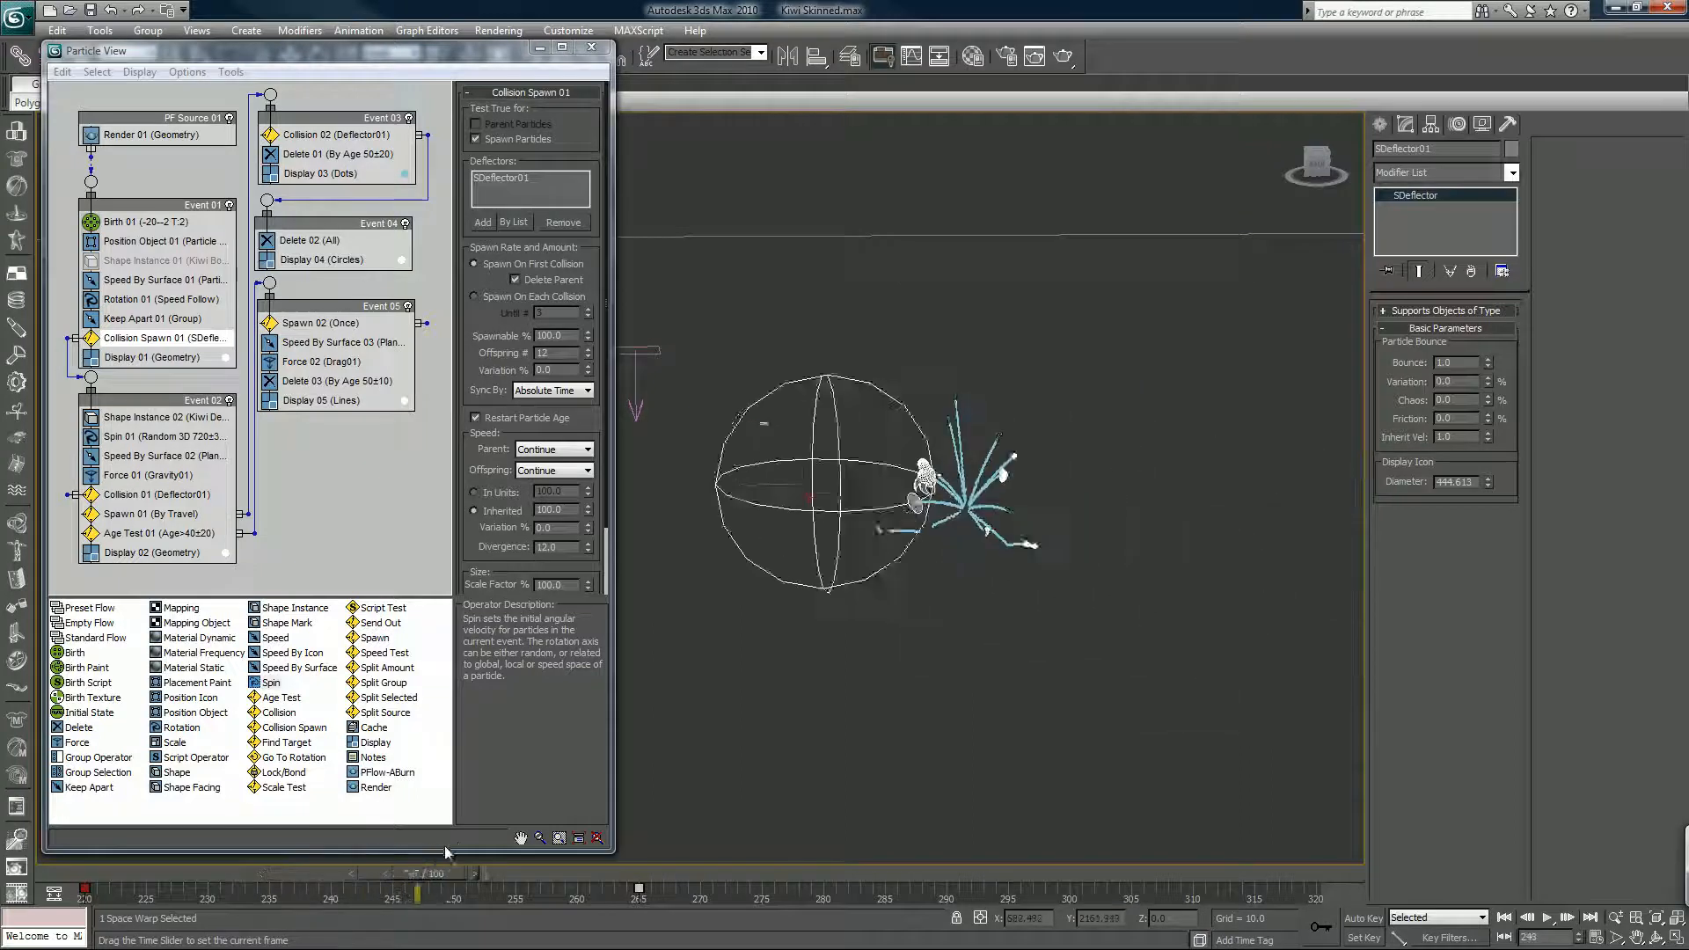
left_click_drag(420, 865, 614, 865)
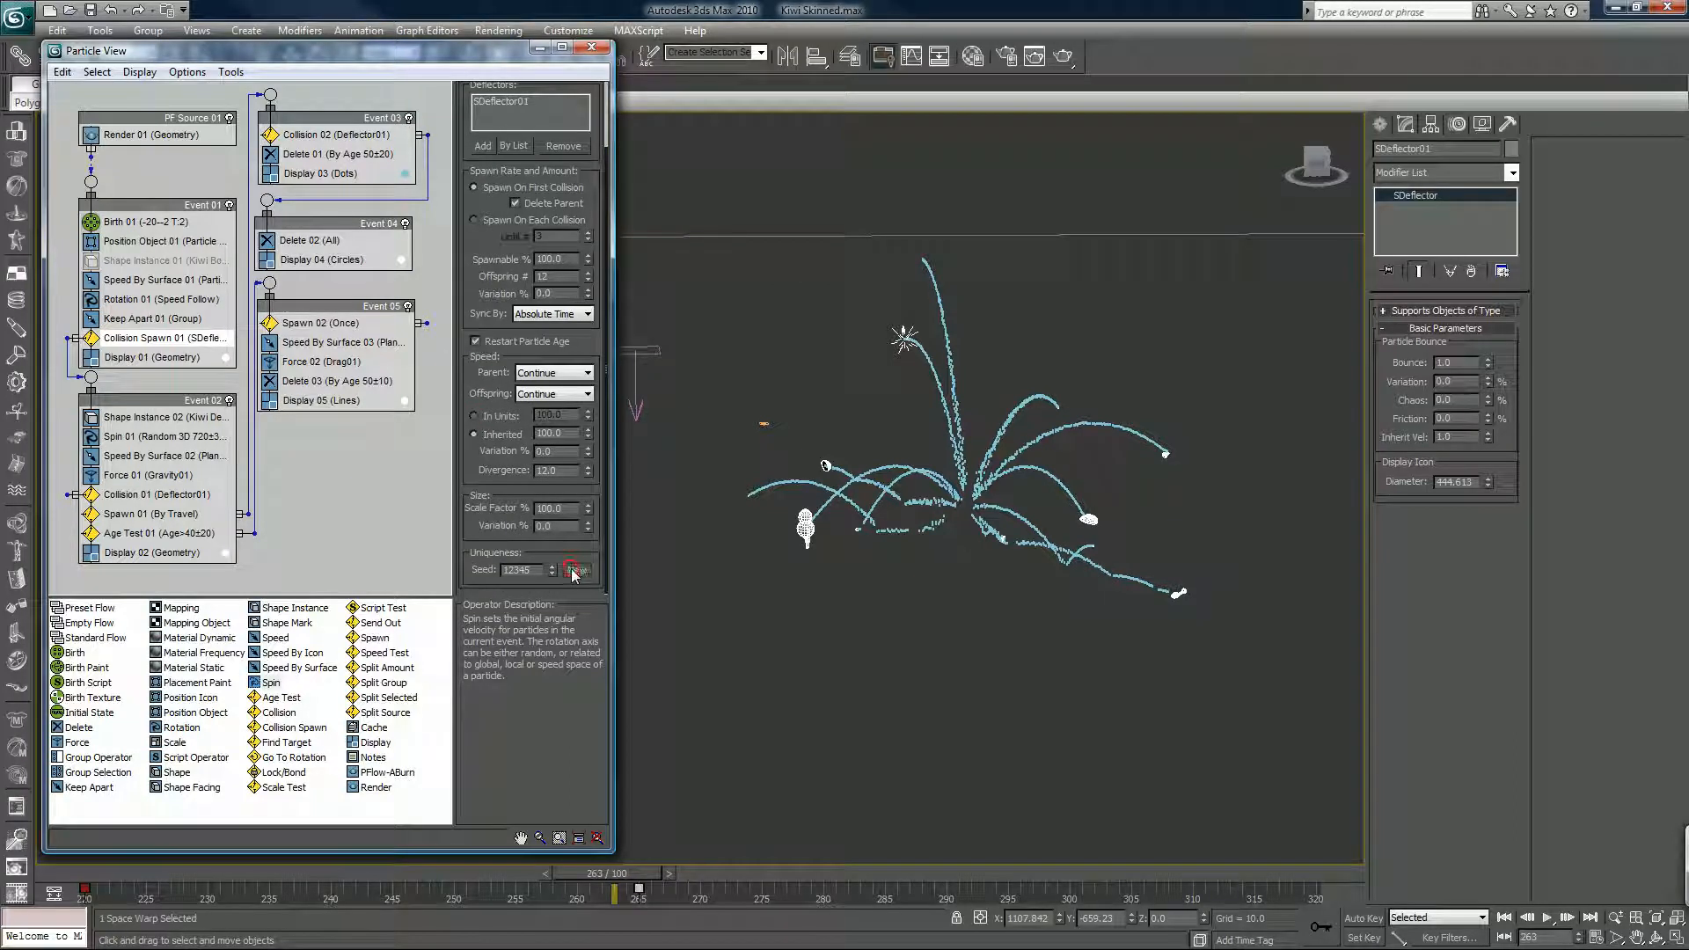
- Set new Uniqueness seeds on Collision Spawn 01 and Shape Instance 02, then return to Collision Spawn 01
left_click(573, 568)
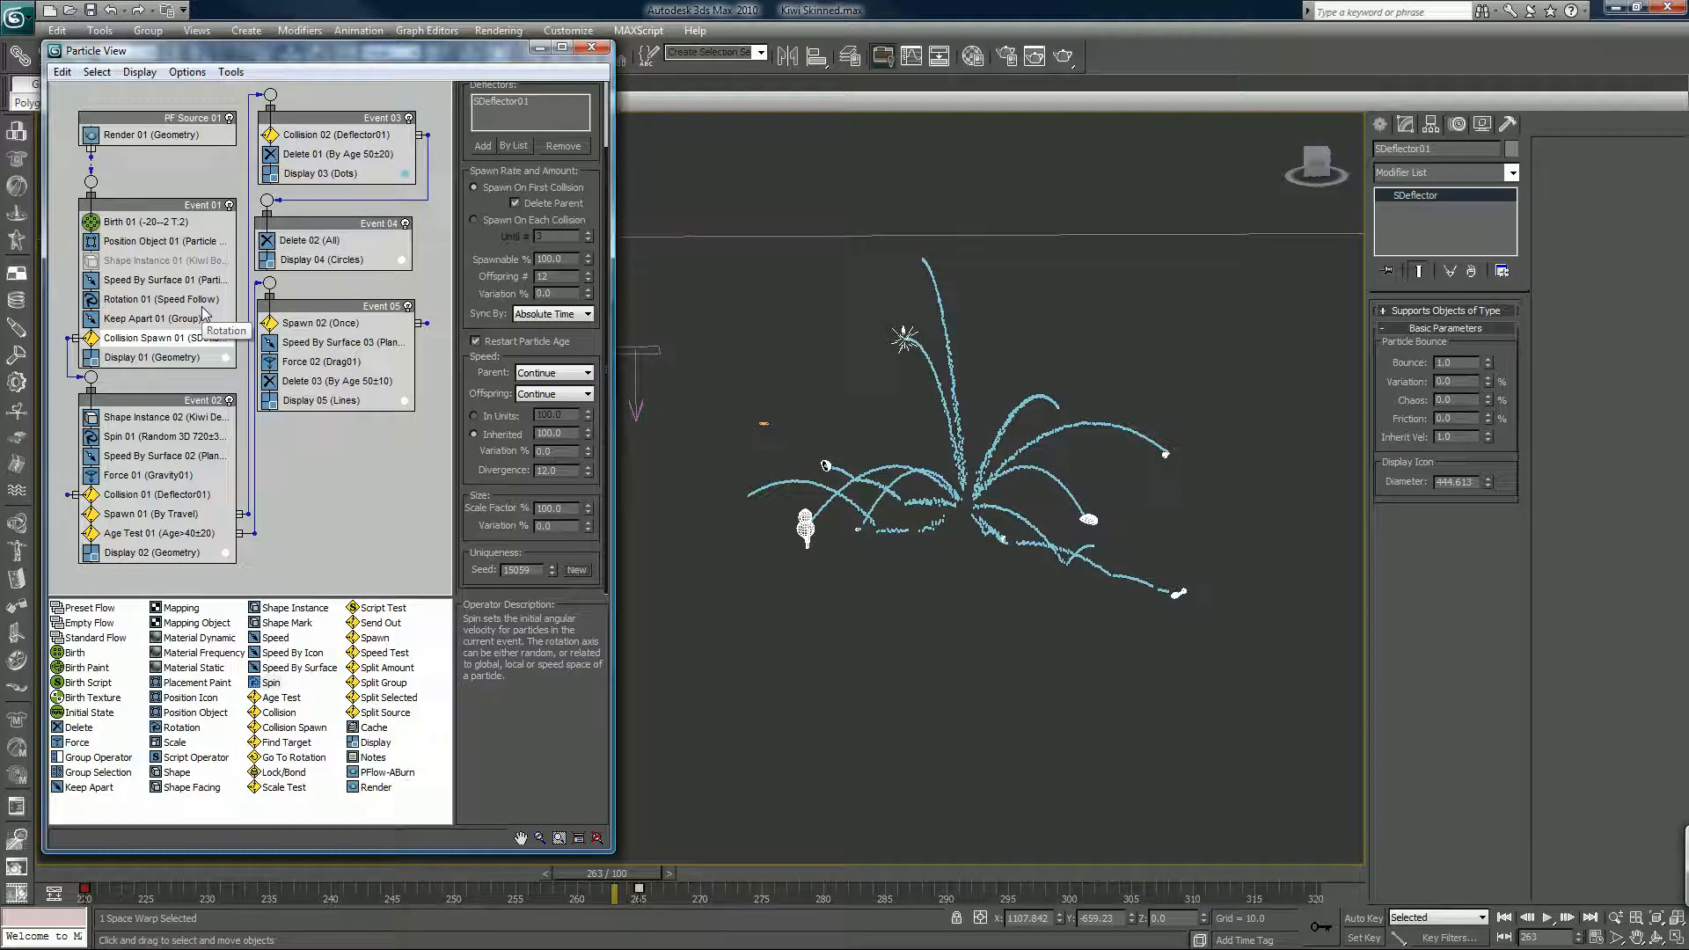
mouse_move(155, 419)
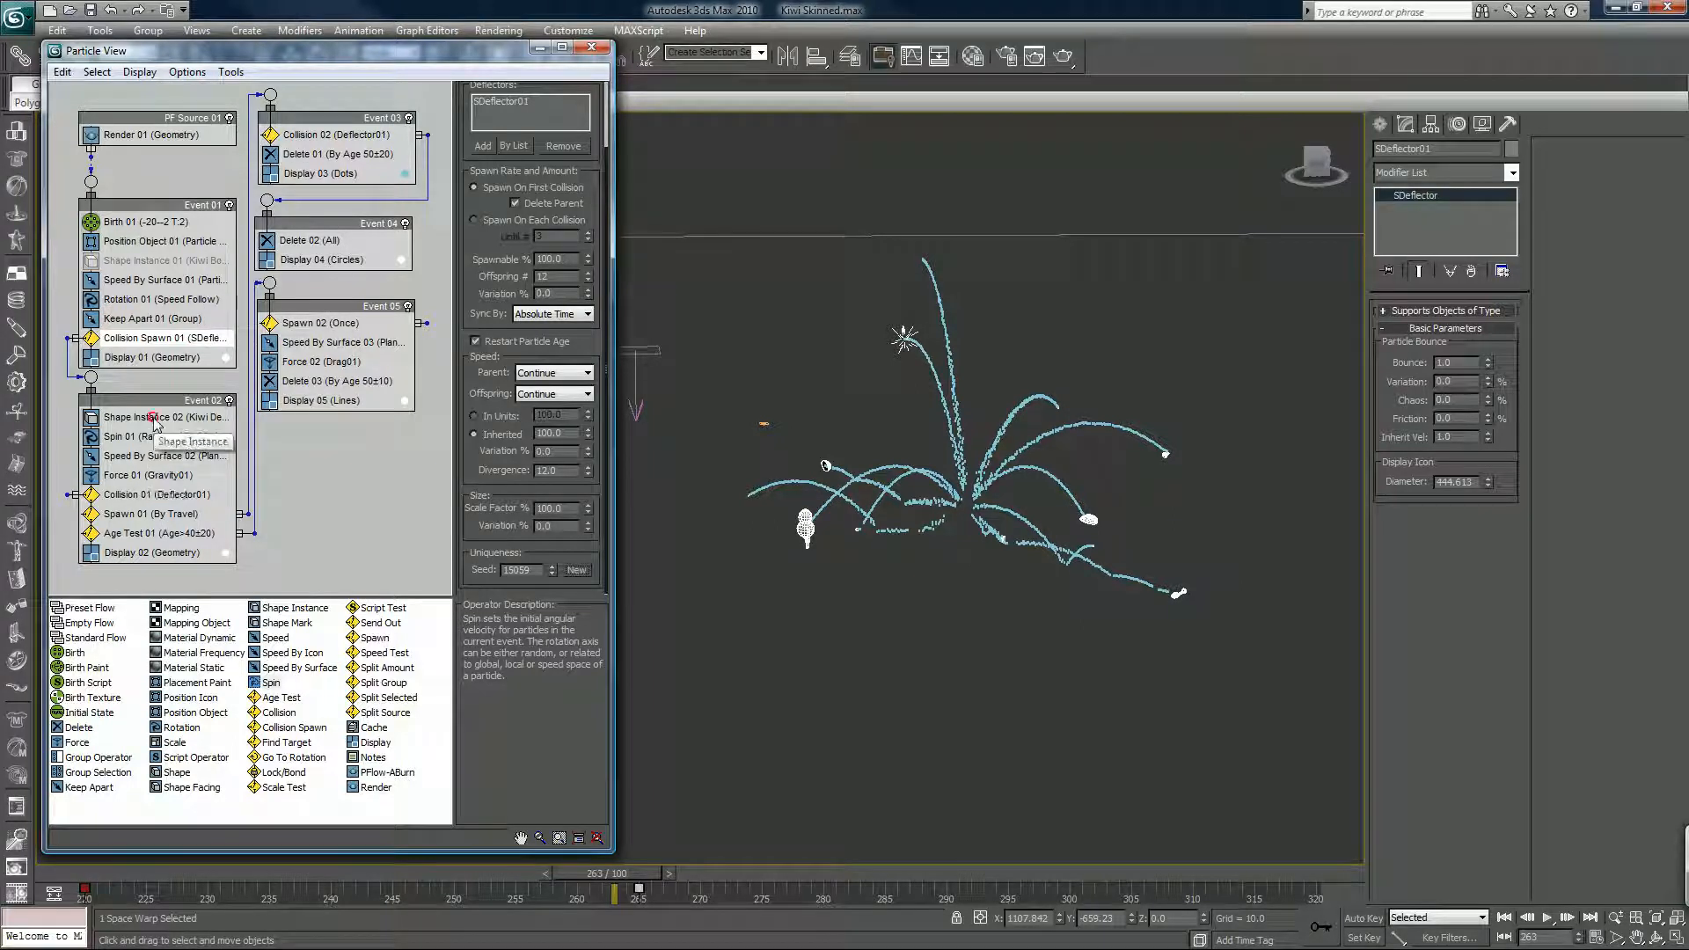
left_click(161, 417)
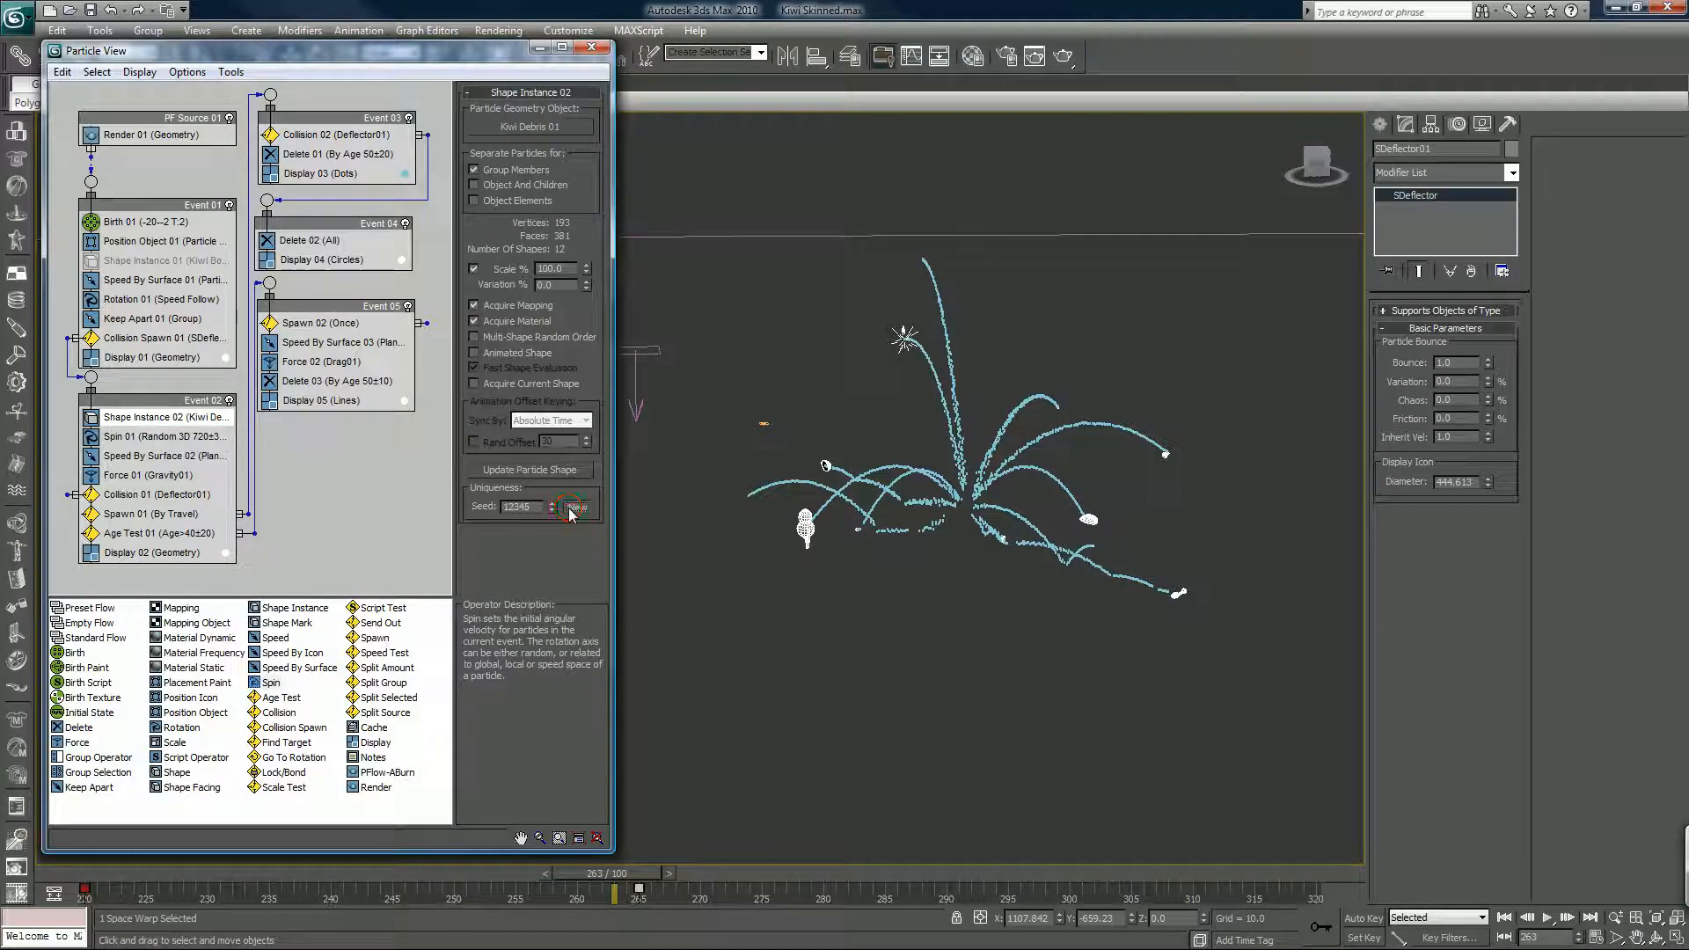
left_click(577, 506)
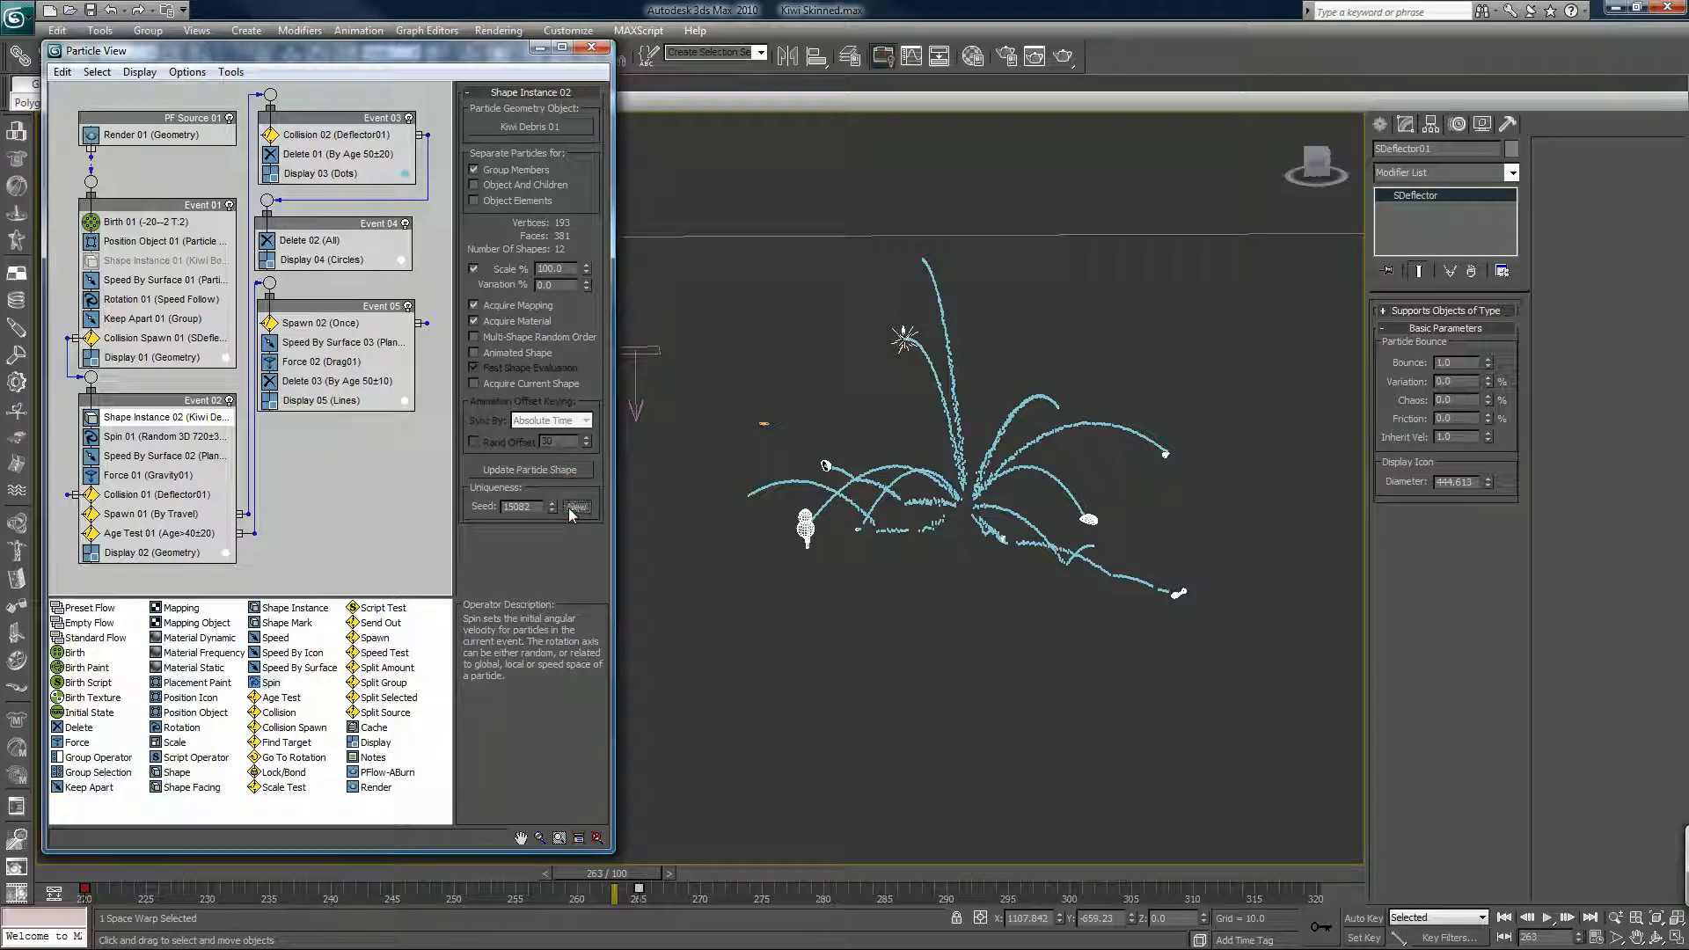
left_click(577, 507)
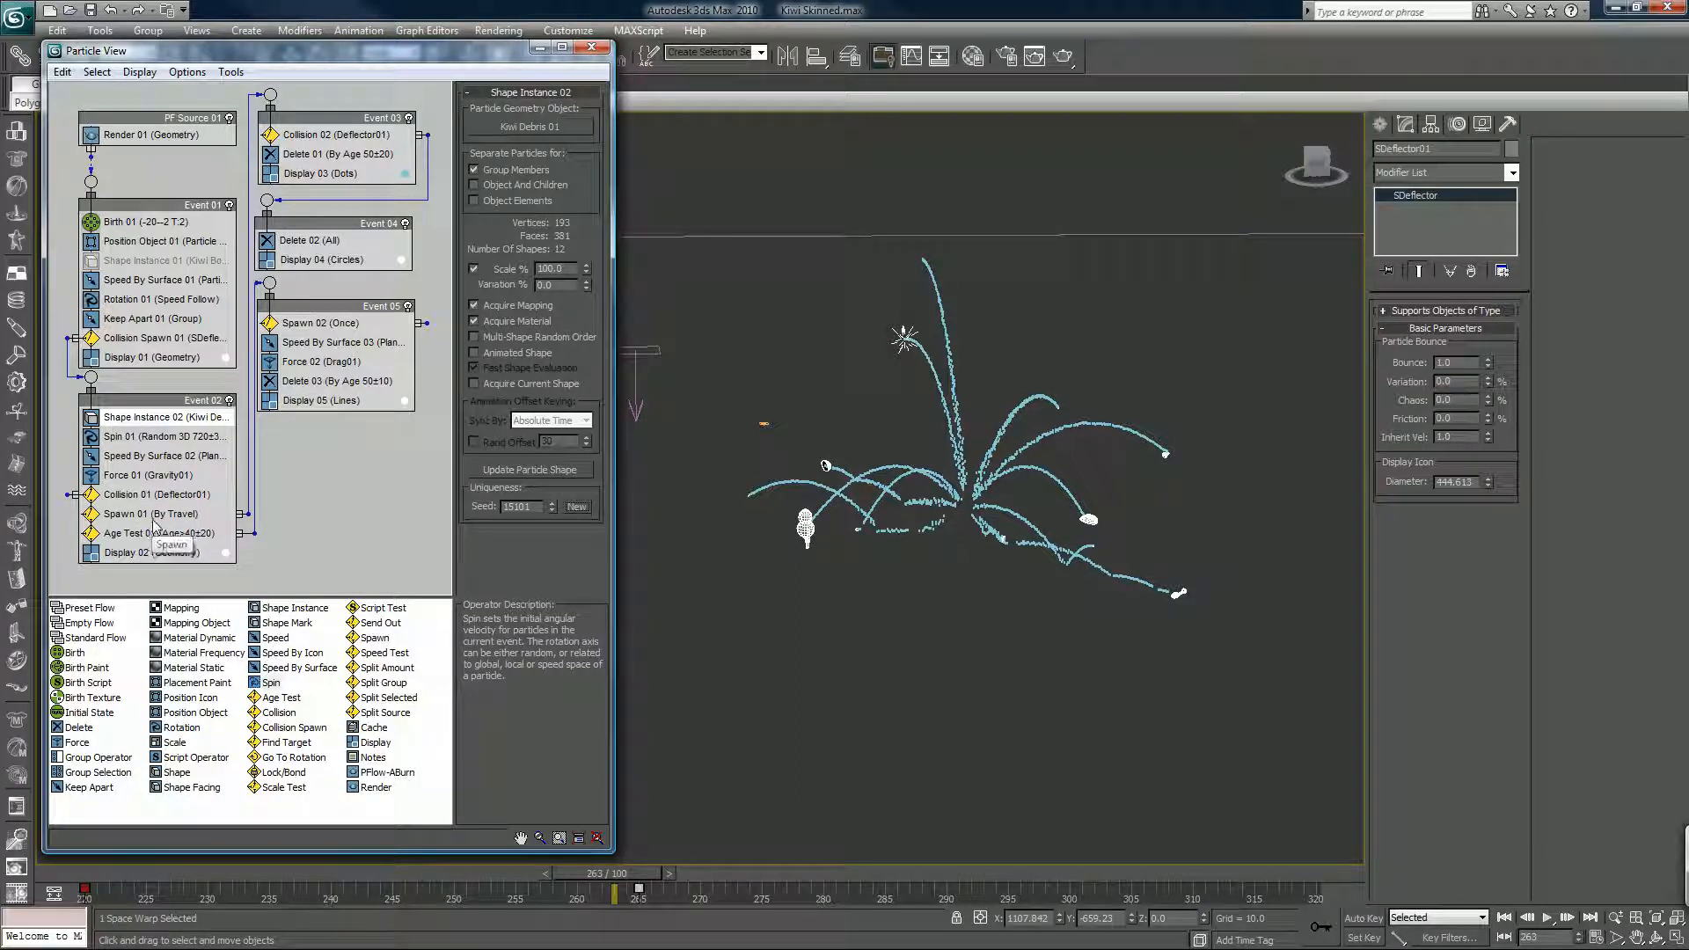
left_click(166, 337)
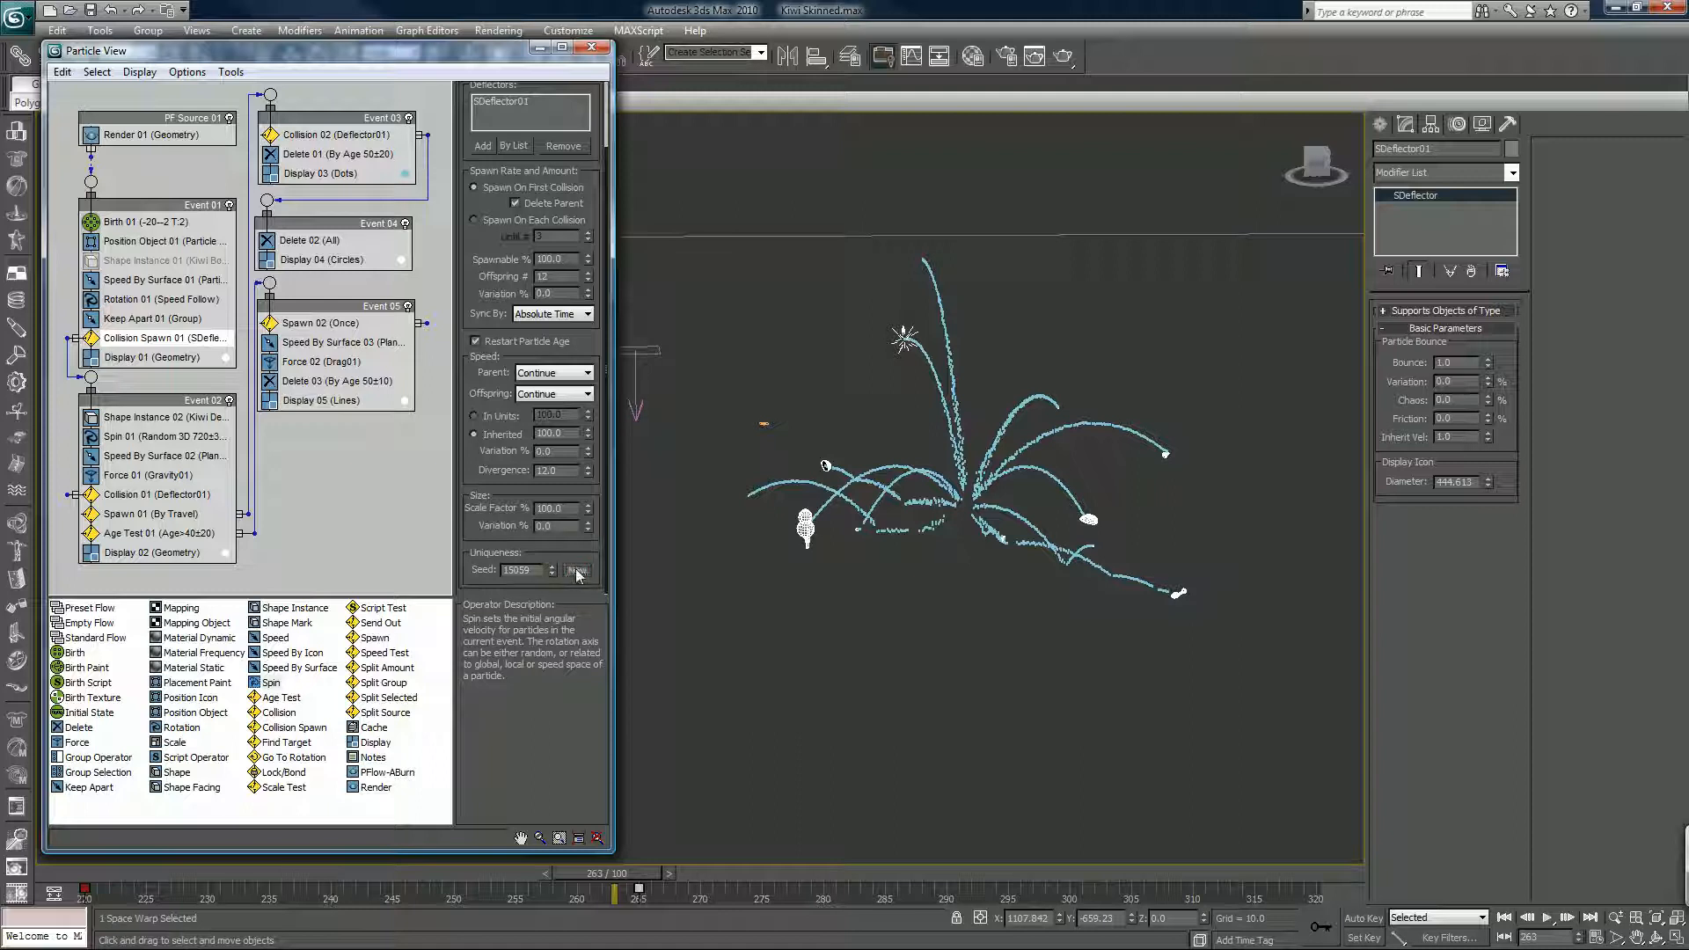
- Reseed Collision Spawn 01 with a new random seed and scrub the timeline to preview the reshuffled debris burst
left_click(577, 568)
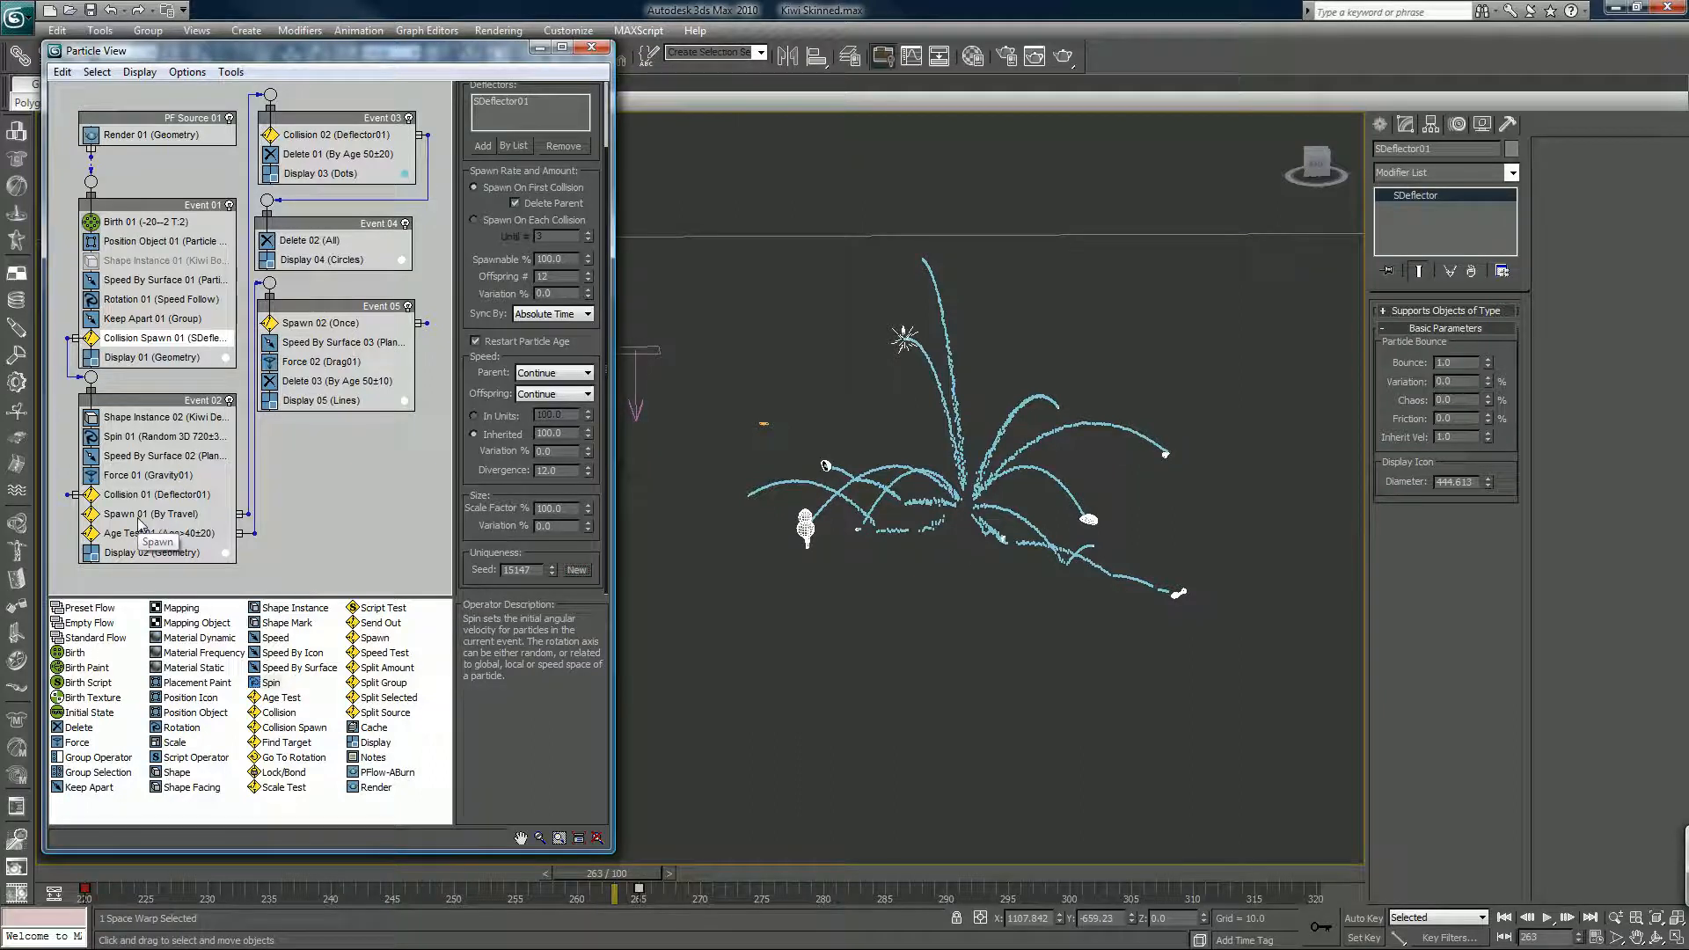
mouse_move(158, 456)
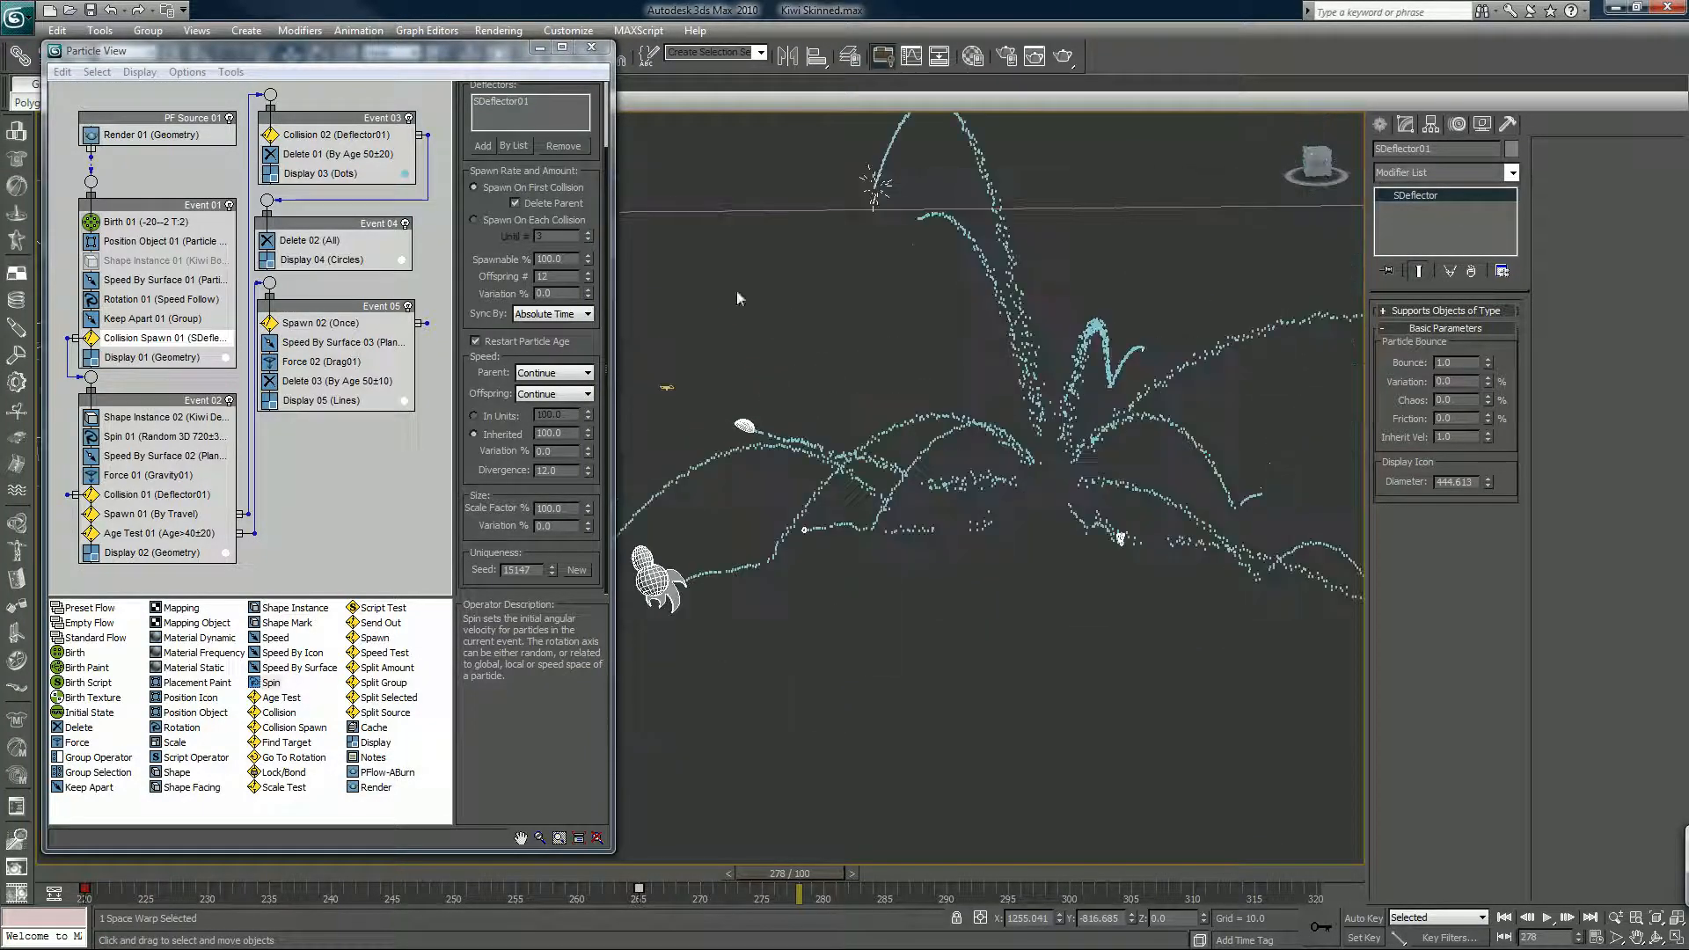
left_click(591, 46)
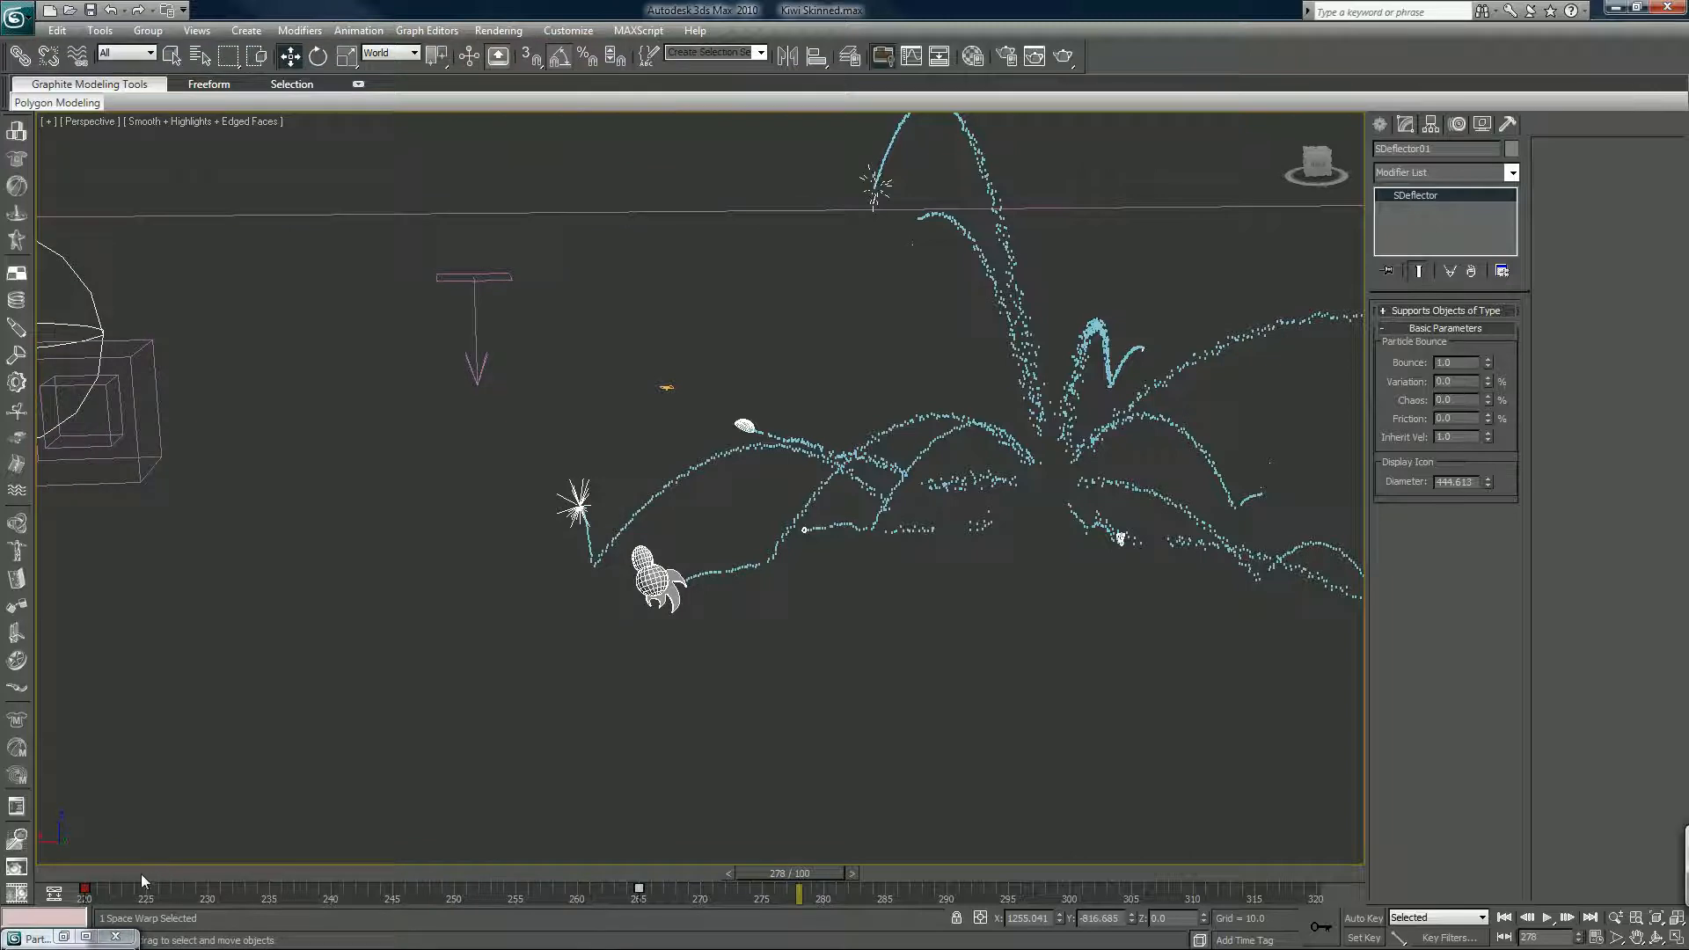
left_click_drag(799, 895, 515, 896)
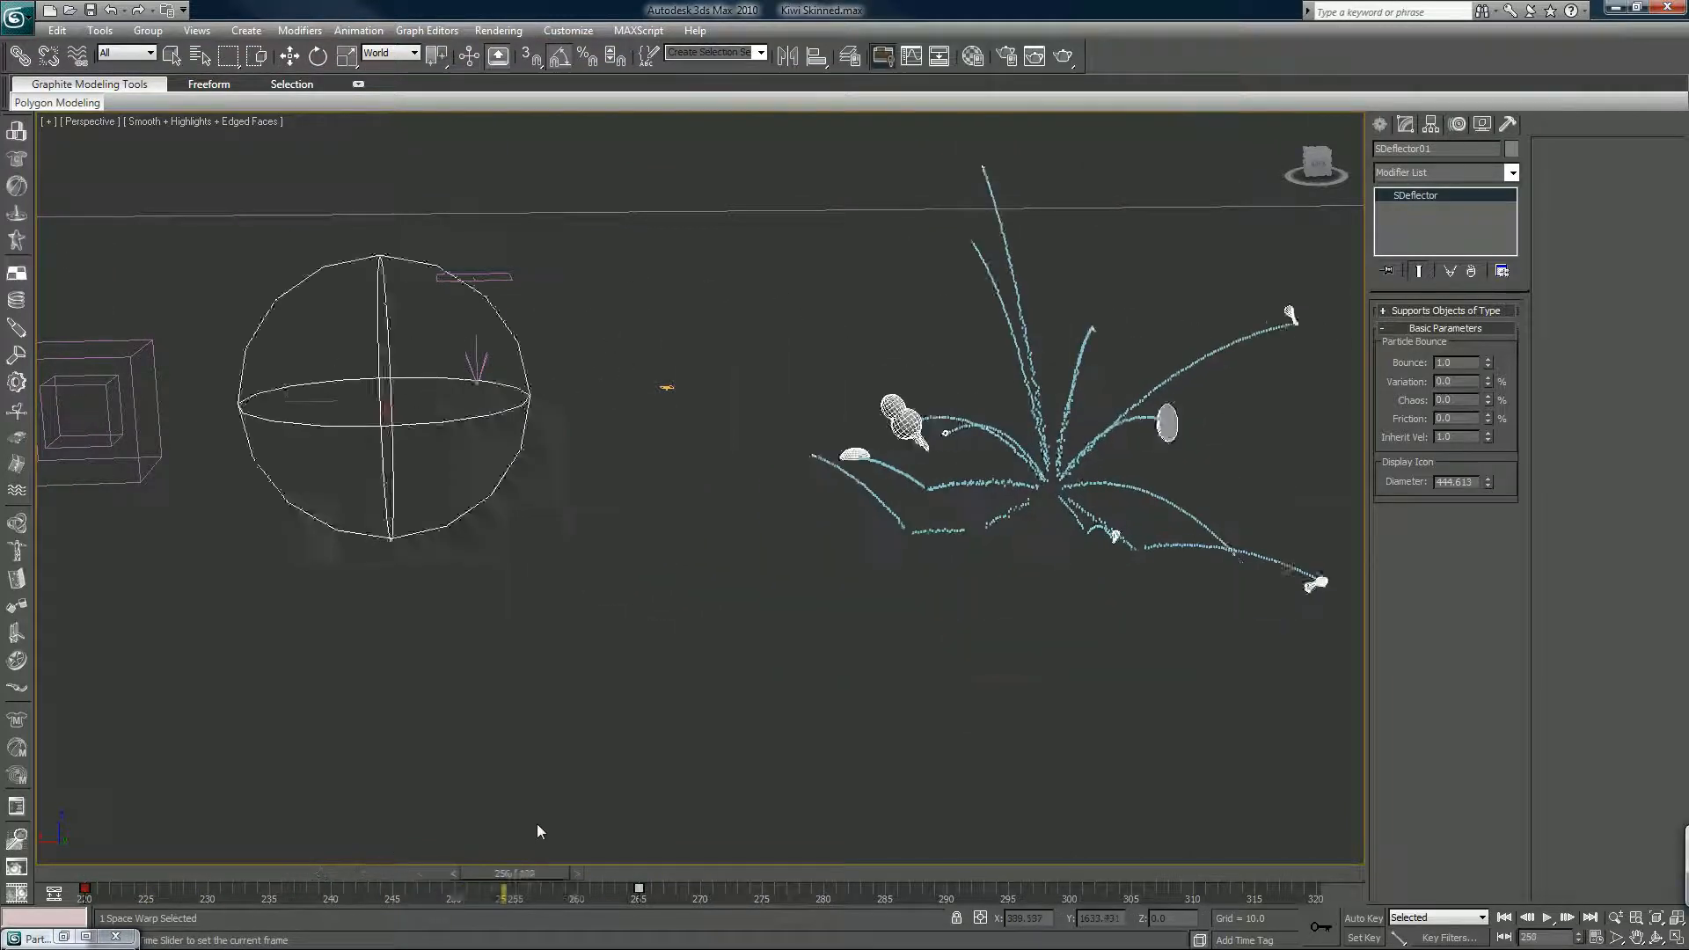
left_click_drag(512, 872, 716, 873)
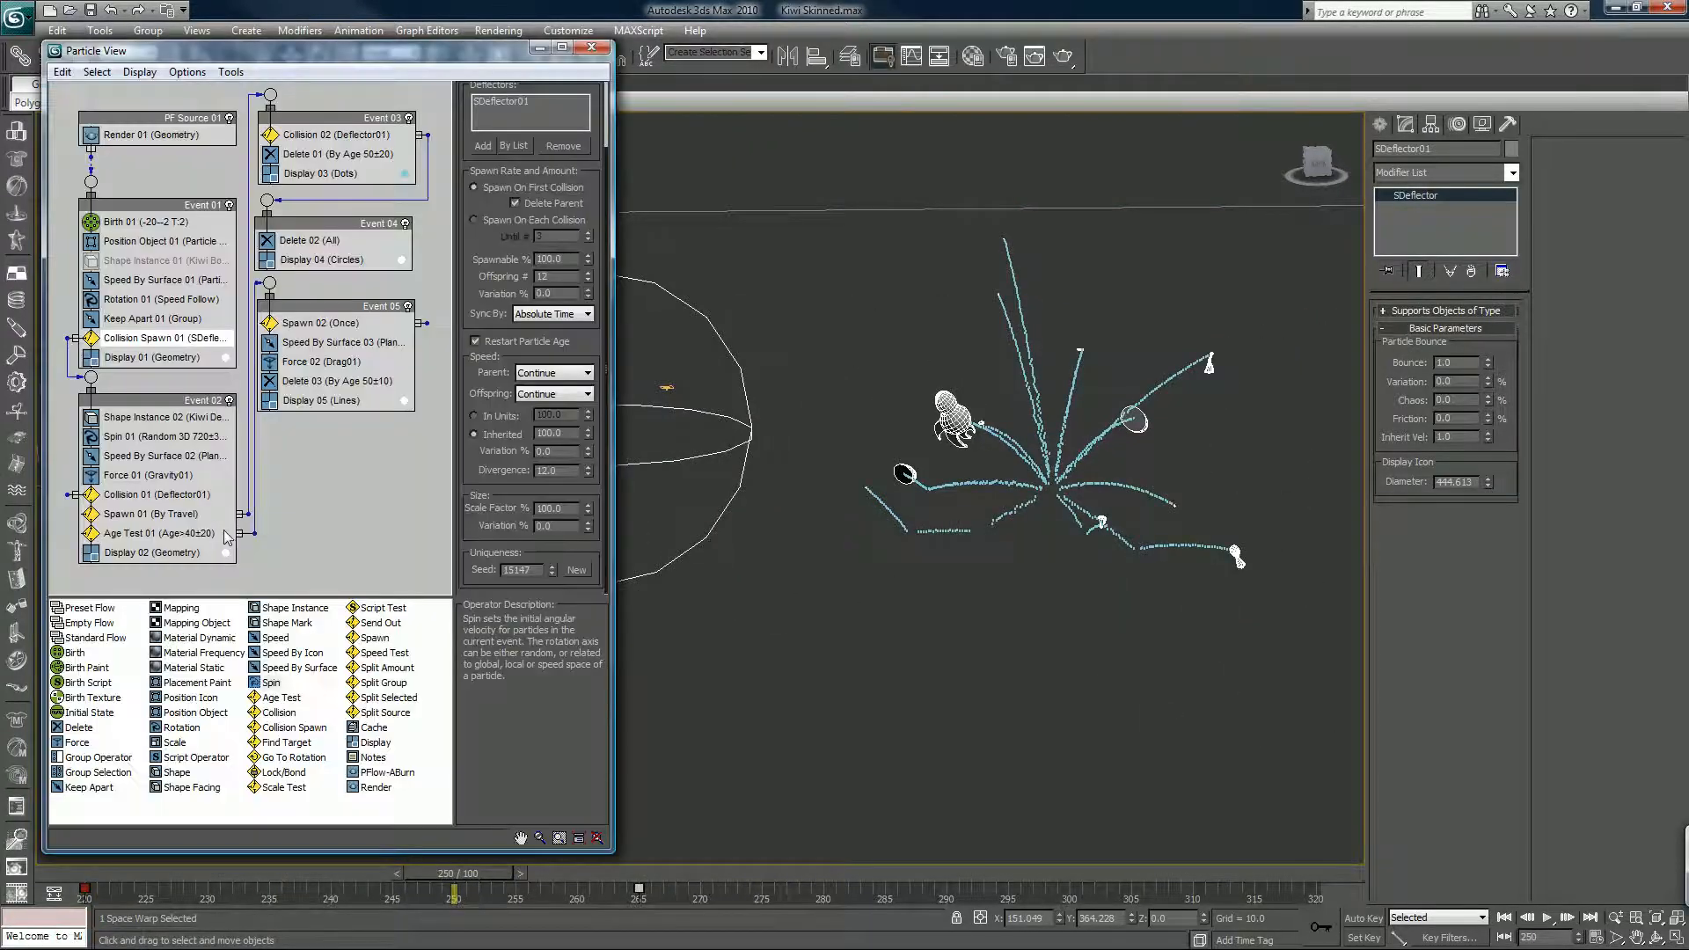
mouse_move(318, 138)
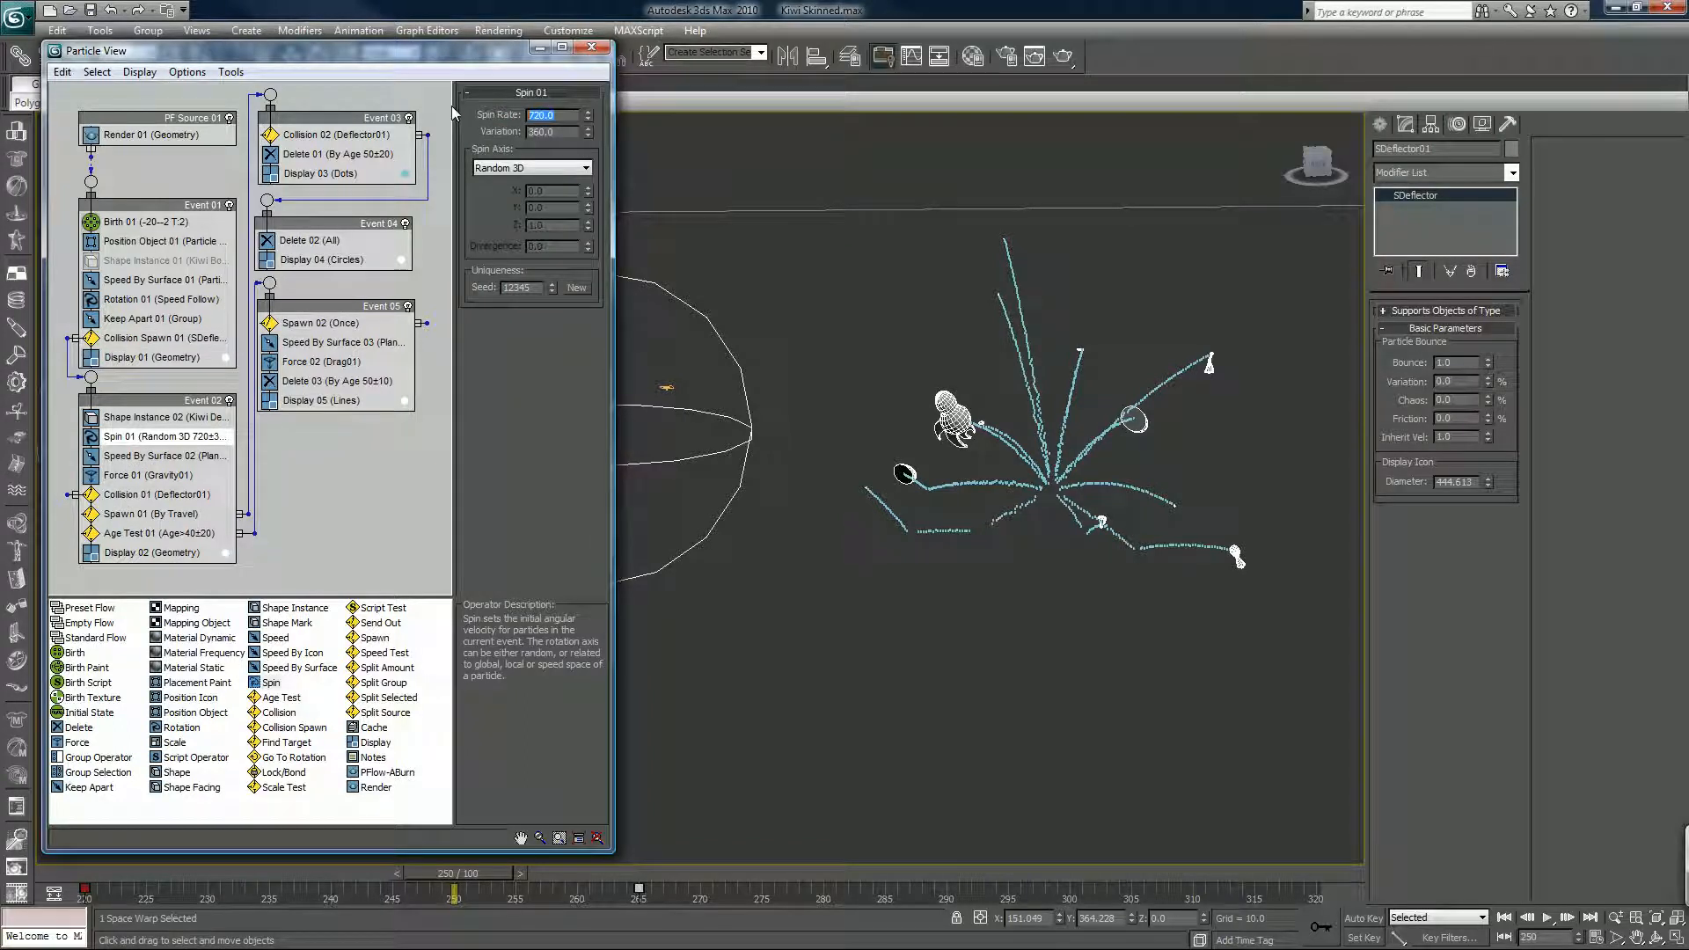
- Raise Spin 01's rate to 1200 with a variation of 600 so the debris spins faster
type("1000.0")
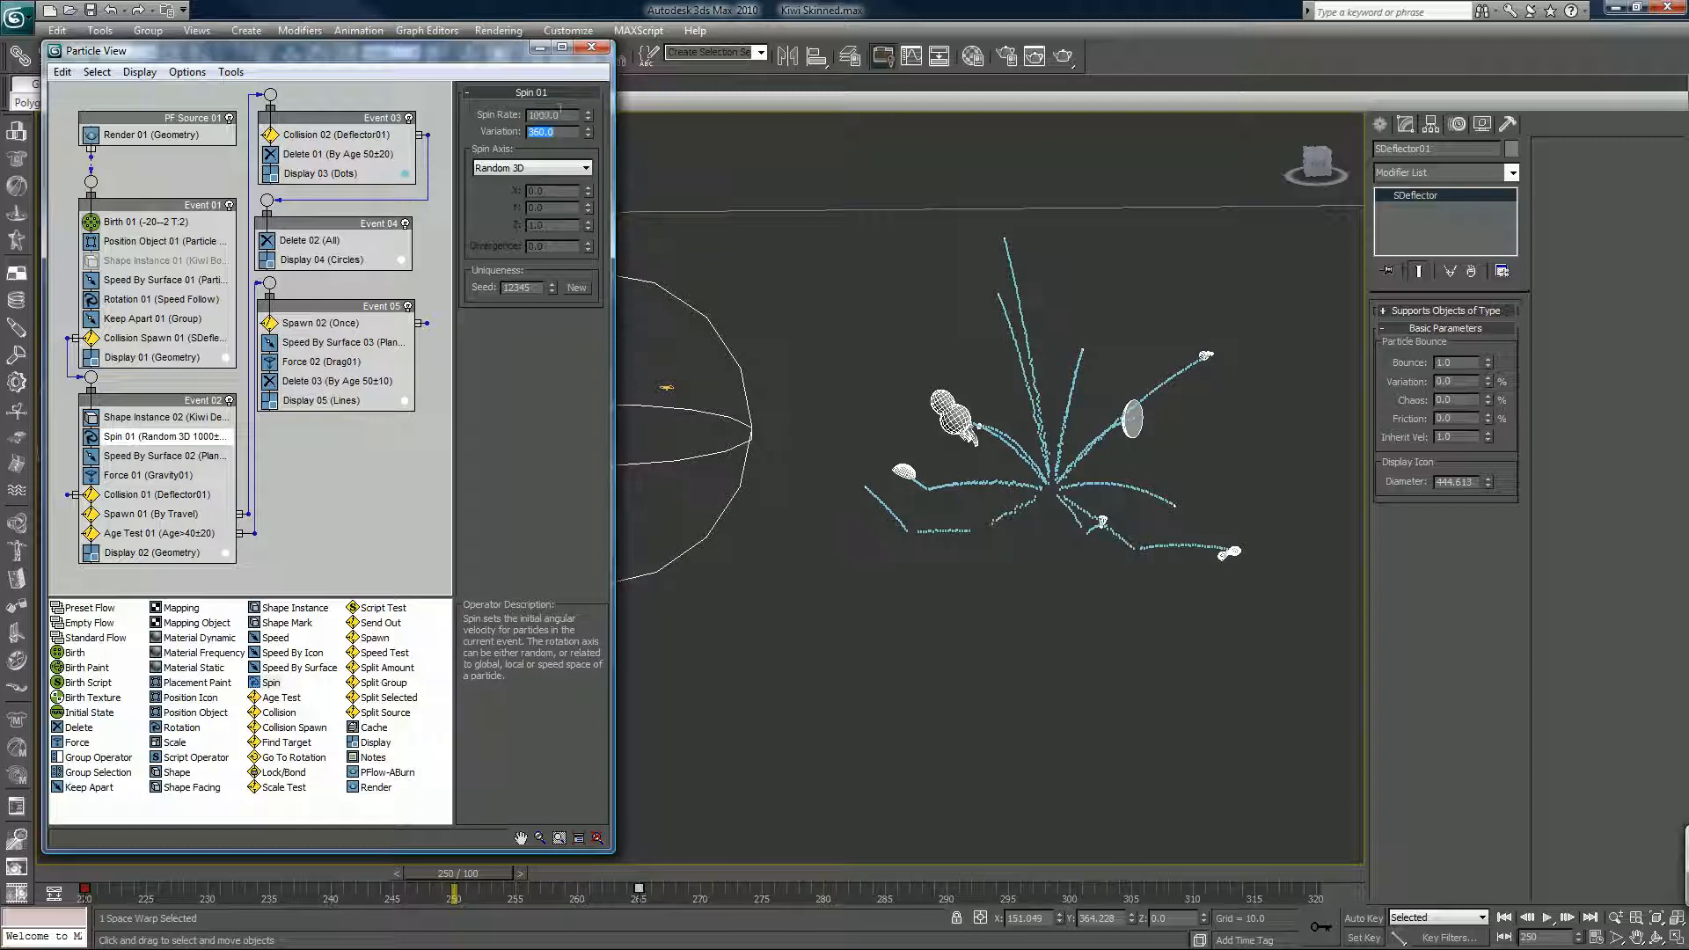
left_click(544, 116)
type("1200")
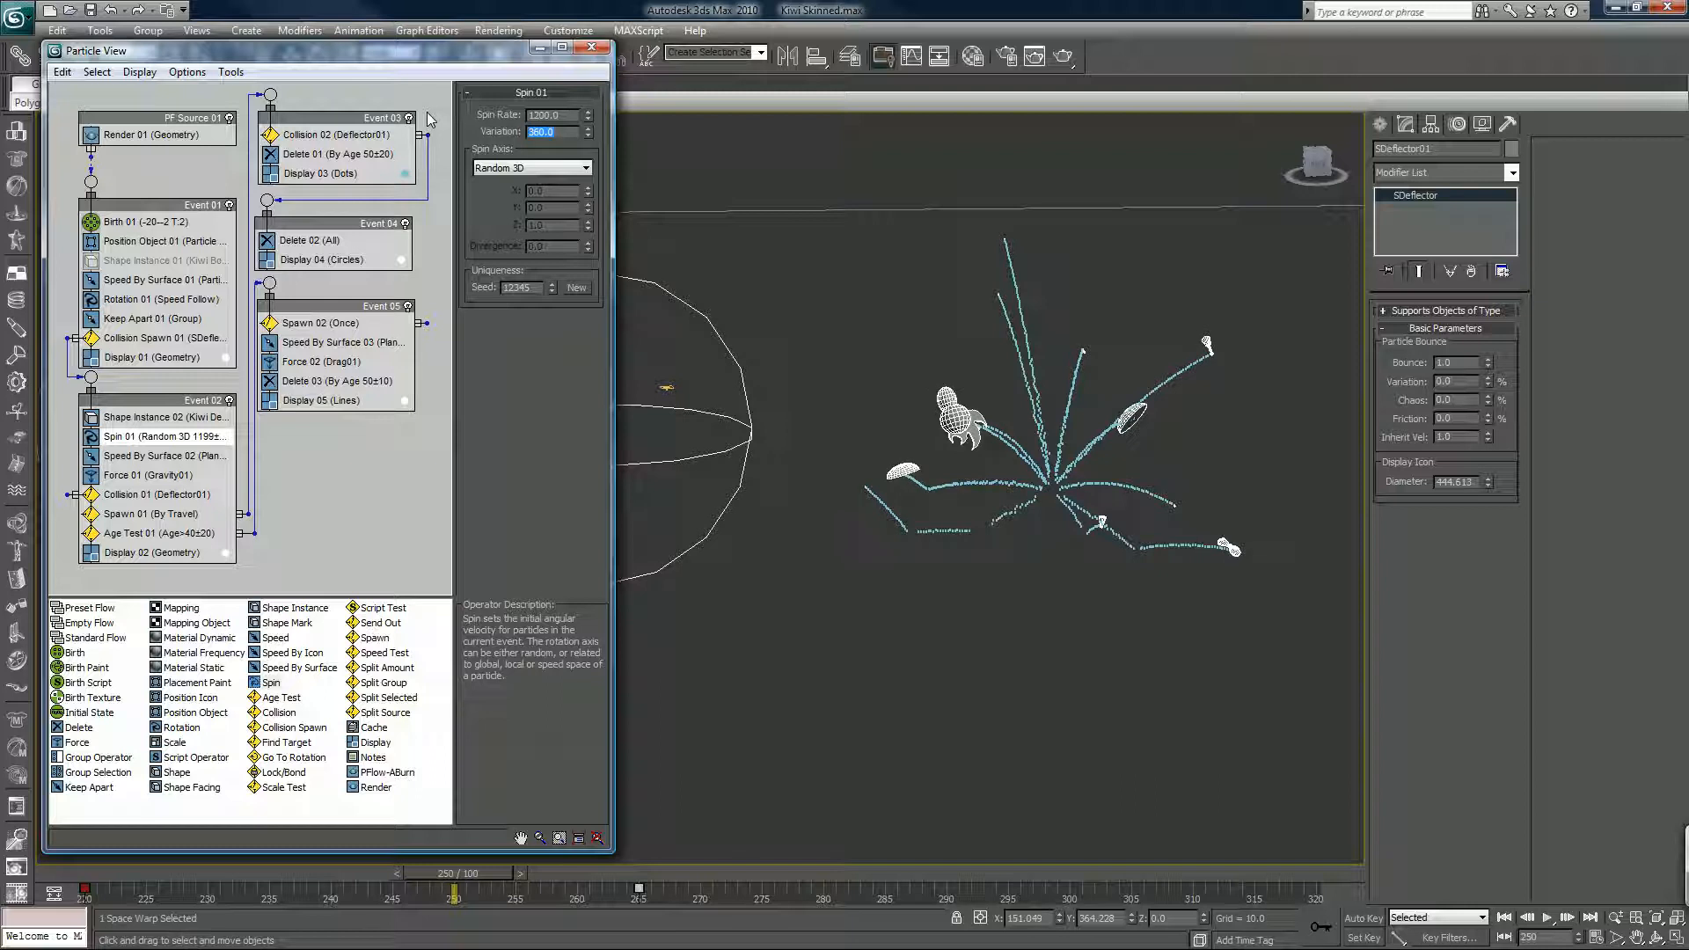
type("600.0")
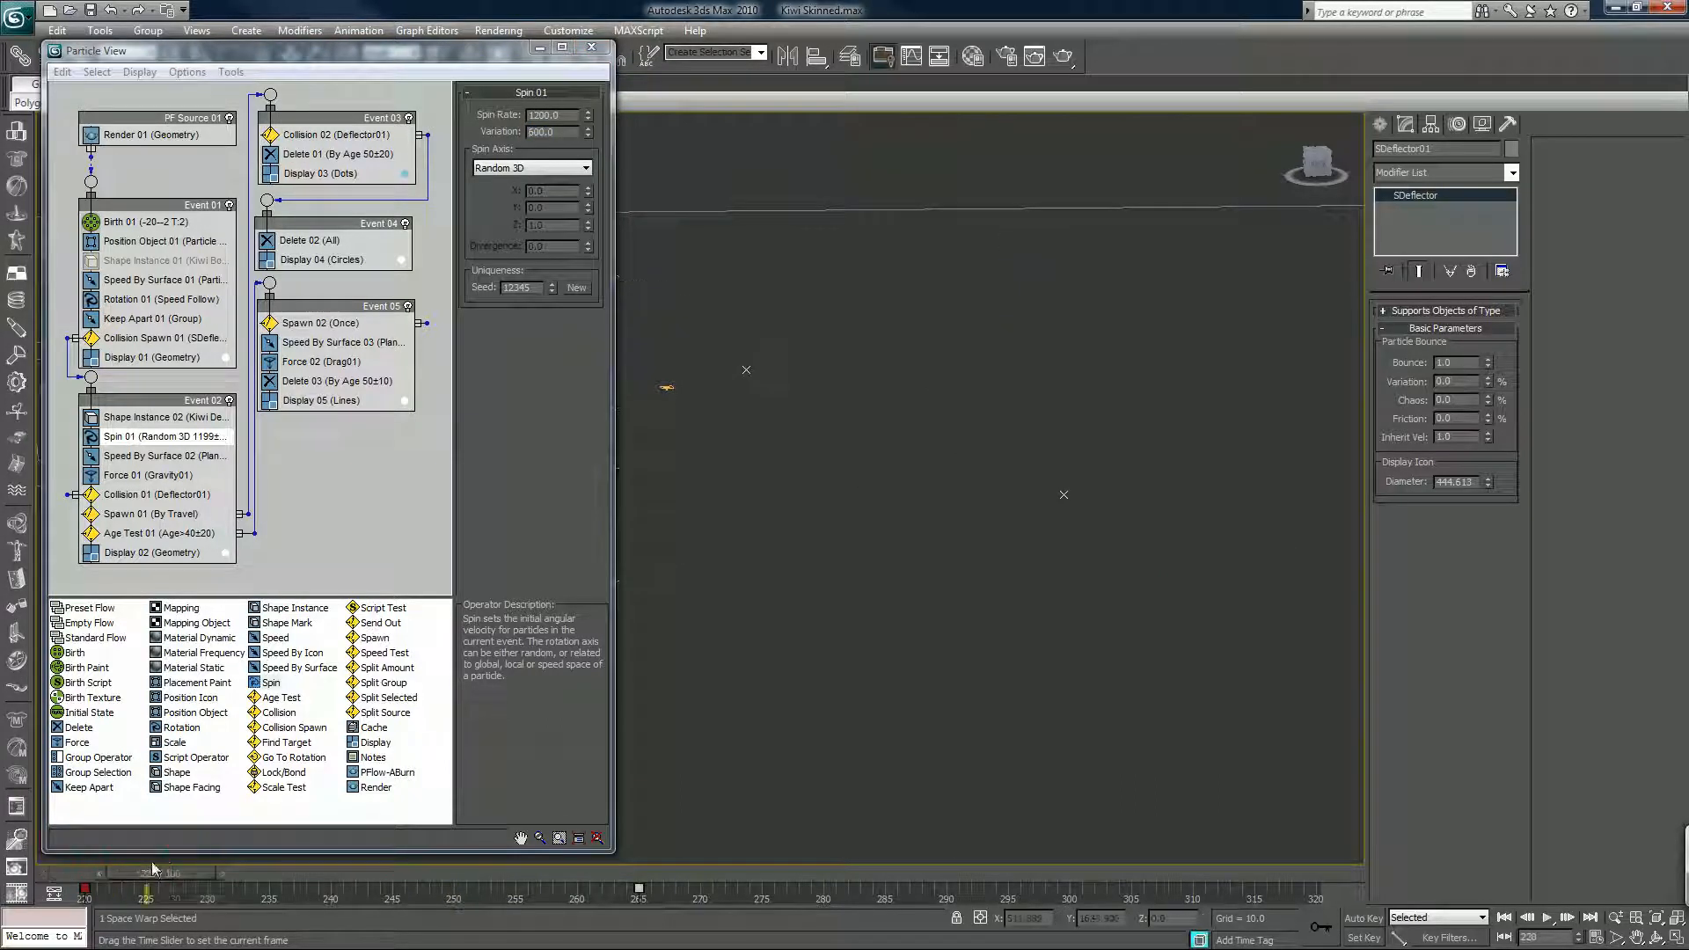
left_click_drag(155, 873, 551, 872)
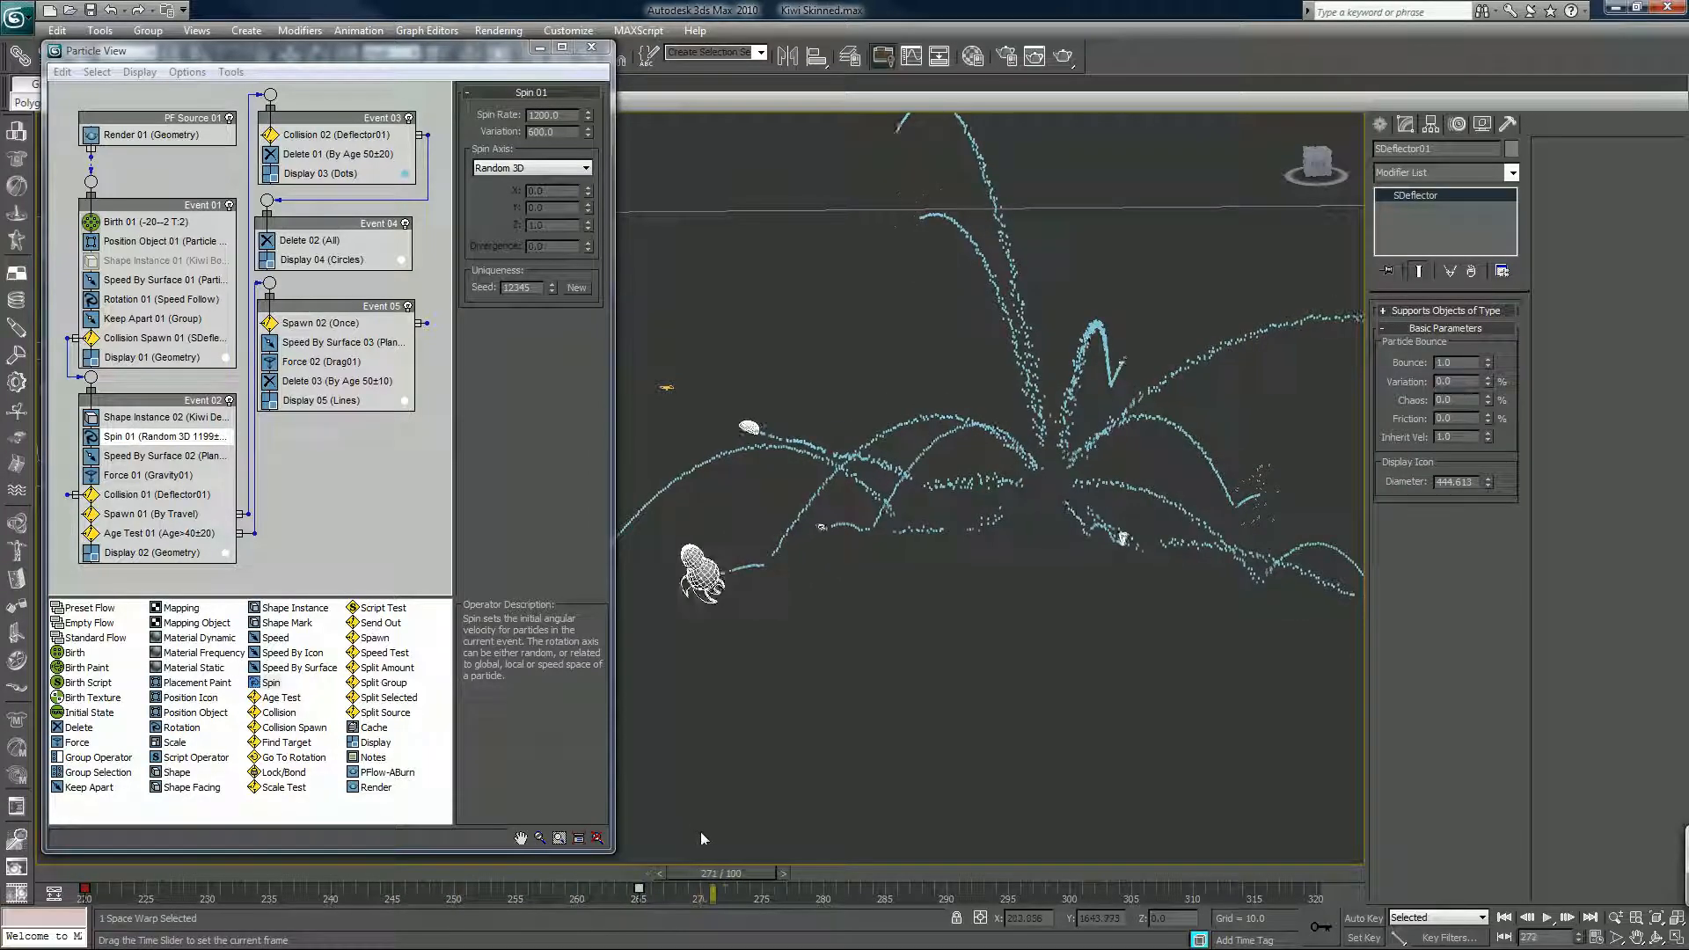
left_click_drag(716, 892, 833, 892)
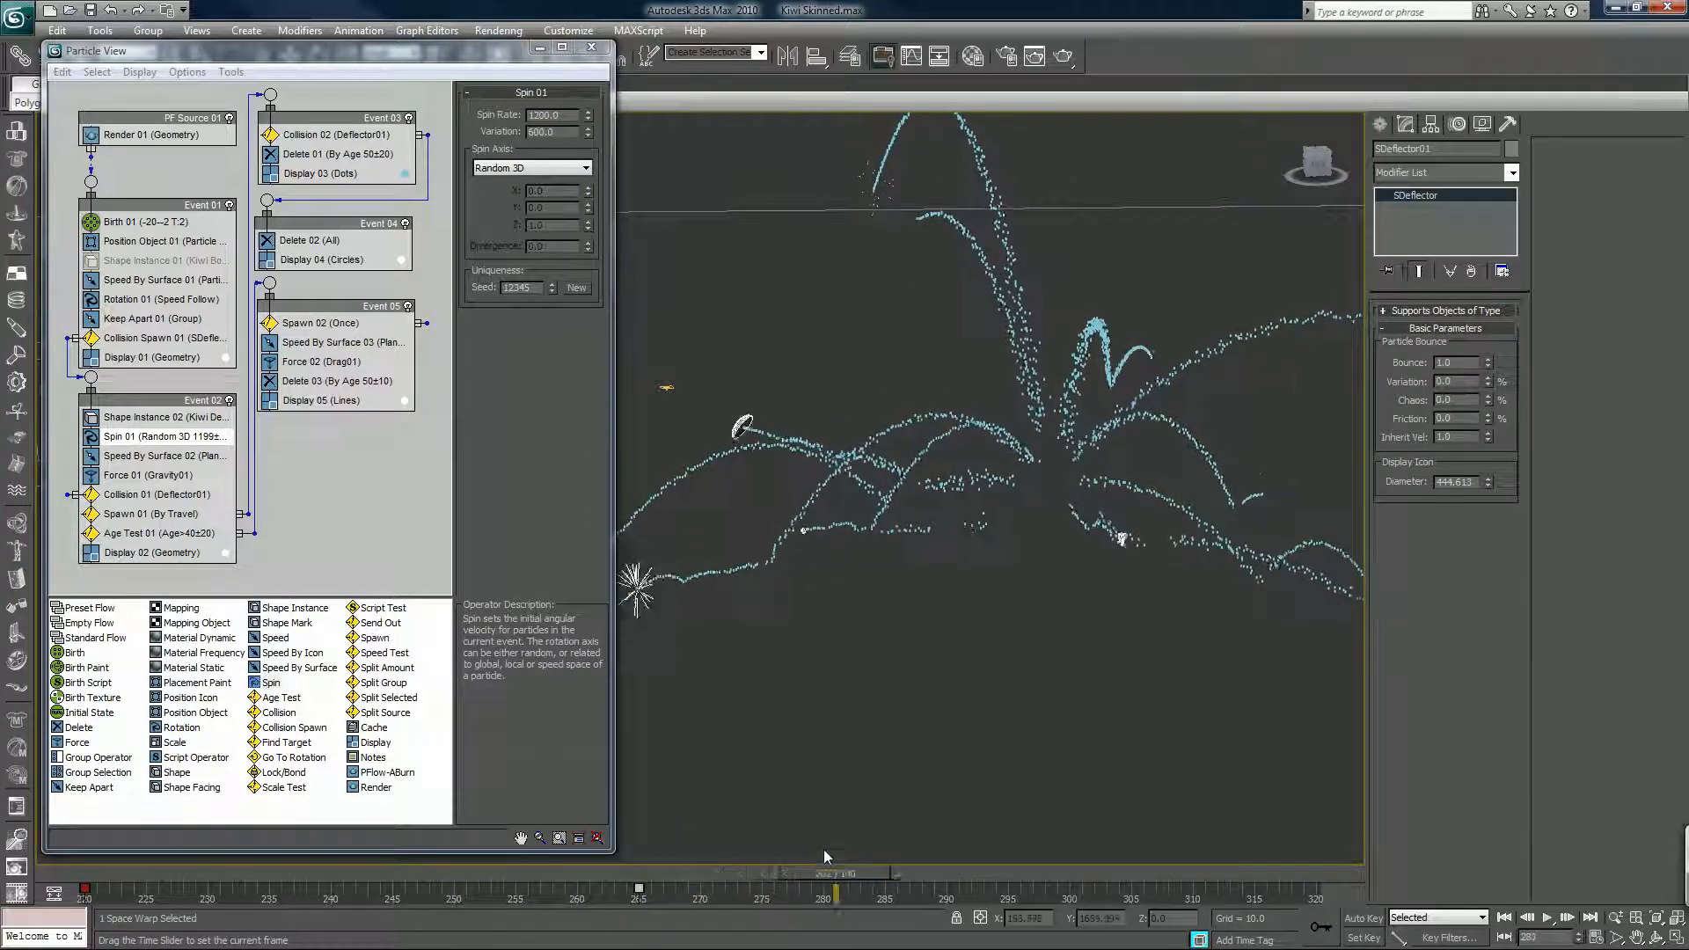